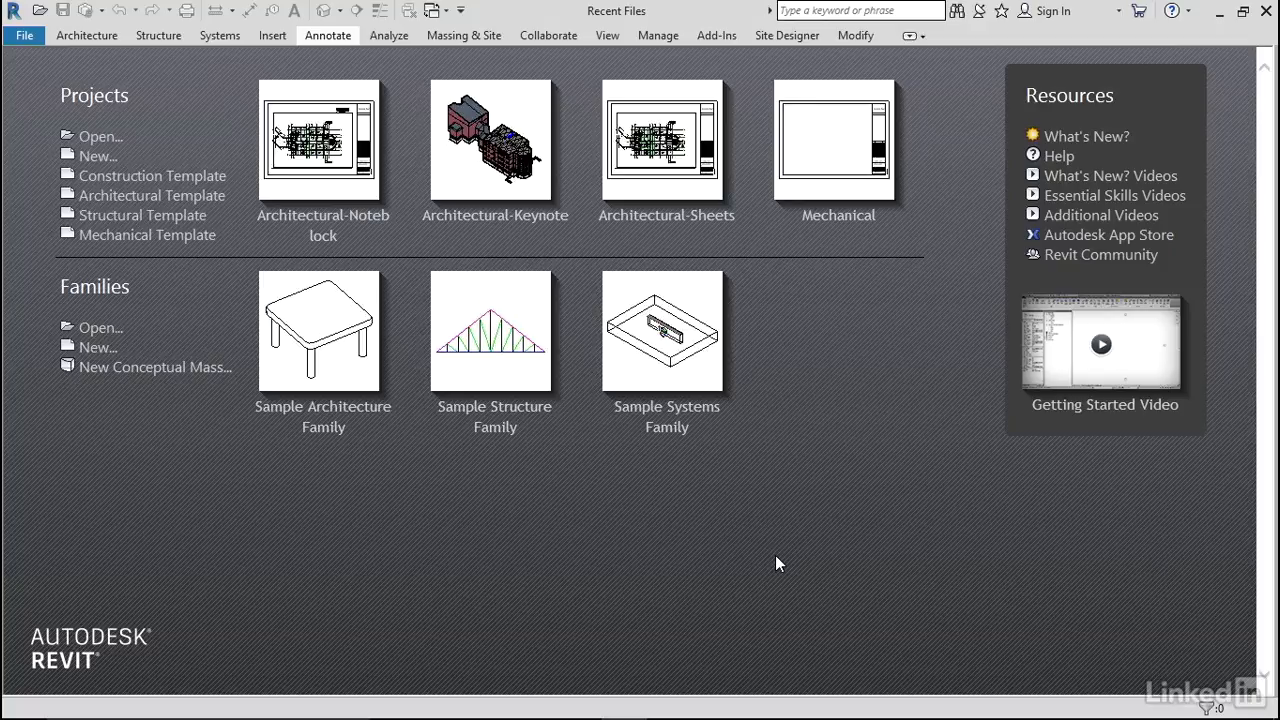
pyautogui.moveTo(387, 565)
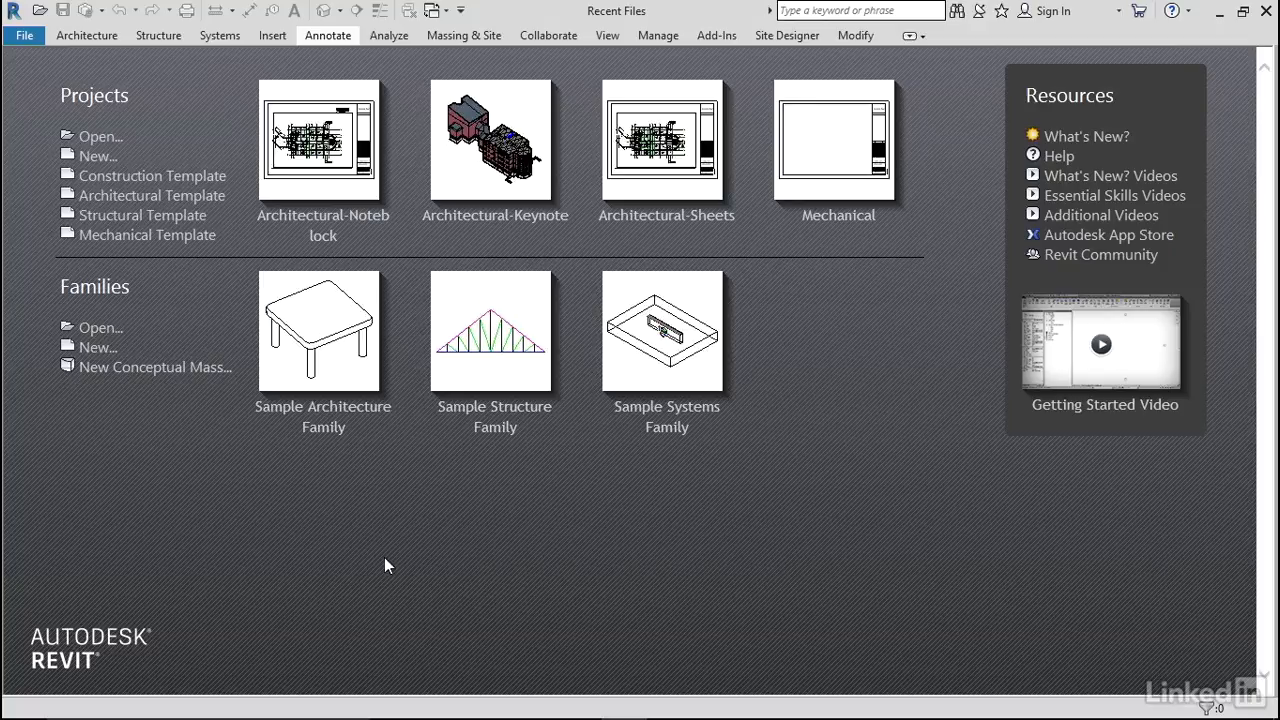
pyautogui.moveTo(96, 347)
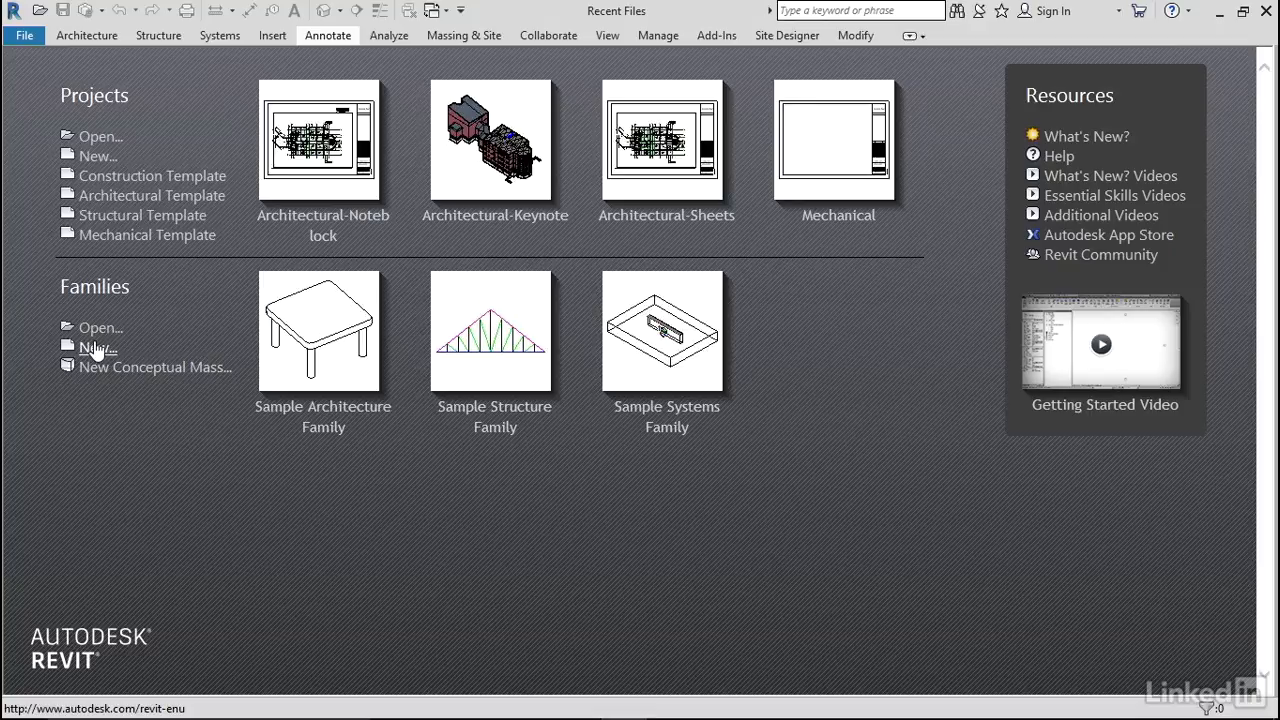
# Start a new family from the Generic Annotation.rft template in the Annotations folder.
pyautogui.click(96, 347)
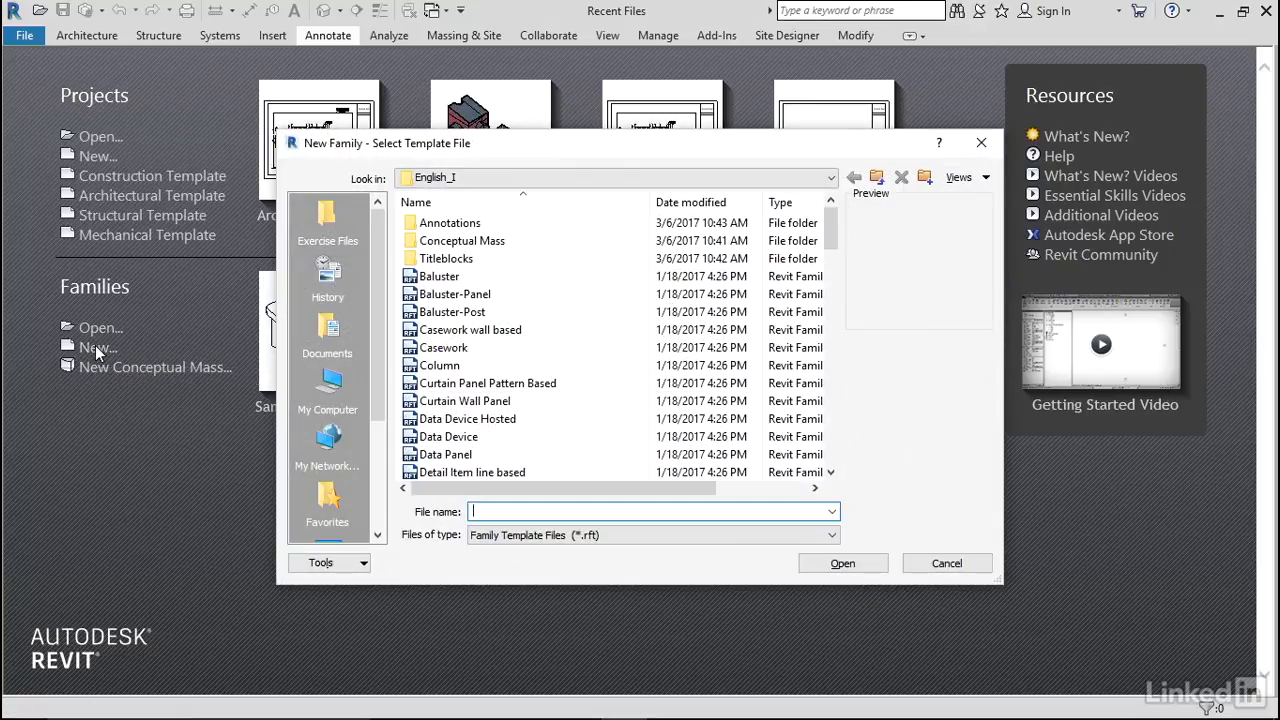
pyautogui.doubleClick(451, 222)
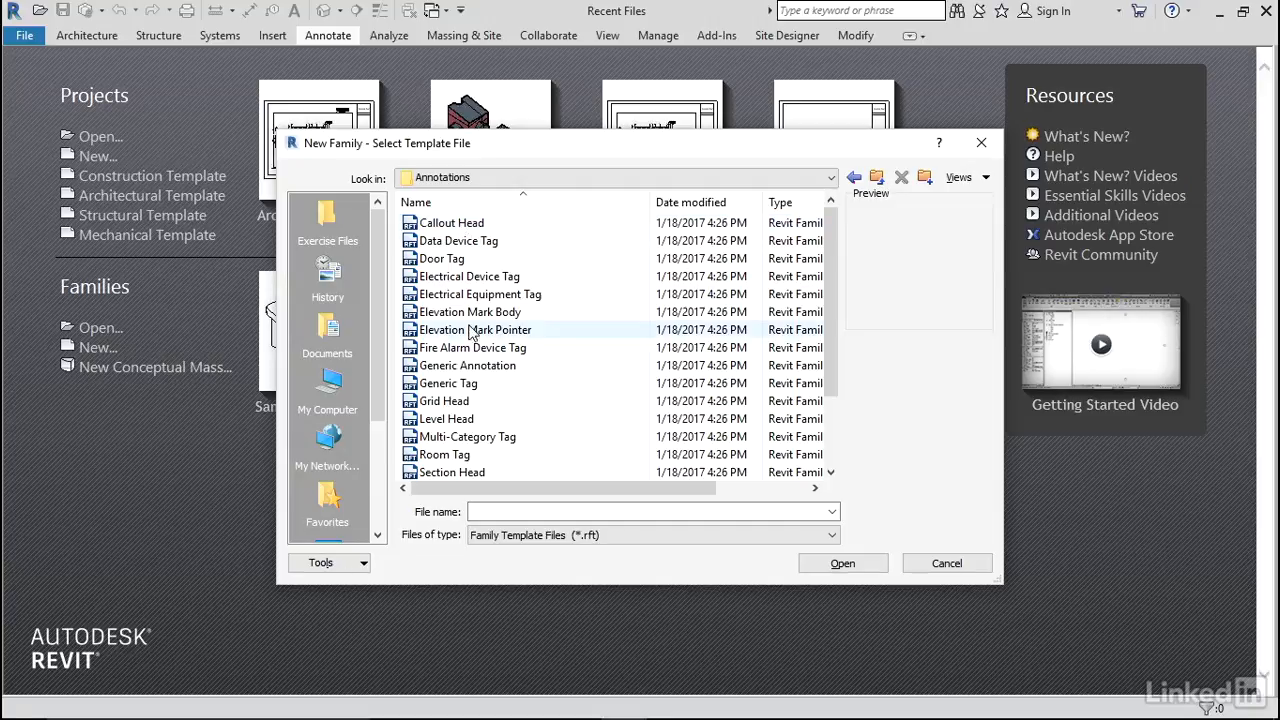
pyautogui.click(467, 365)
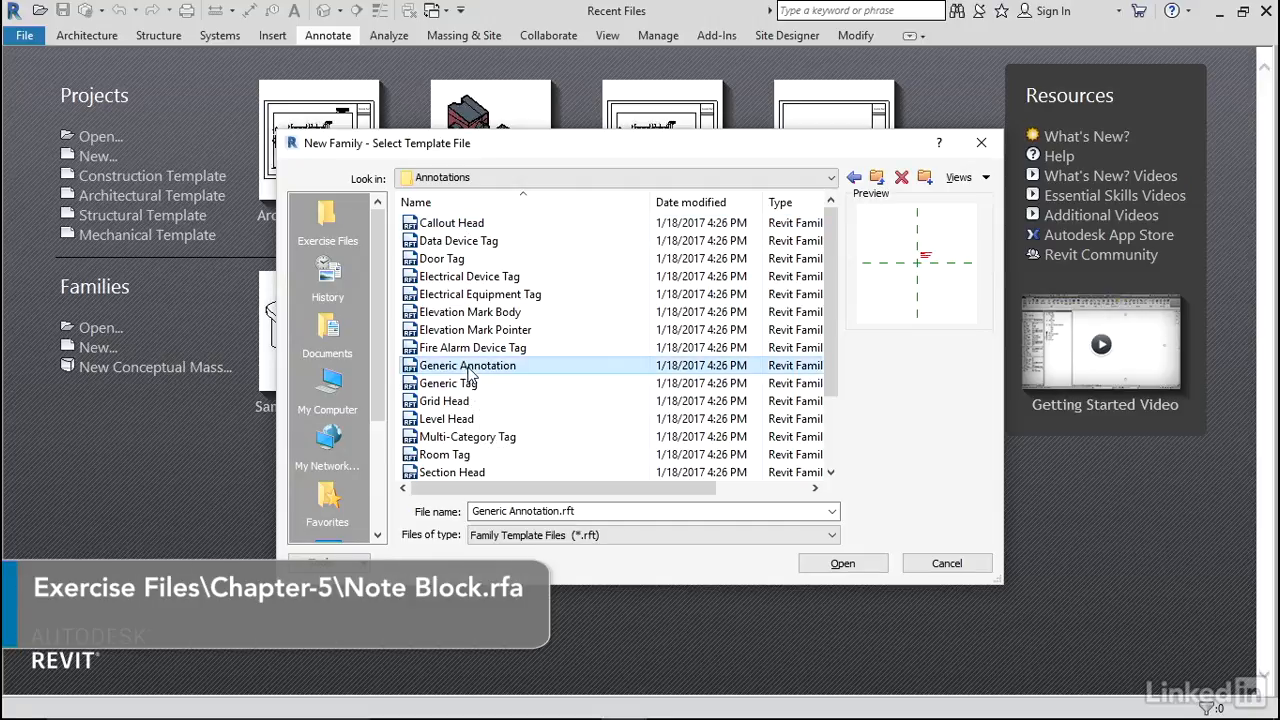
pyautogui.moveTo(843, 563)
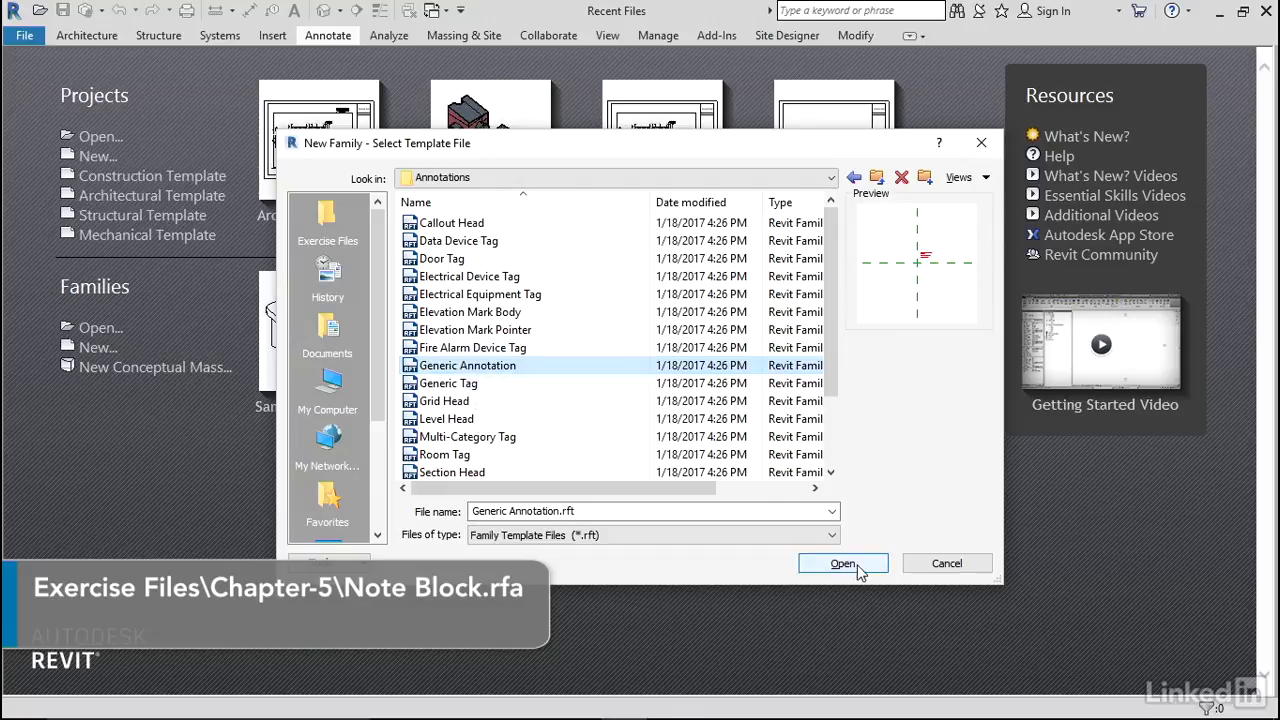
pyautogui.click(843, 563)
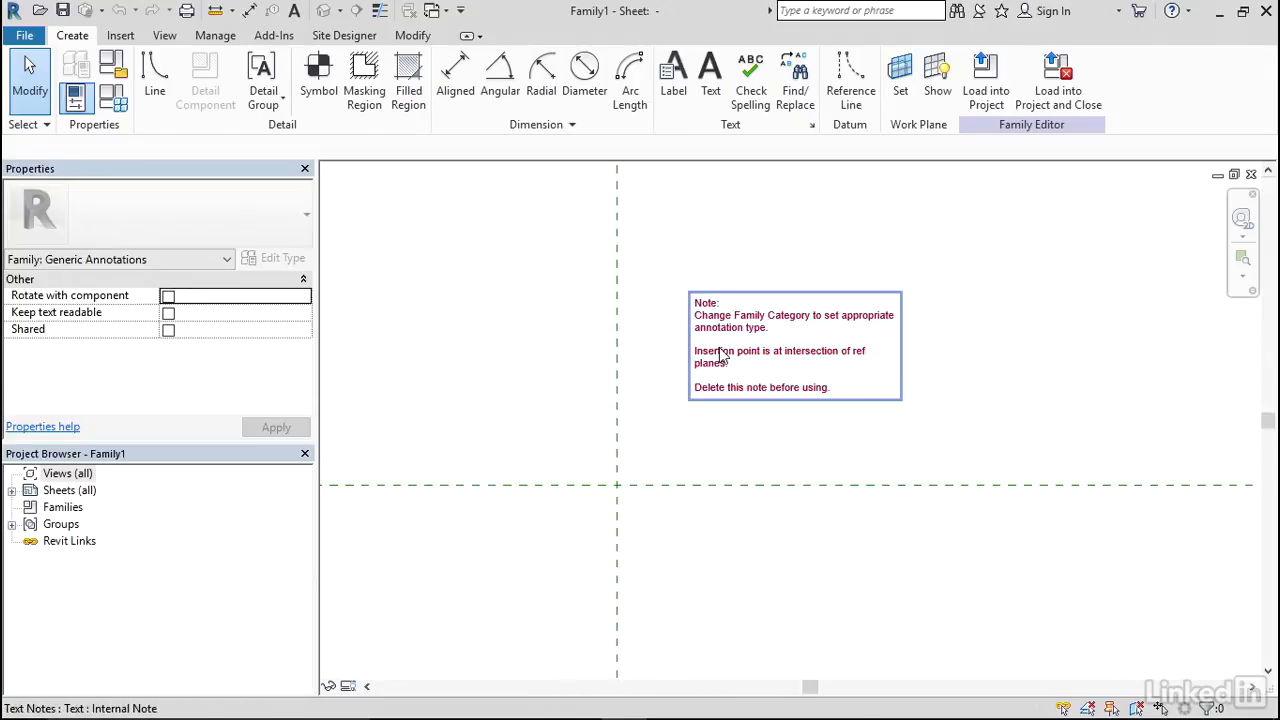
# Delete the template's instruction note and begin placing a label.
pyautogui.click(720, 355)
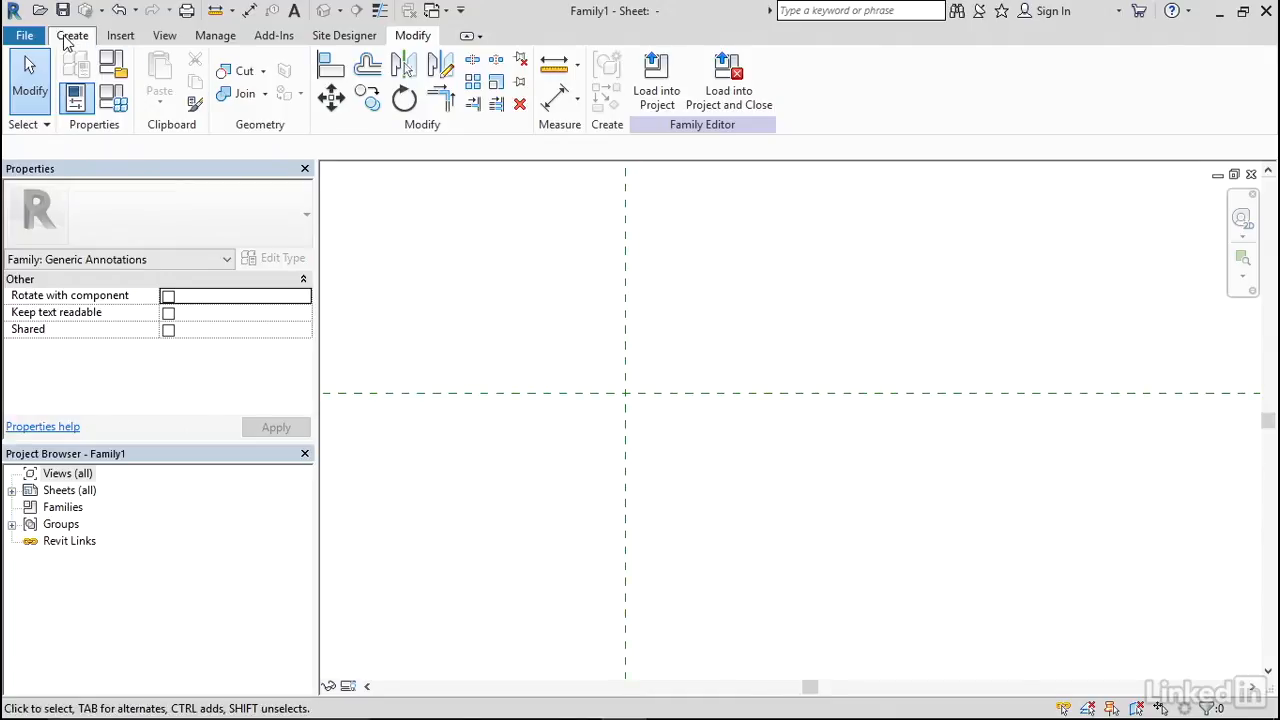
pyautogui.click(72, 35)
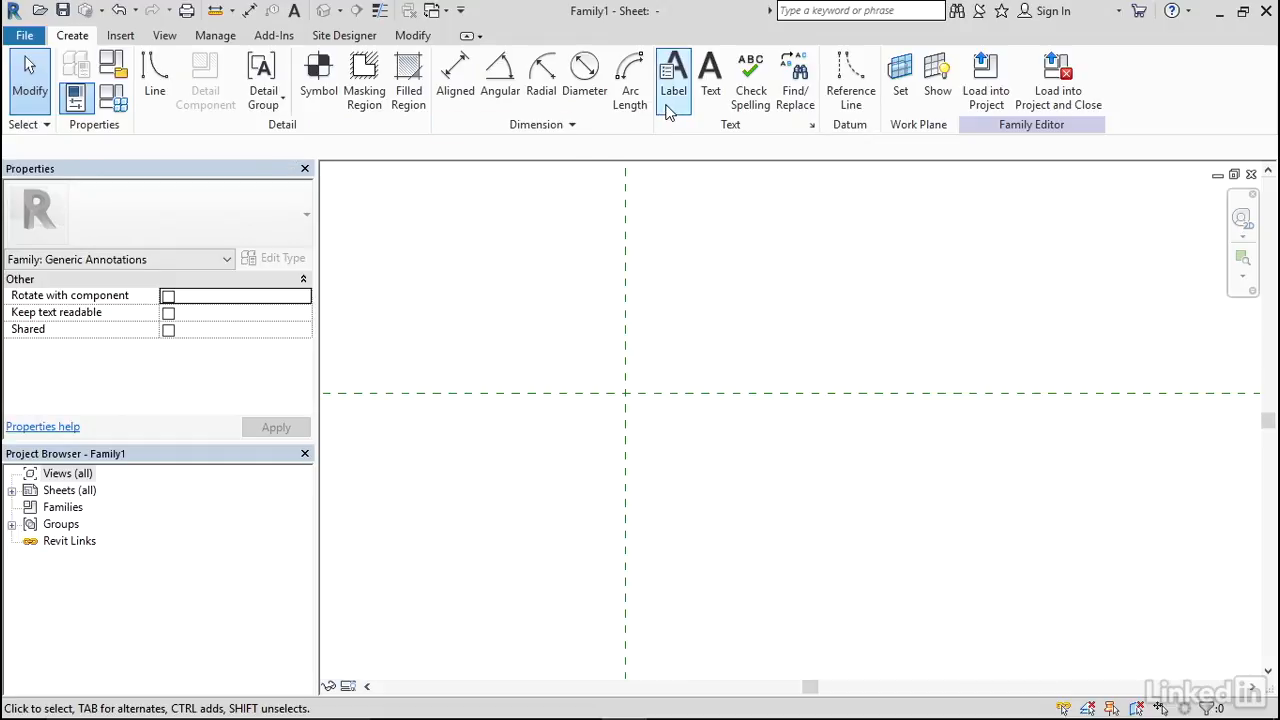
pyautogui.click(673, 70)
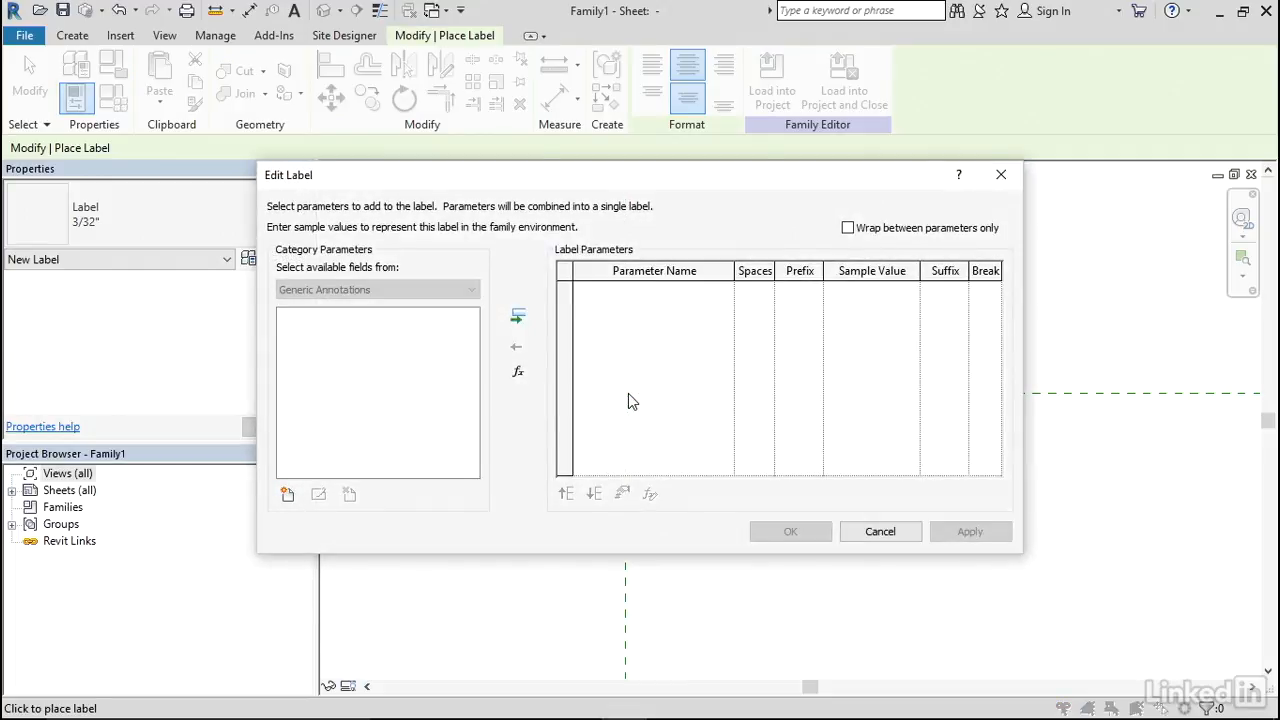
pyautogui.moveTo(618, 435)
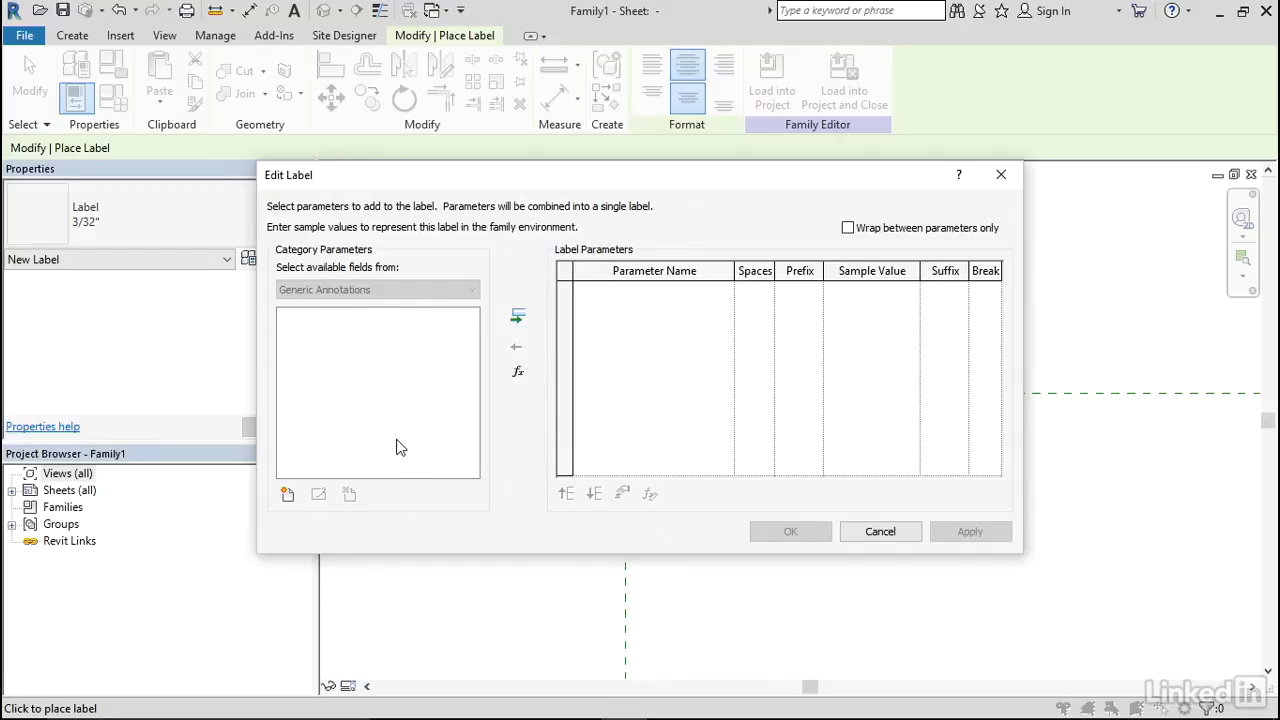
pyautogui.moveTo(288, 495)
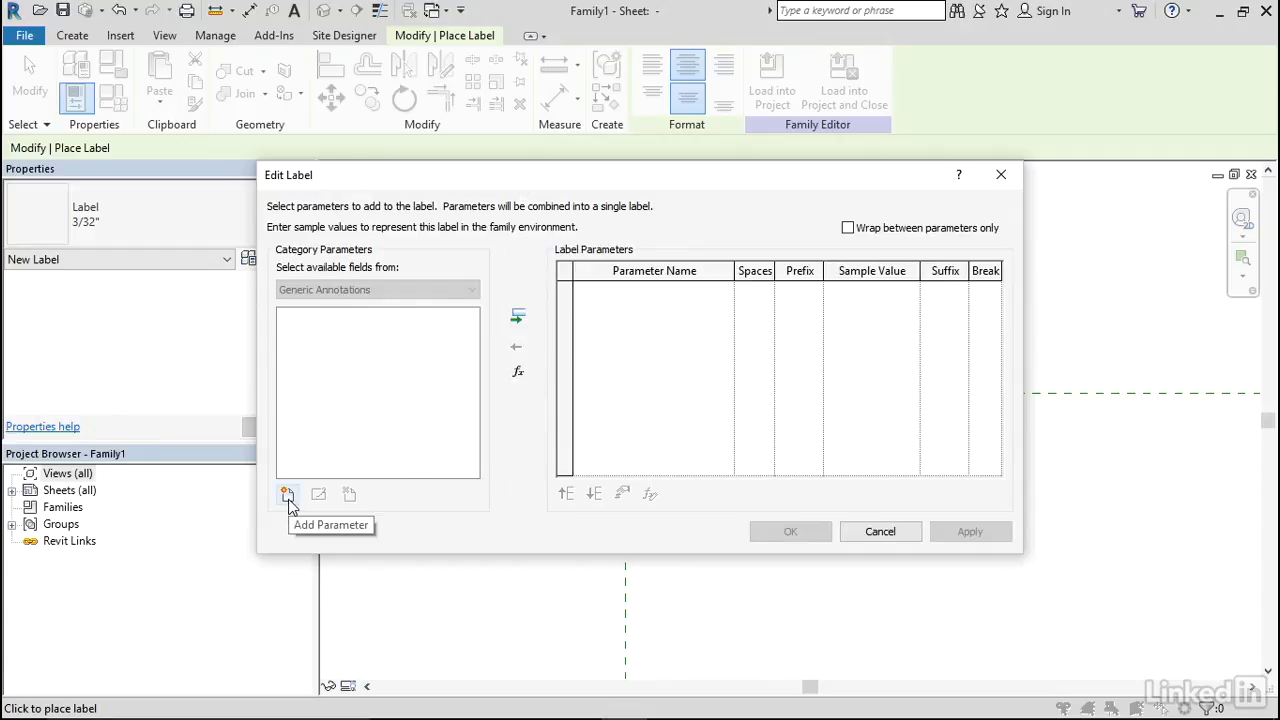
# Create a 'Note Number' parameter of type Text, set to Instance.
pyautogui.click(287, 495)
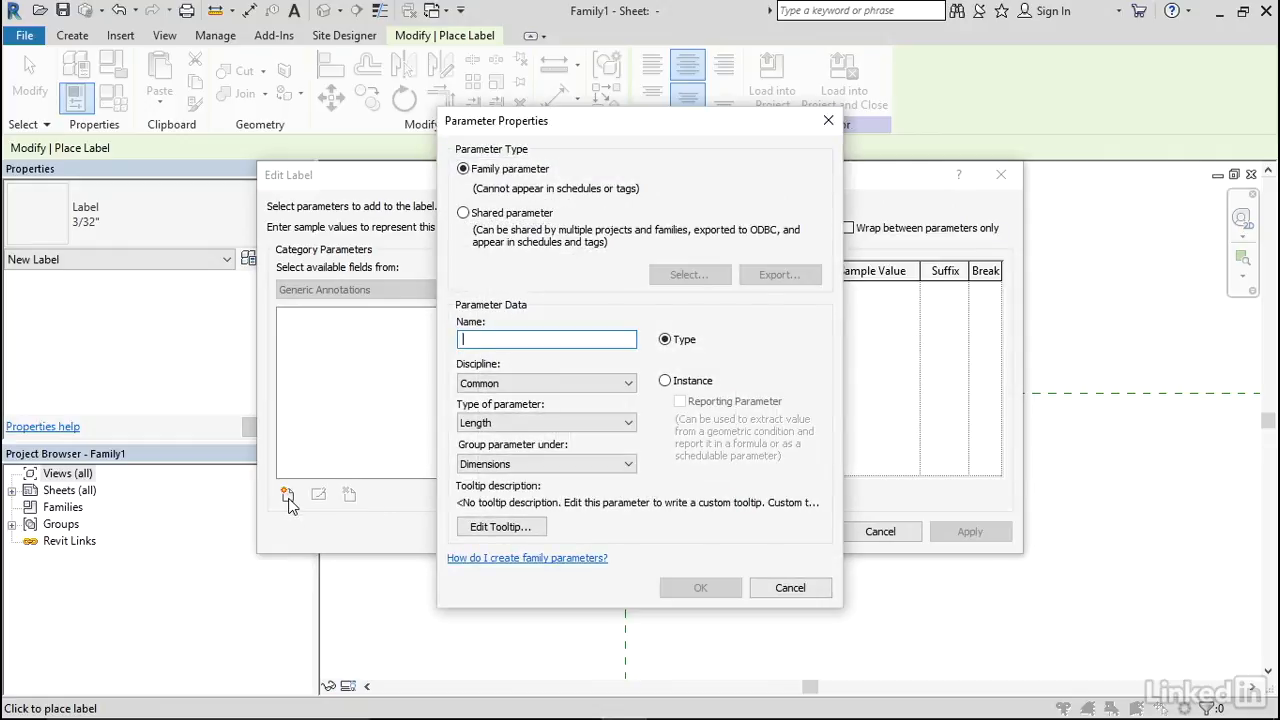
pyautogui.write('N')
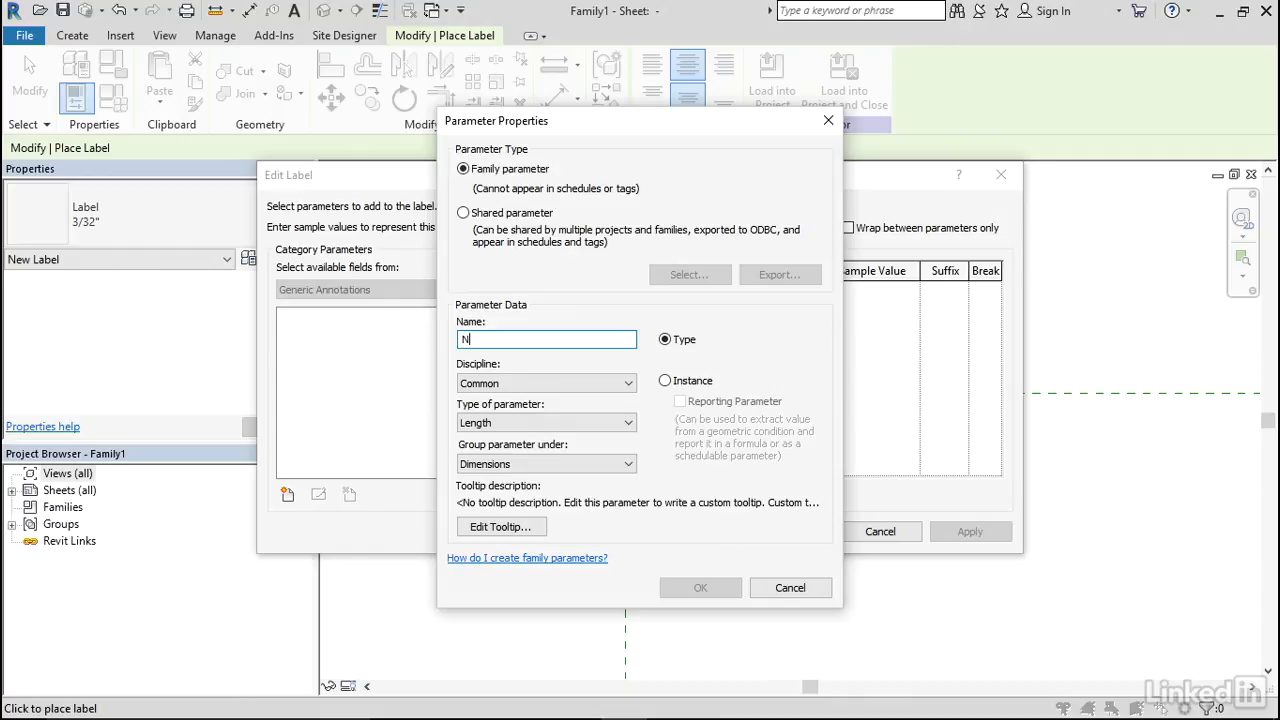
pyautogui.write('ote Number')
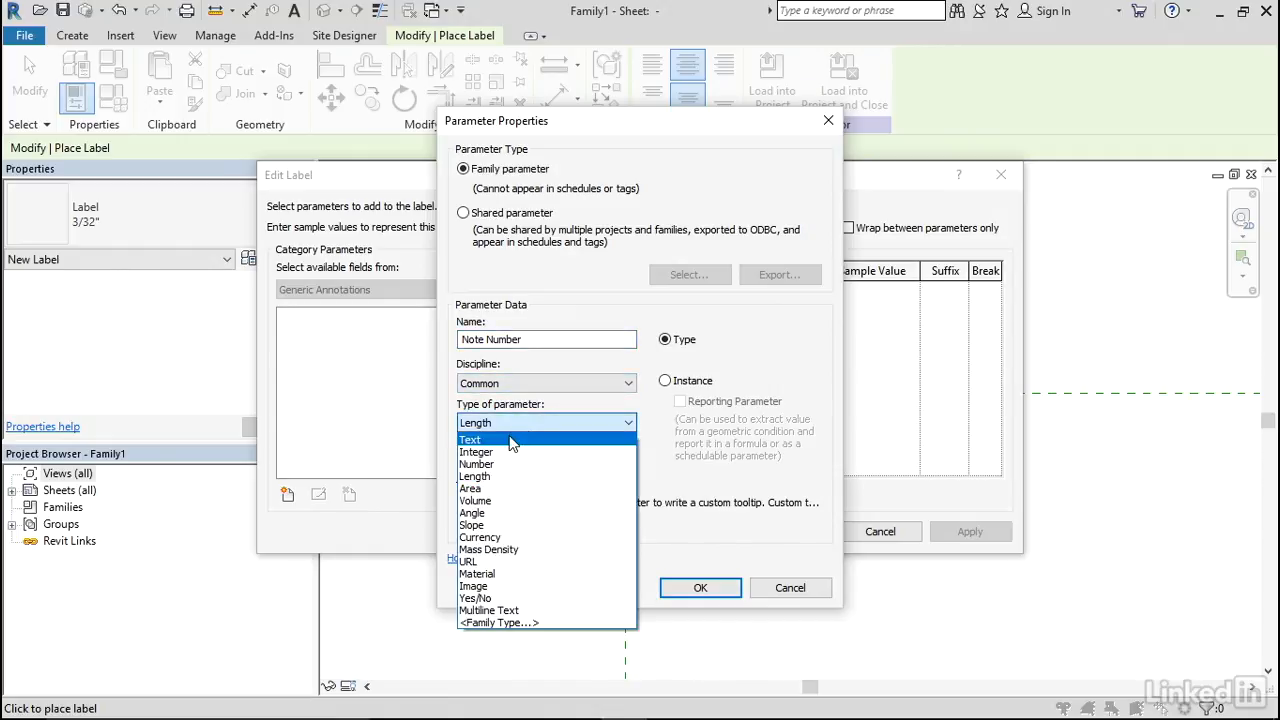
pyautogui.click(470, 440)
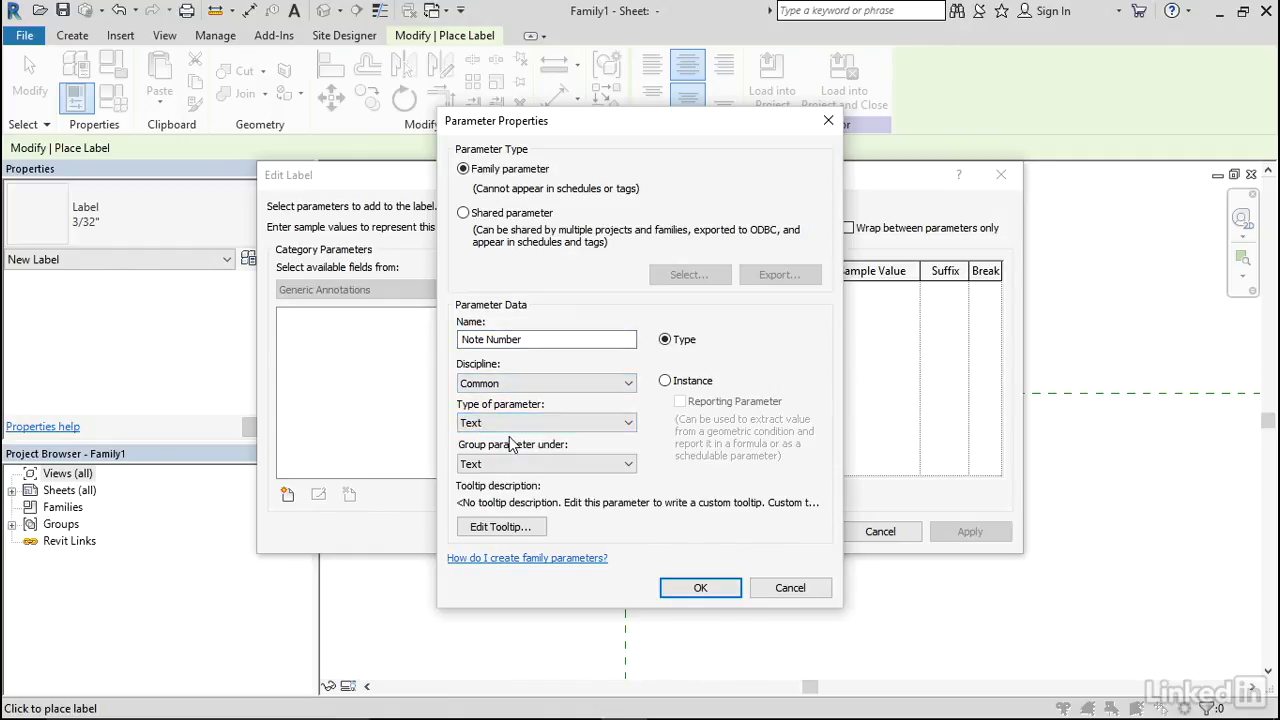
pyautogui.click(664, 380)
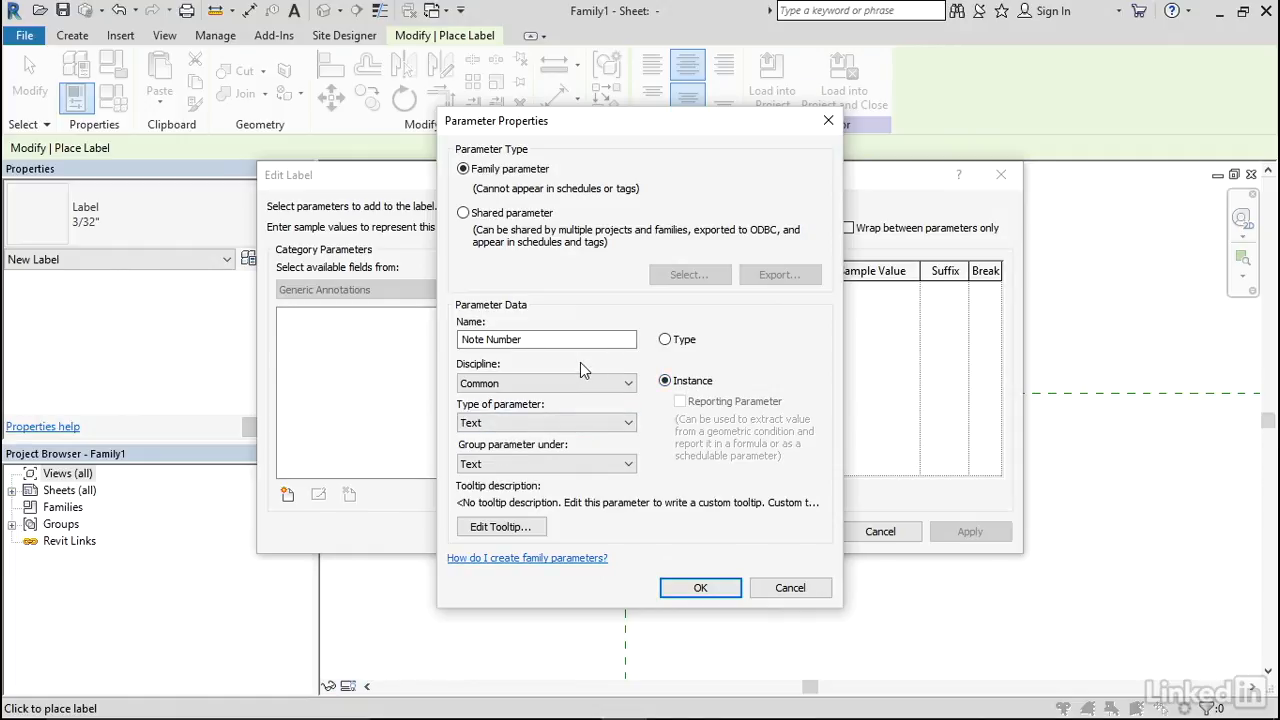
pyautogui.click(700, 587)
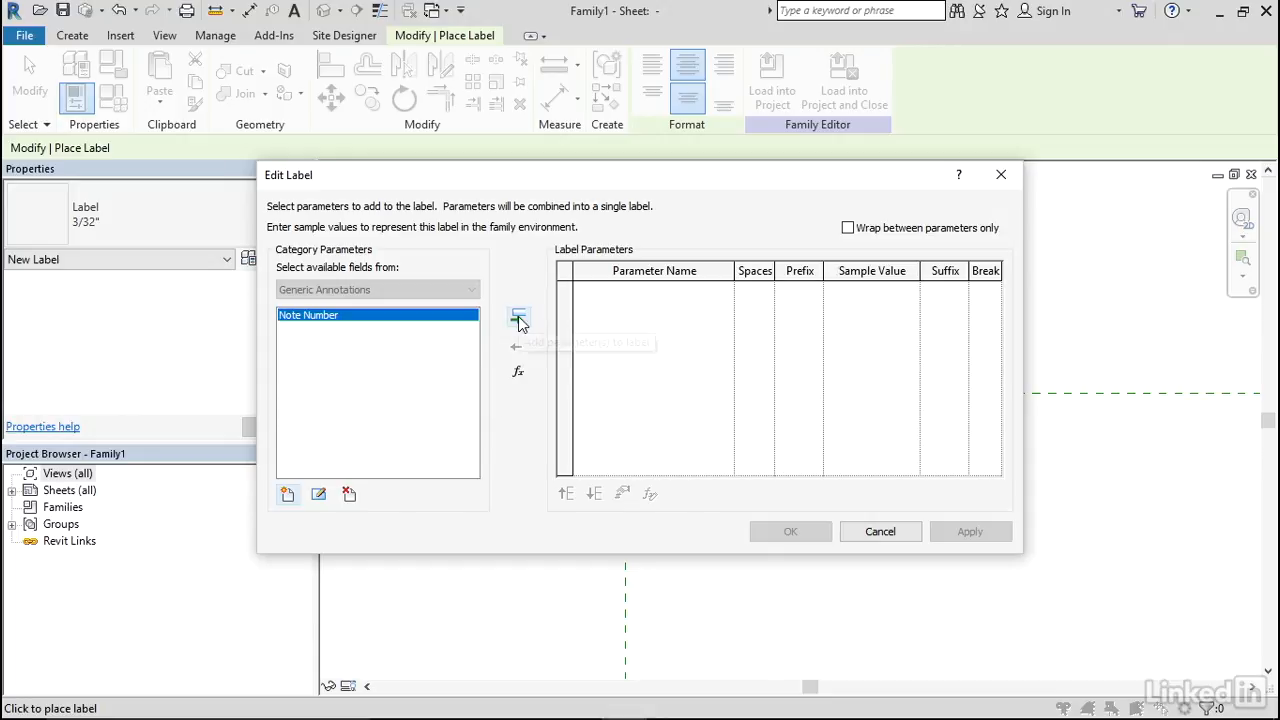
# Add Note Number to the label with sample value 00.
pyautogui.click(518, 315)
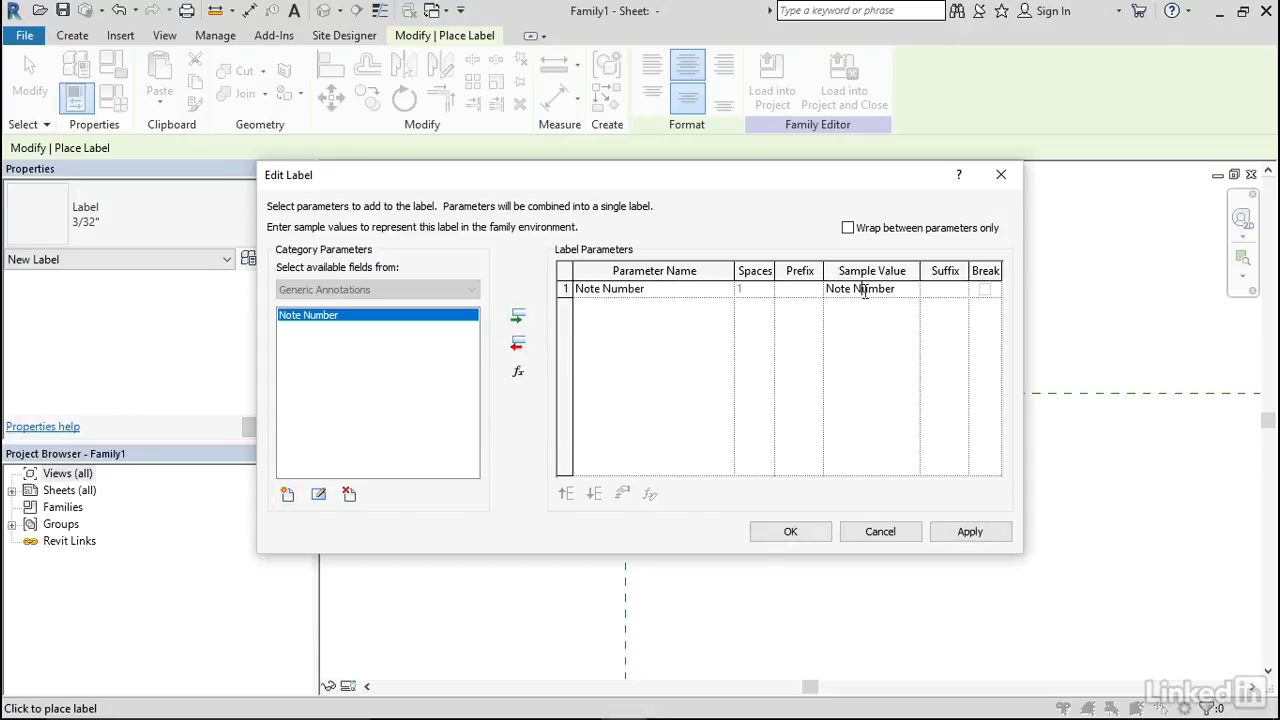
pyautogui.doubleClick(860, 288)
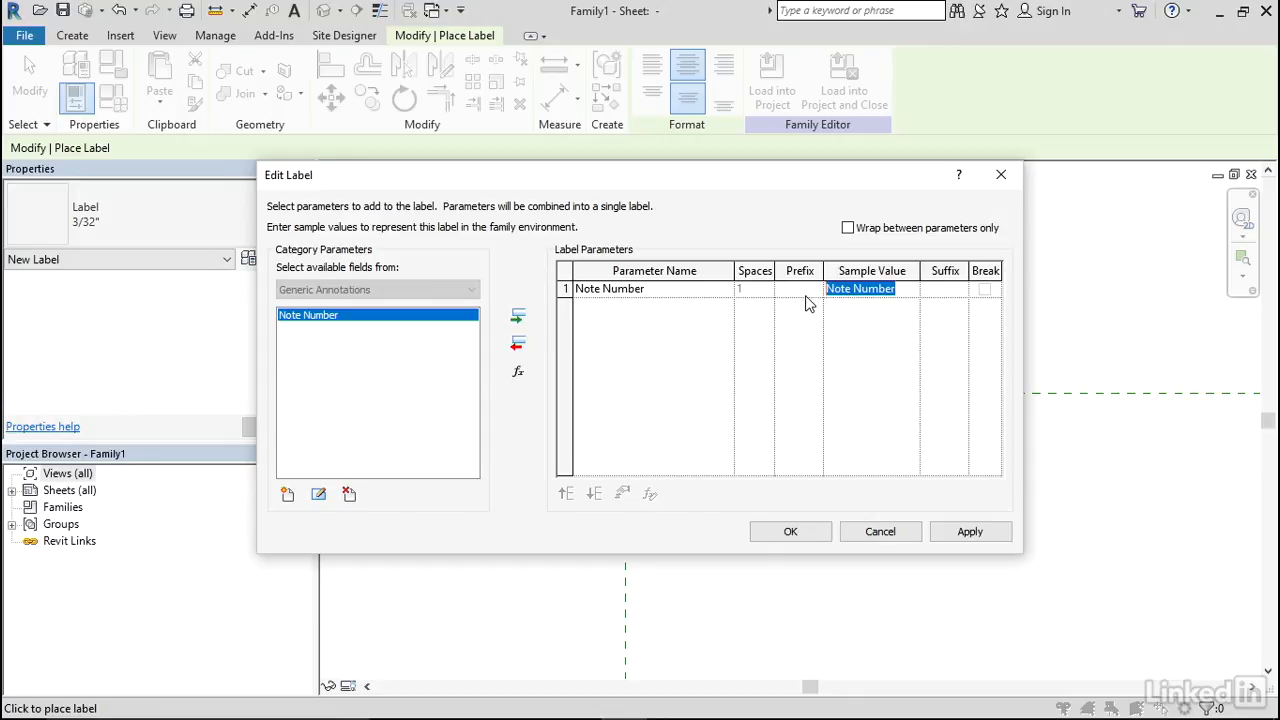
pyautogui.write('00')
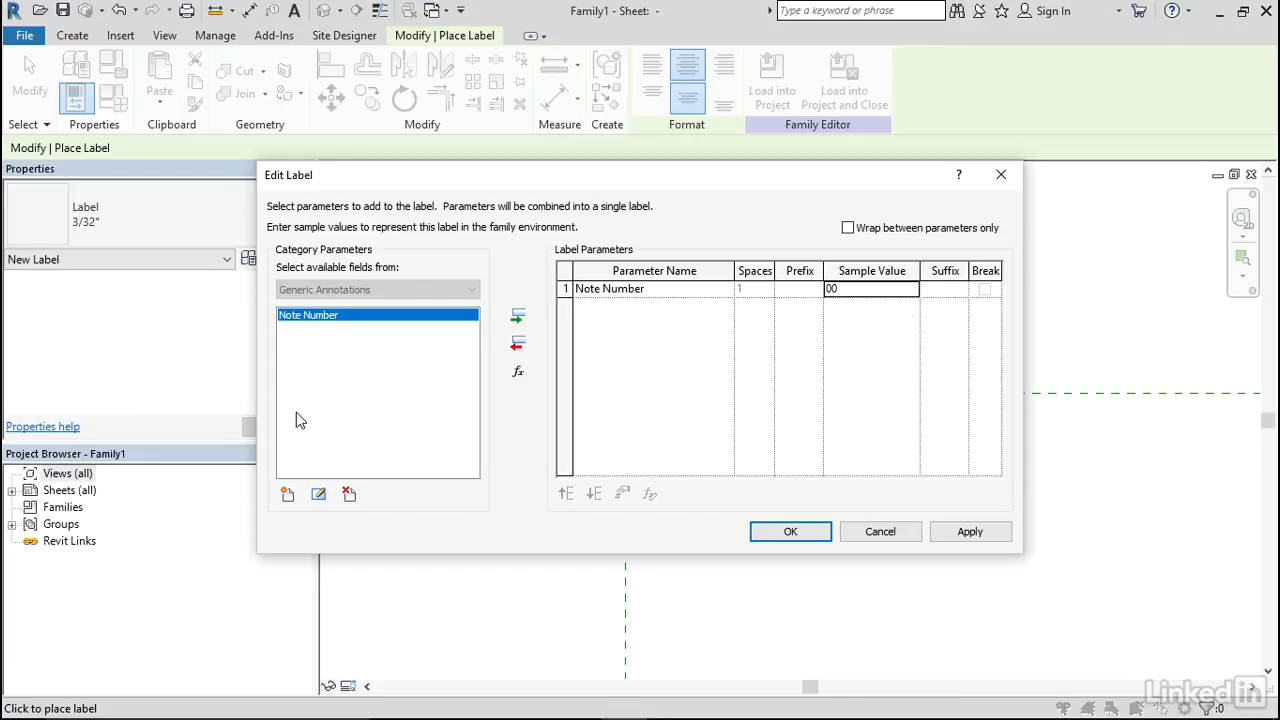
pyautogui.moveTo(287, 495)
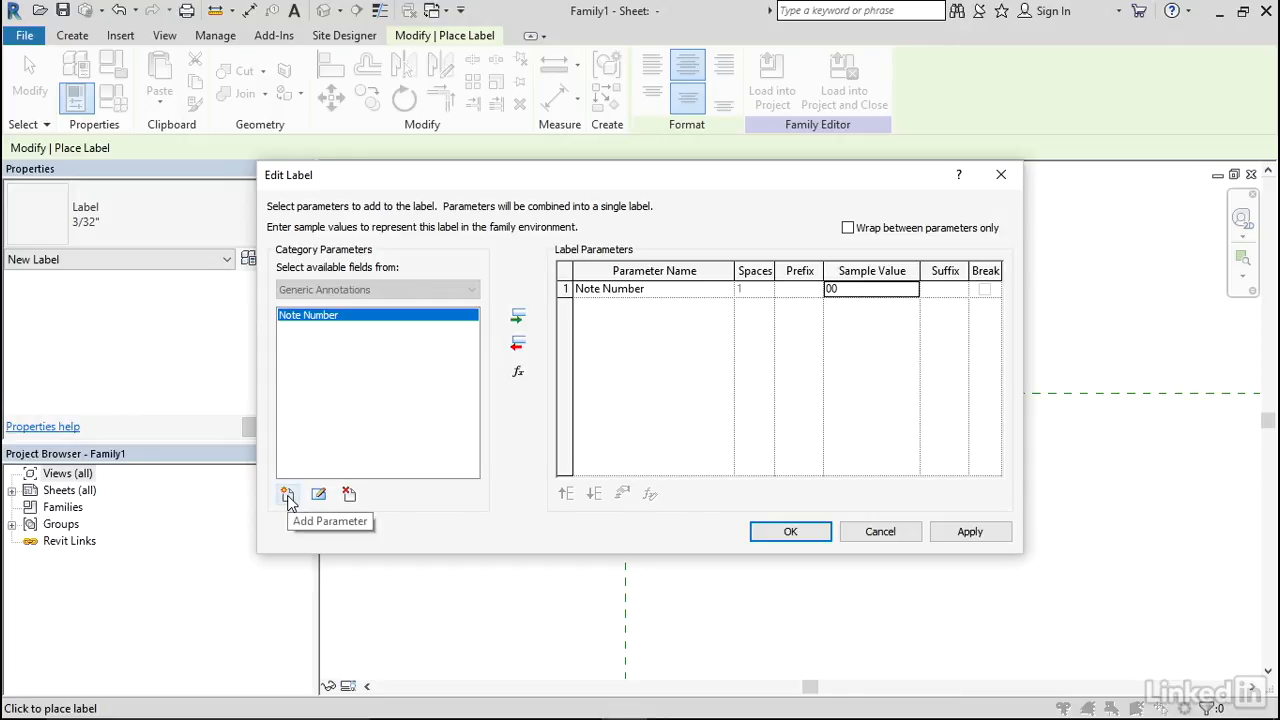
# Add a 'Note Text' parameter with Text type and Instance setting.
pyautogui.click(287, 494)
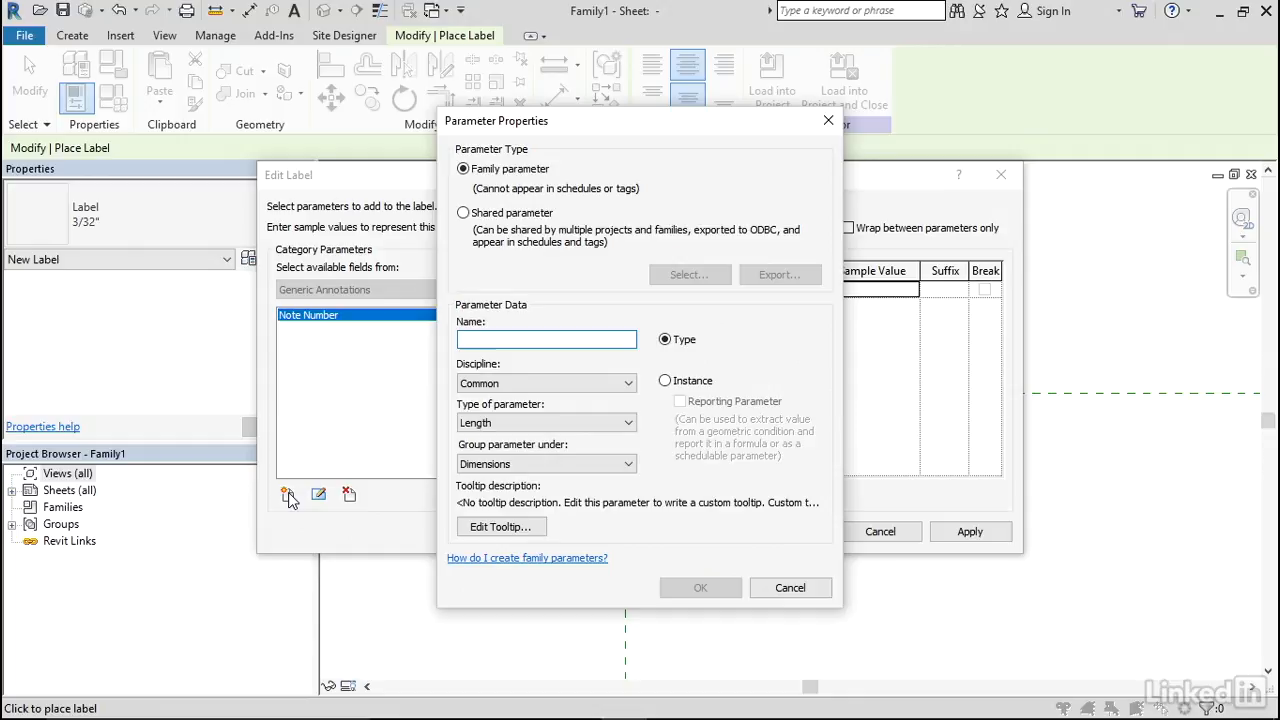
pyautogui.click(546, 339)
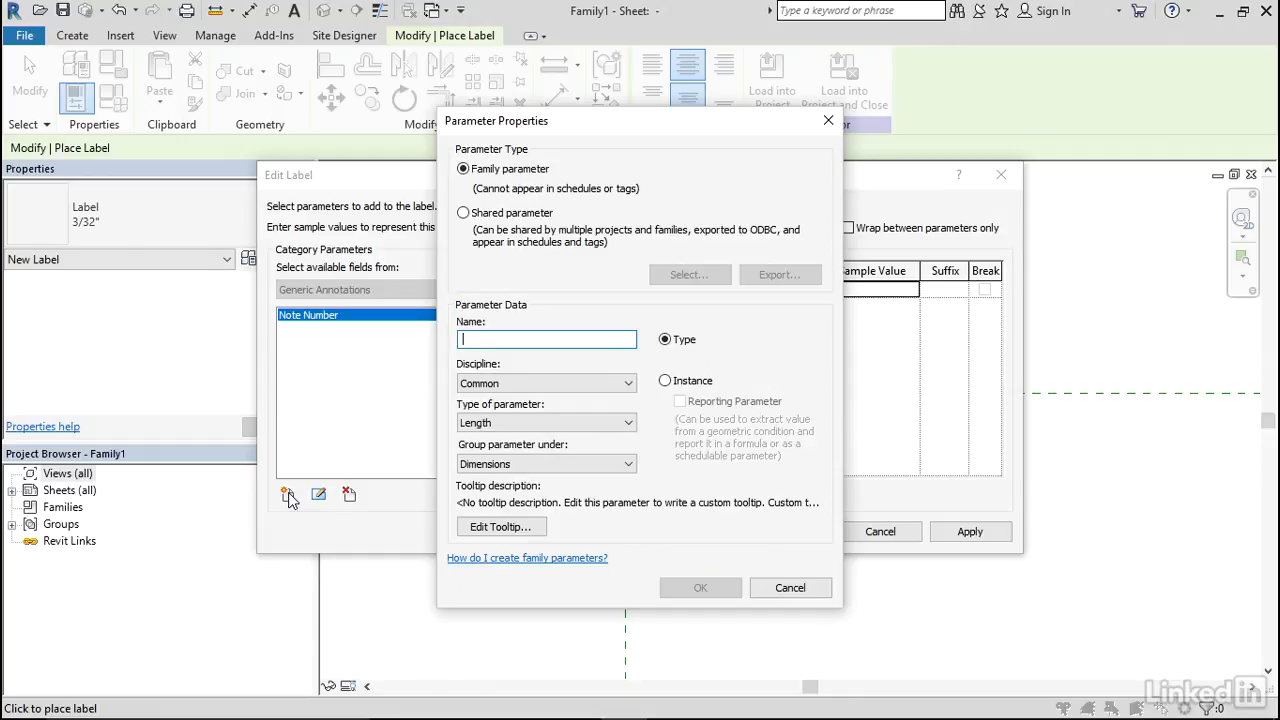
pyautogui.write('Note Text')
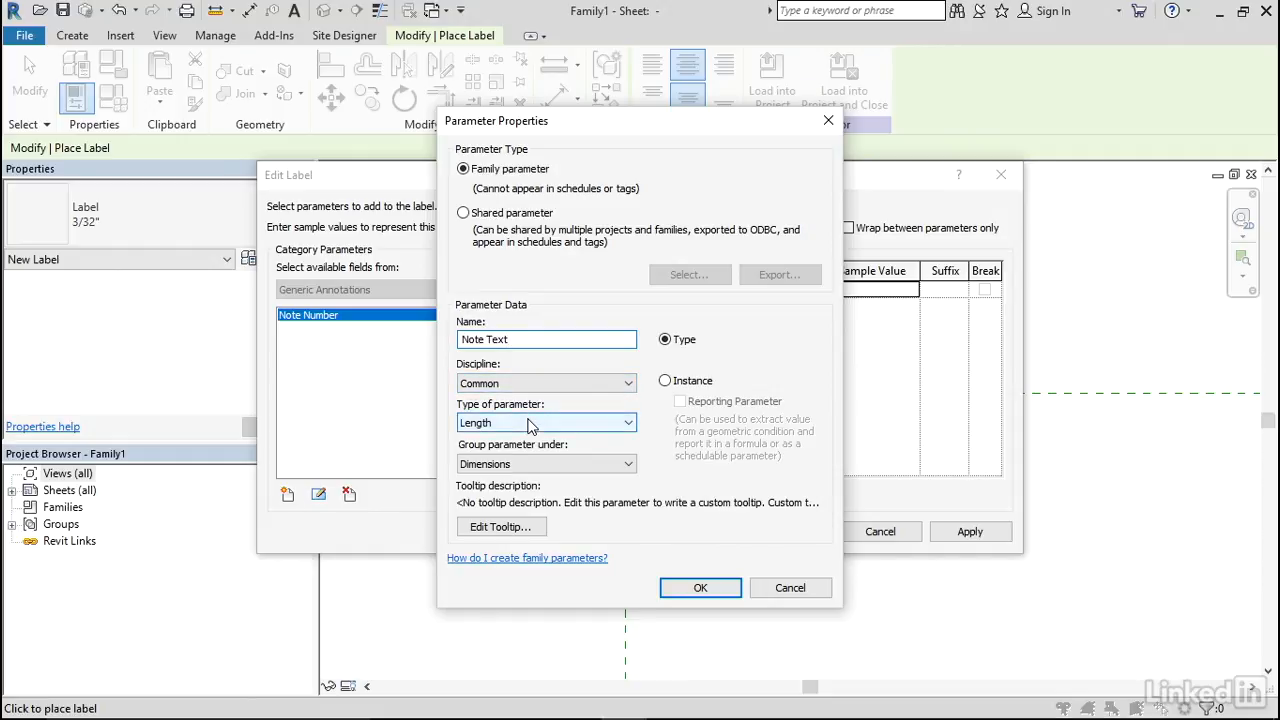
pyautogui.click(545, 422)
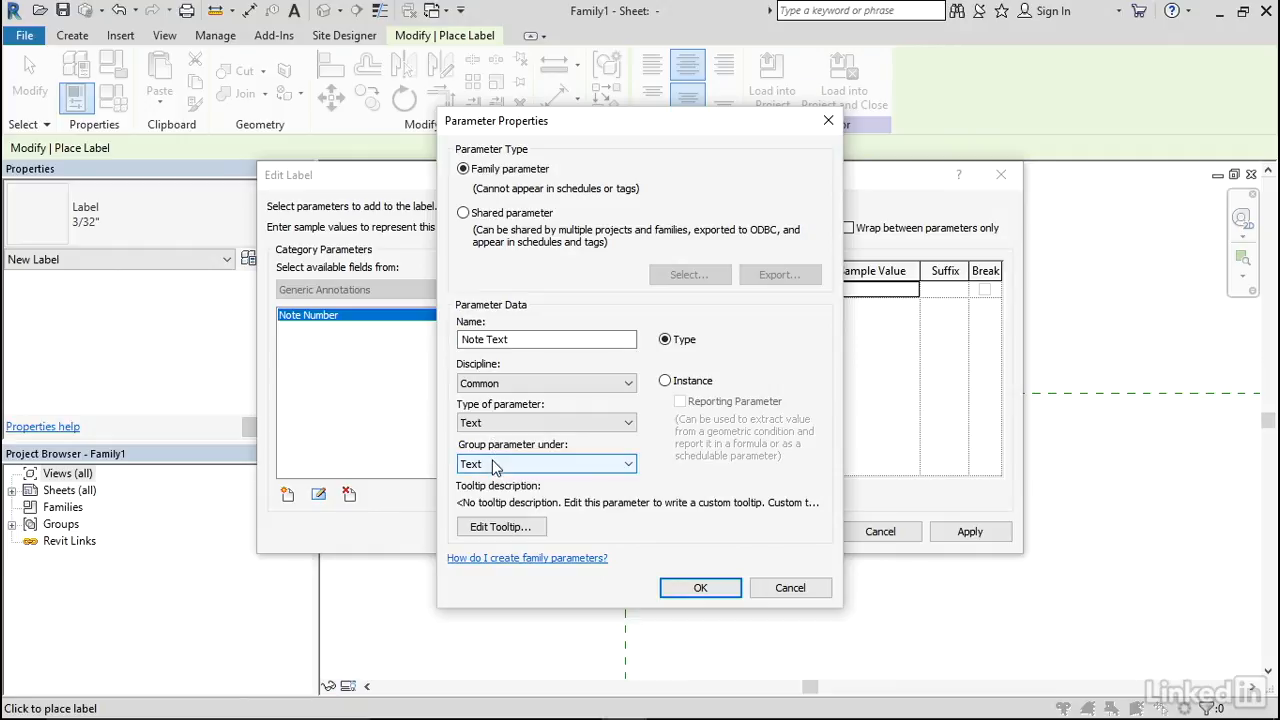
pyautogui.click(664, 381)
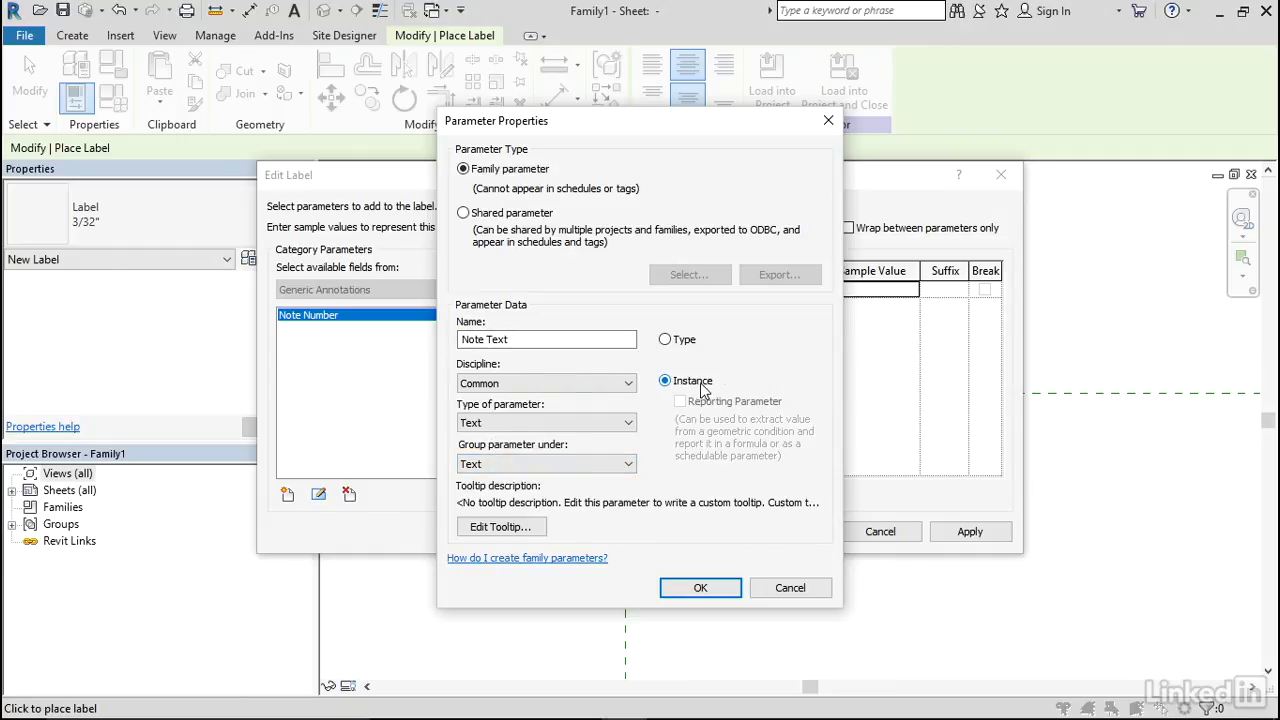
pyautogui.moveTo(698, 388)
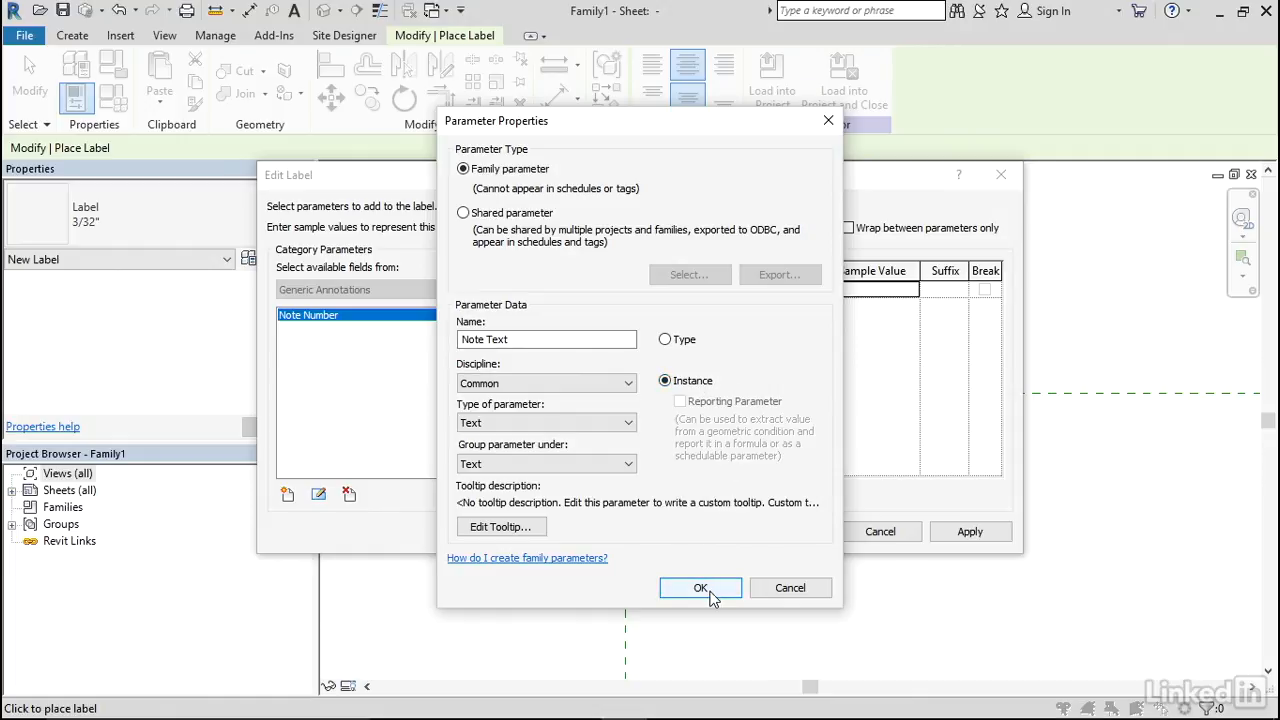
pyautogui.click(700, 588)
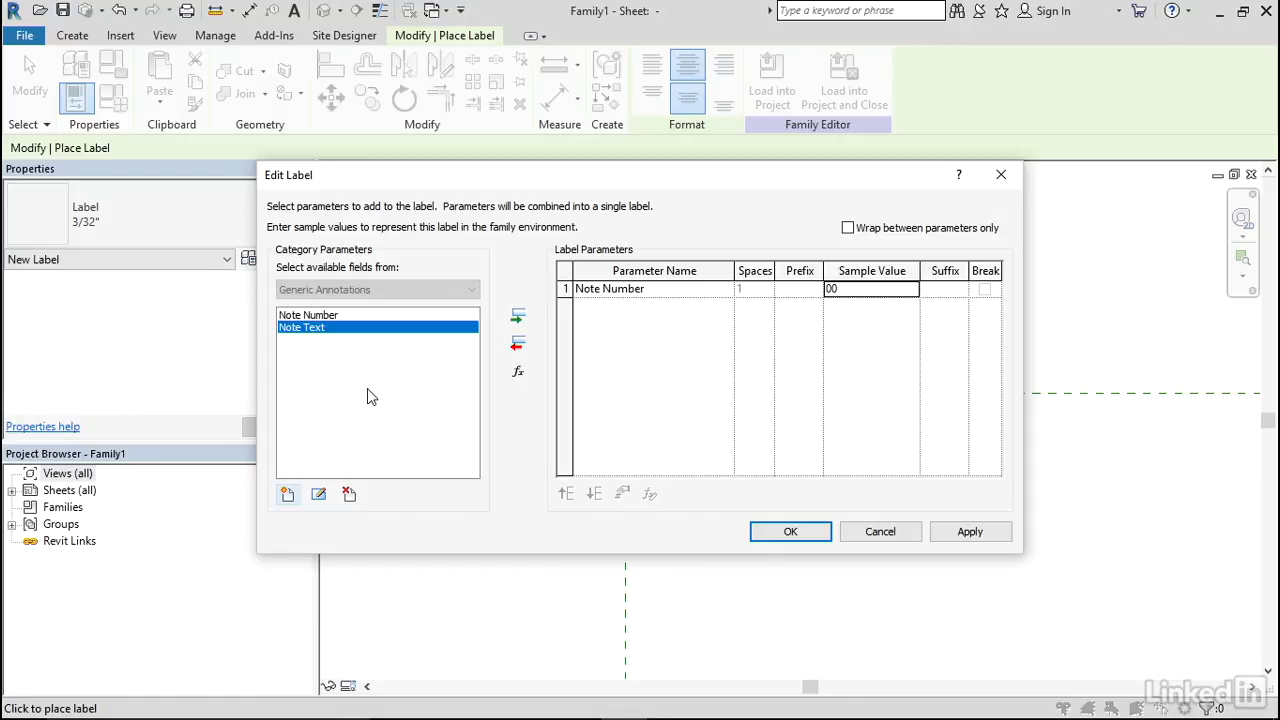
# Place and resize the 00 label at the reference-plane intersection, then pick the Circle line option.
pyautogui.click(790, 531)
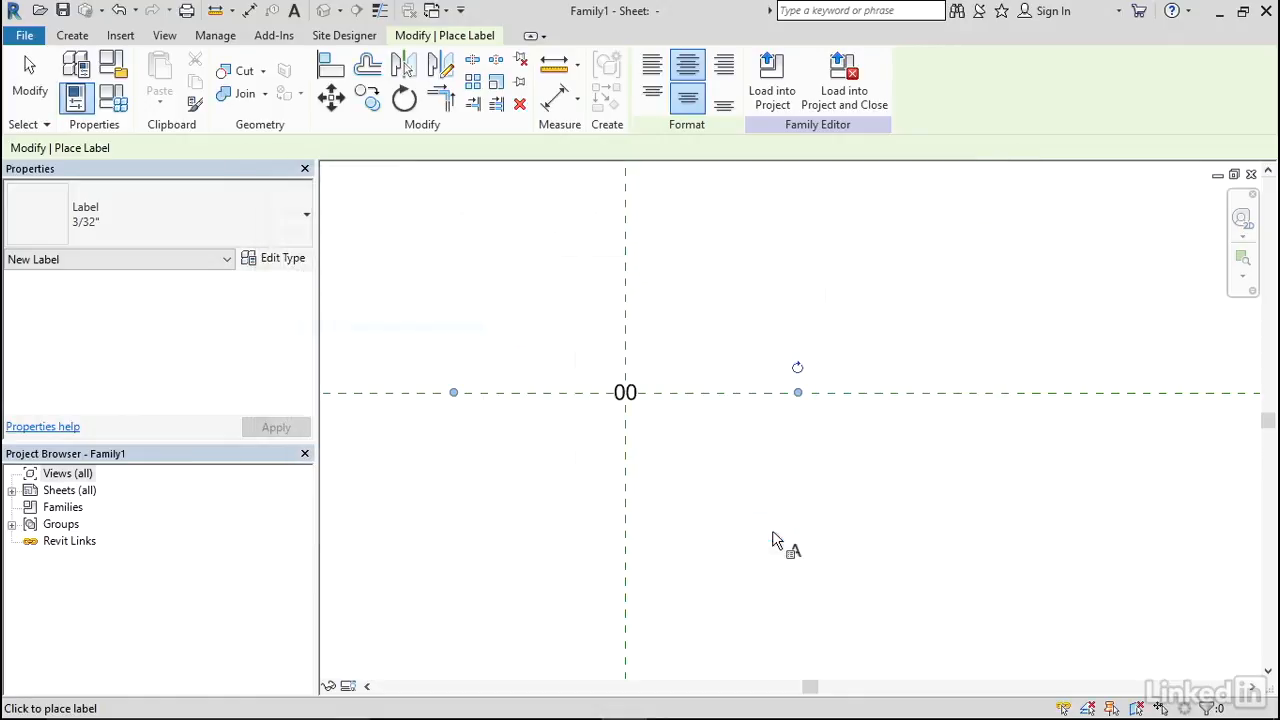
pyautogui.click(625, 391)
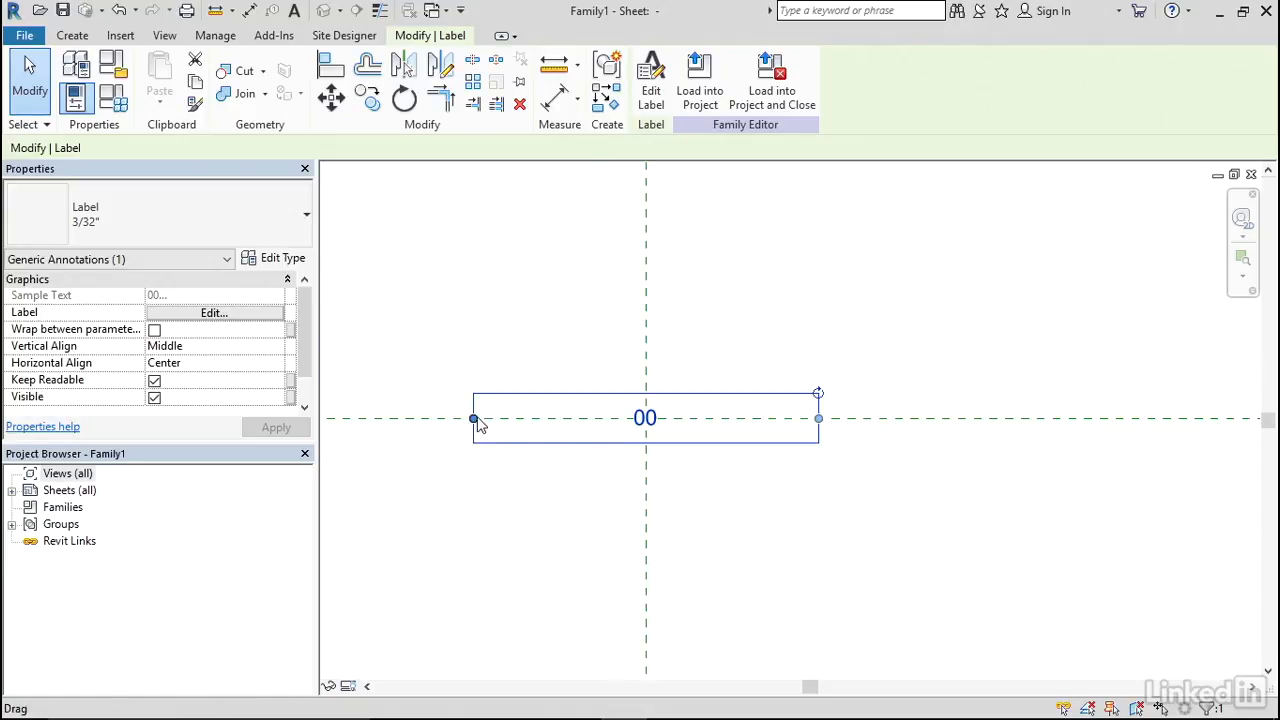
pyautogui.click(696, 480)
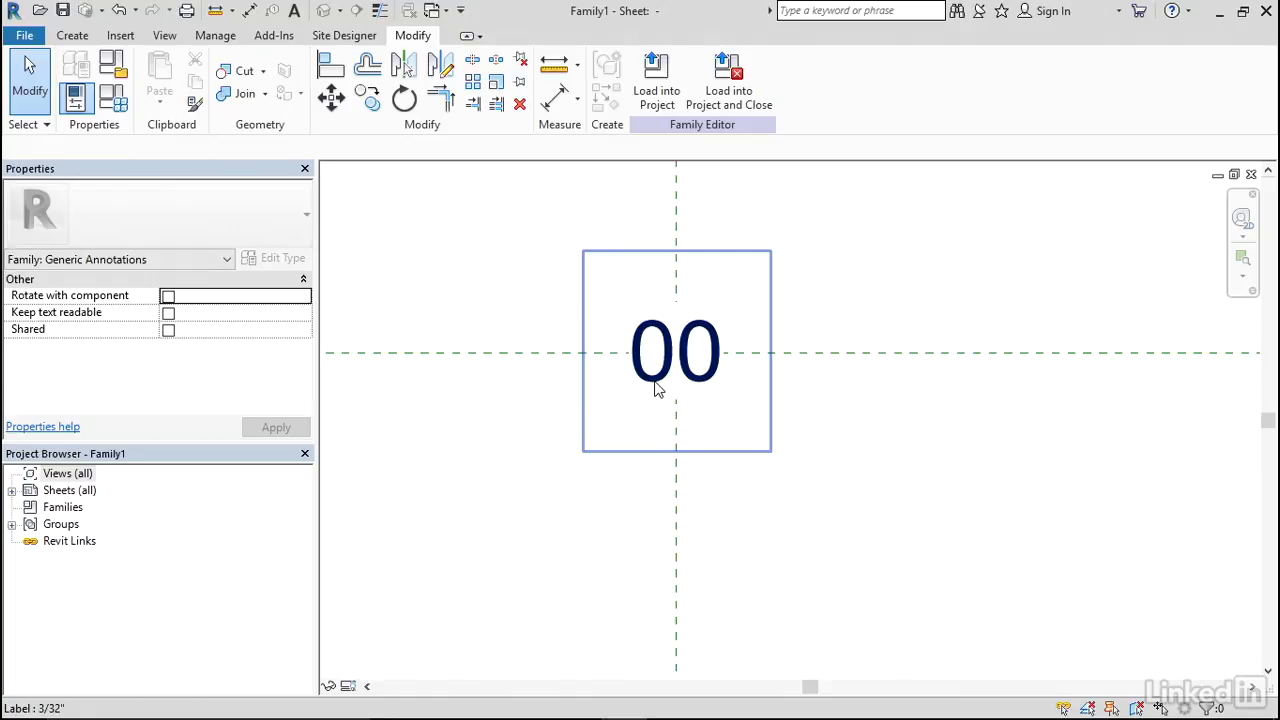
pyautogui.moveTo(658, 388)
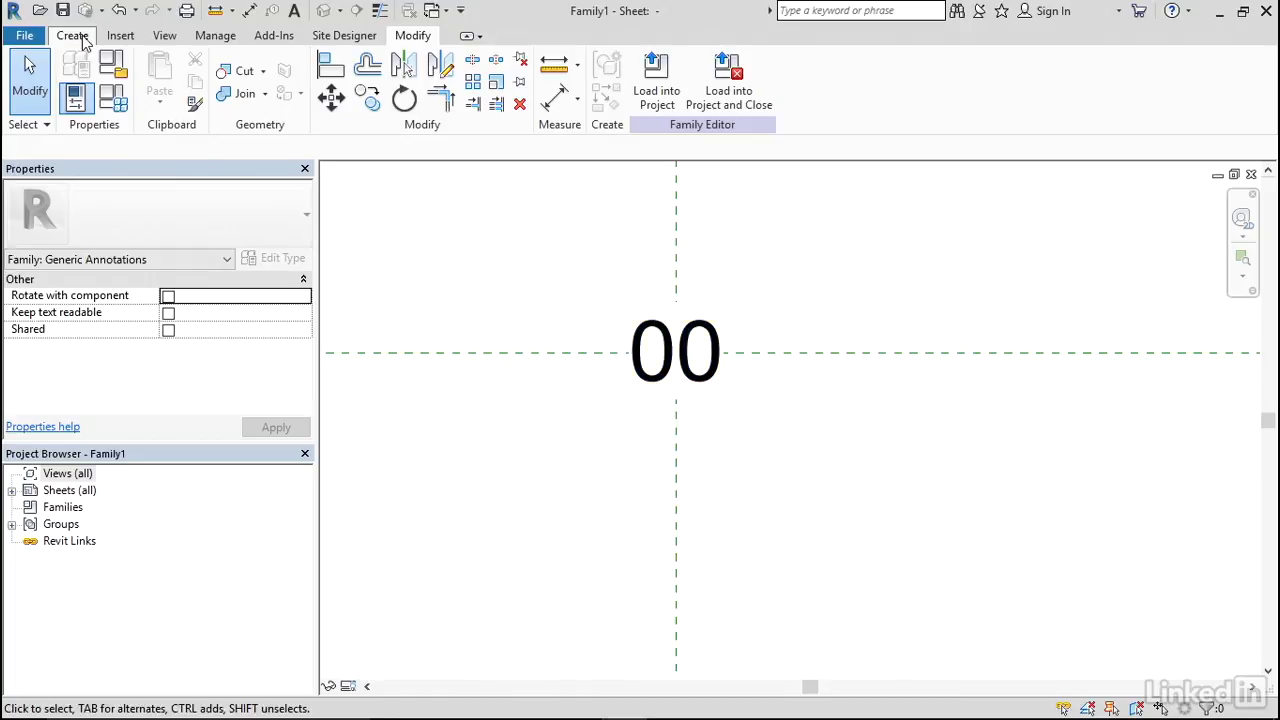
pyautogui.click(72, 36)
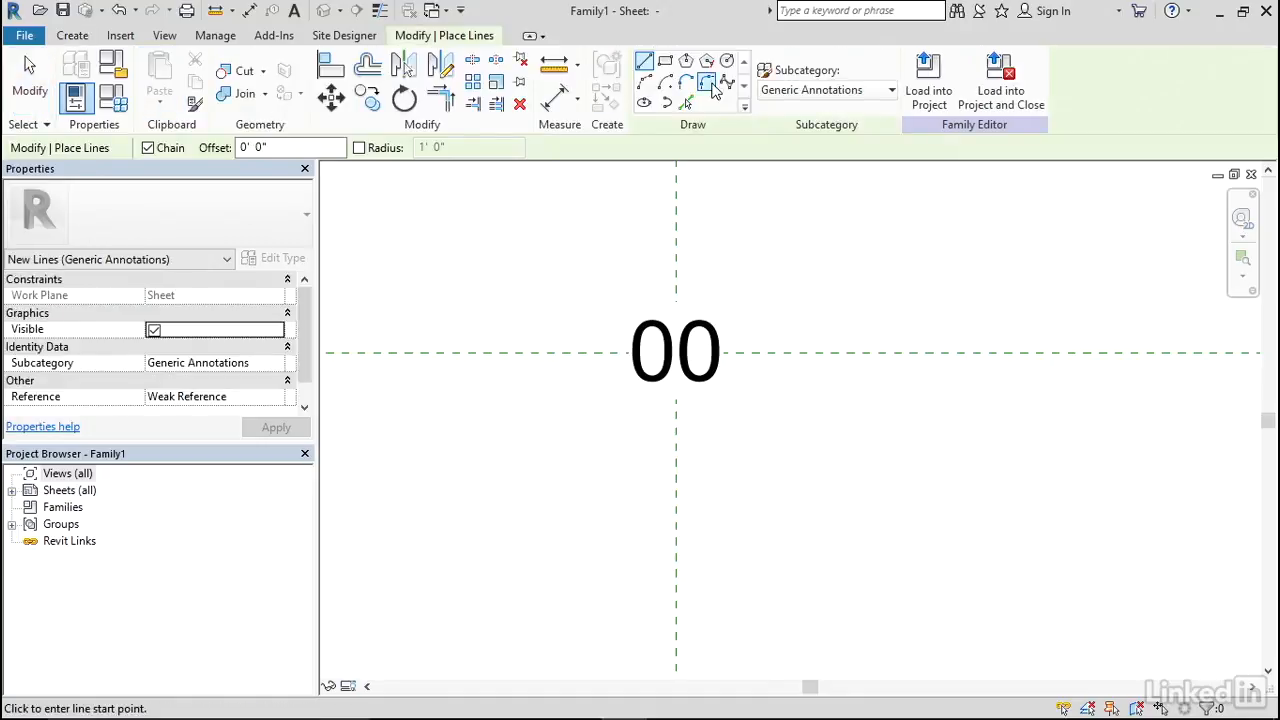
pyautogui.click(728, 61)
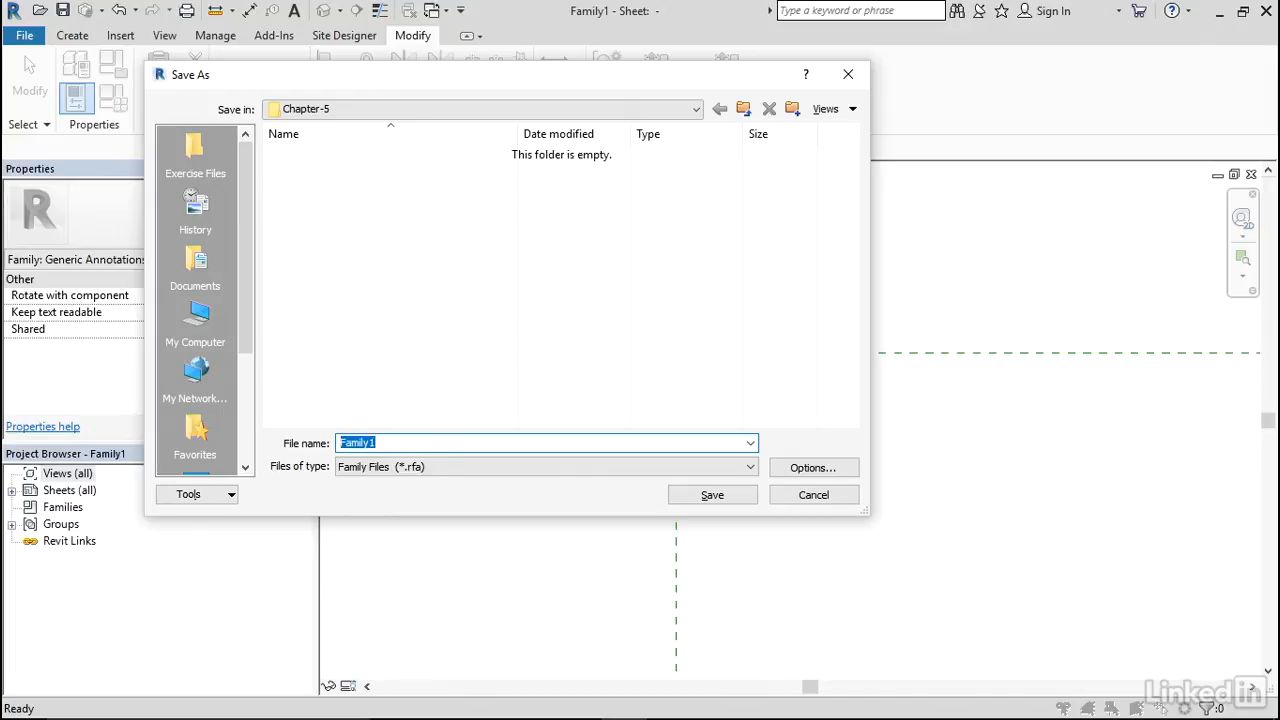
# Save the family file as 'Note Block', confirming the save options.
pyautogui.write('Note Block')
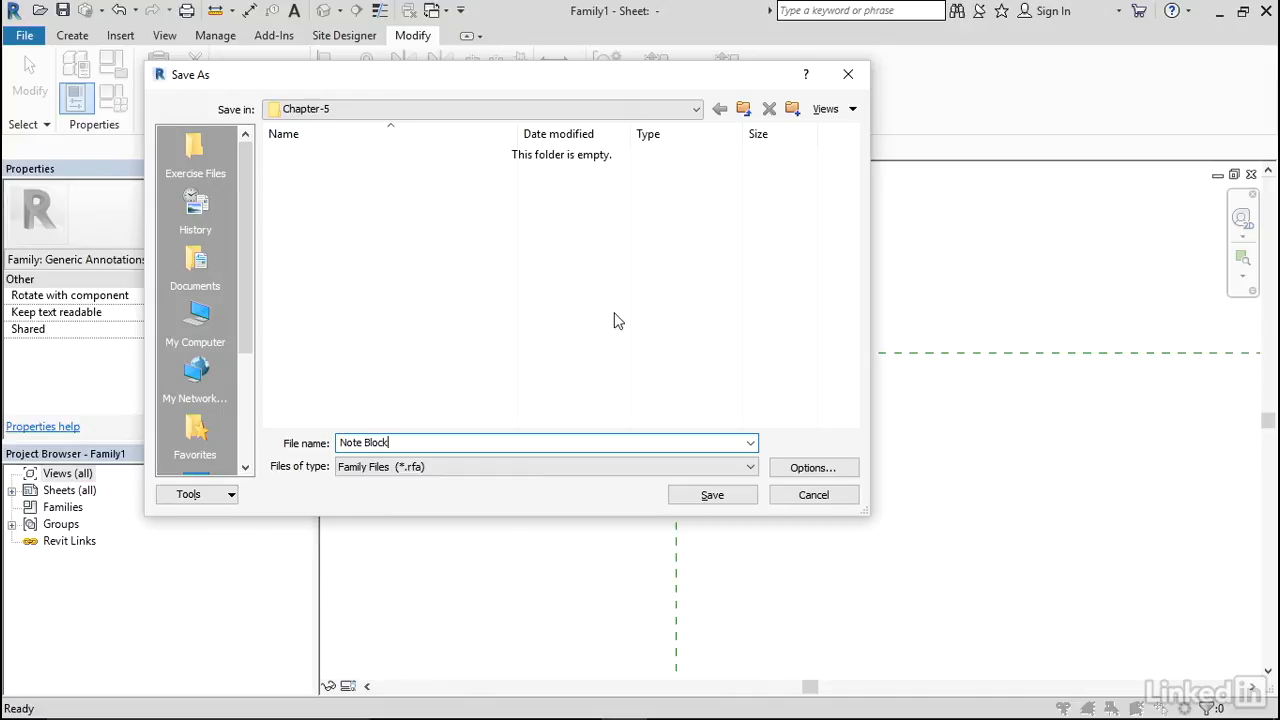
pyautogui.click(813, 467)
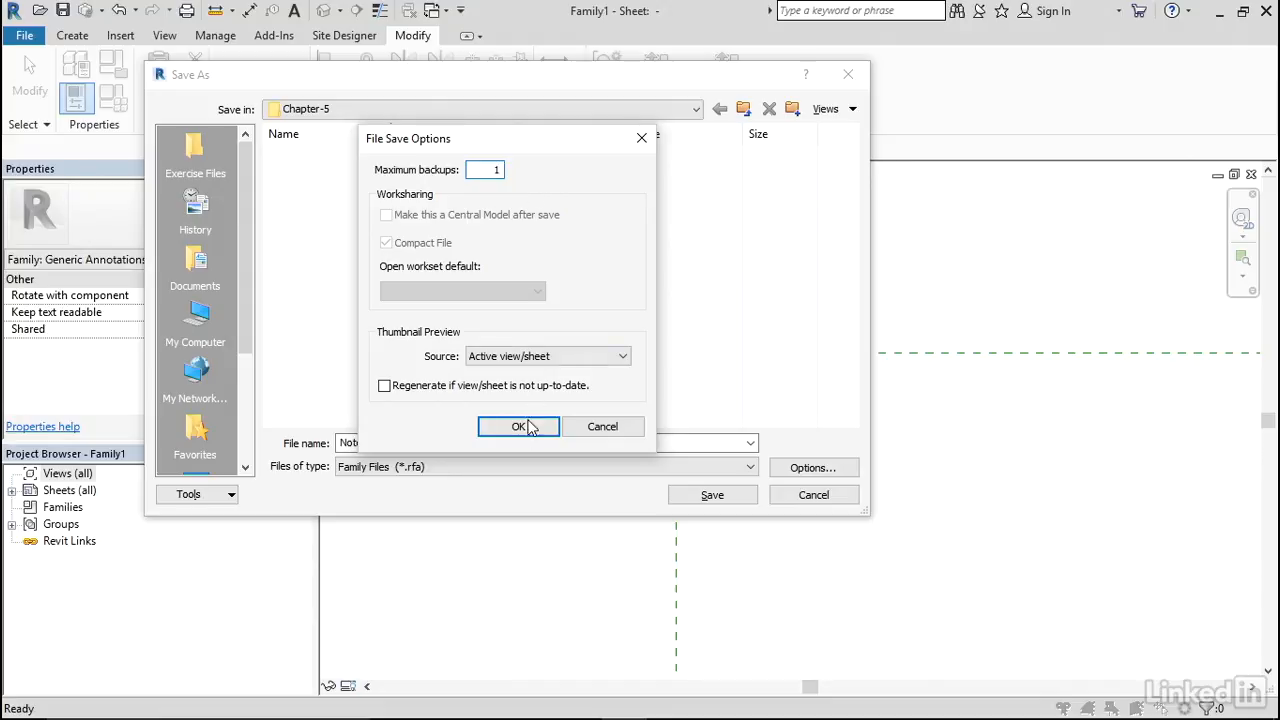
pyautogui.click(518, 426)
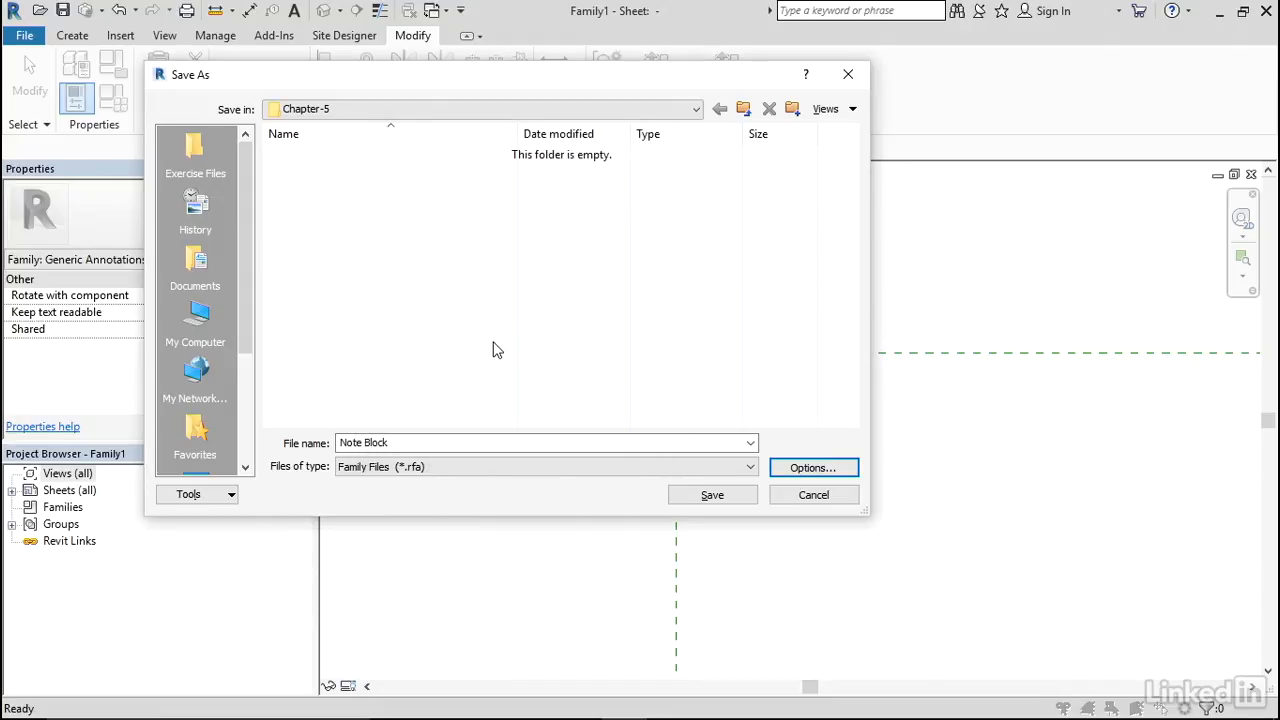
pyautogui.click(712, 494)
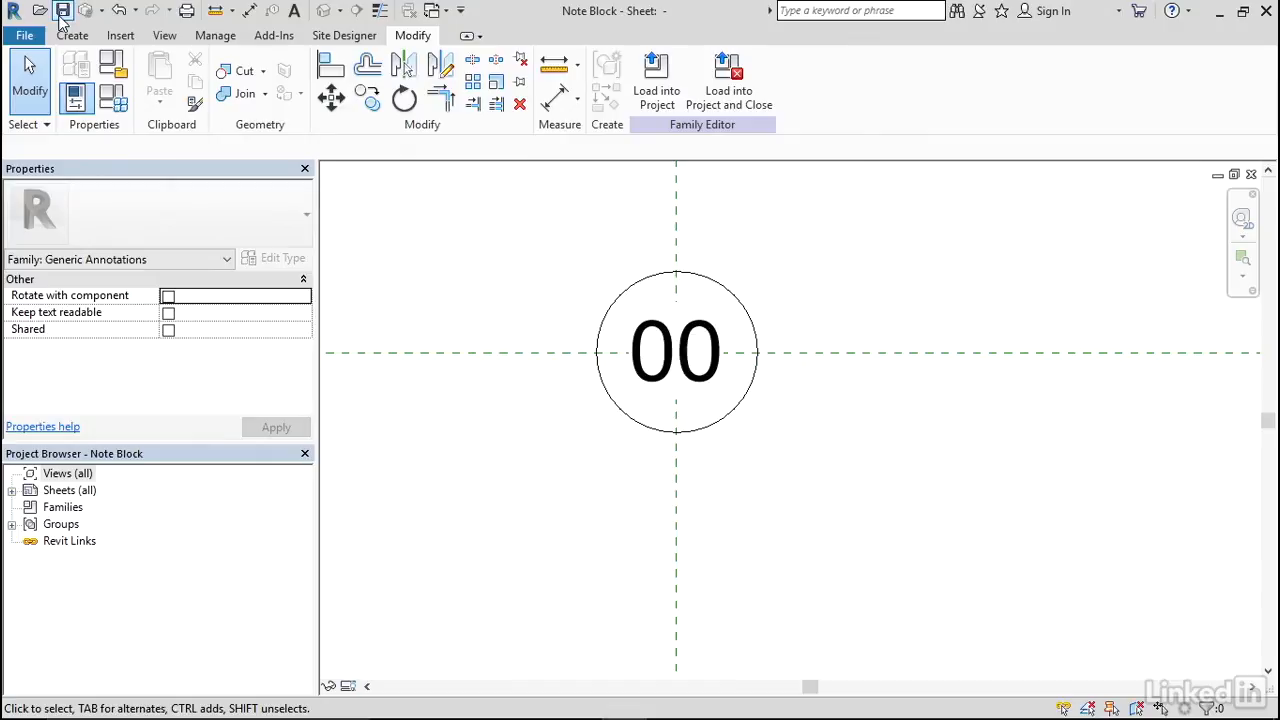
# Open the Architectural-Noteblock.rvt project from the Chapter-5 folder.
pyautogui.click(27, 35)
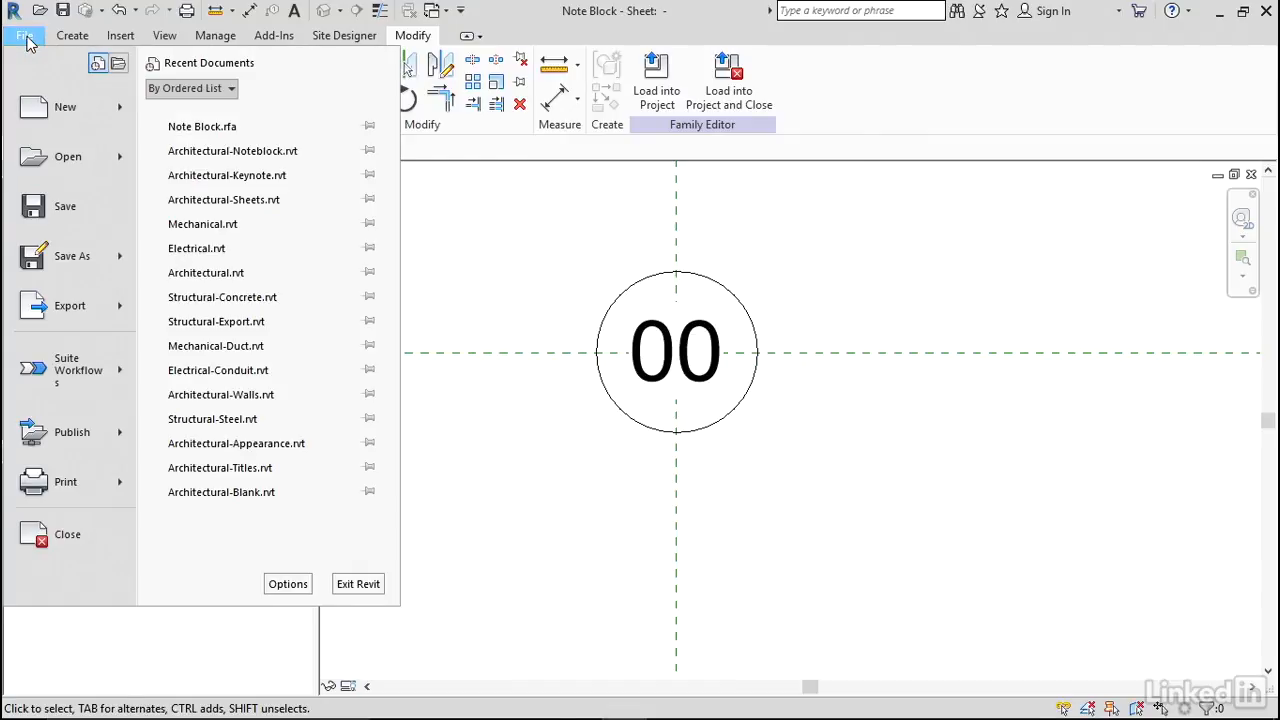
pyautogui.moveTo(233, 151)
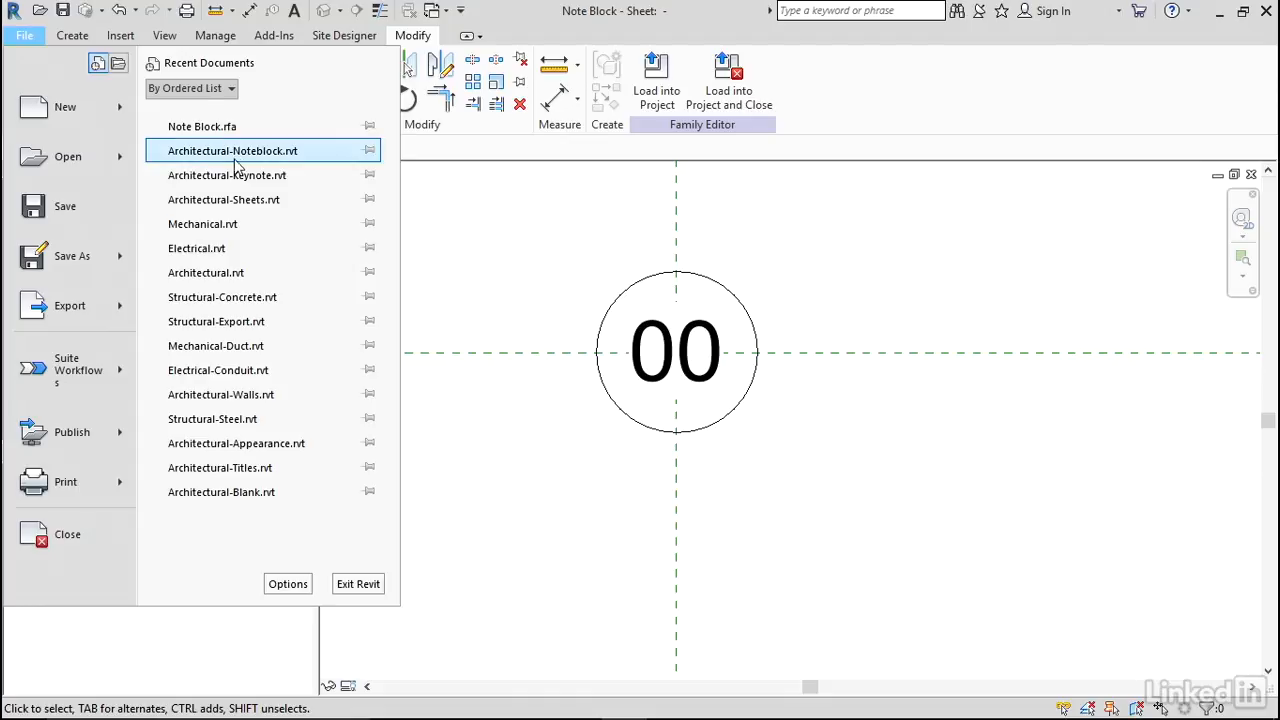
pyautogui.click(66, 156)
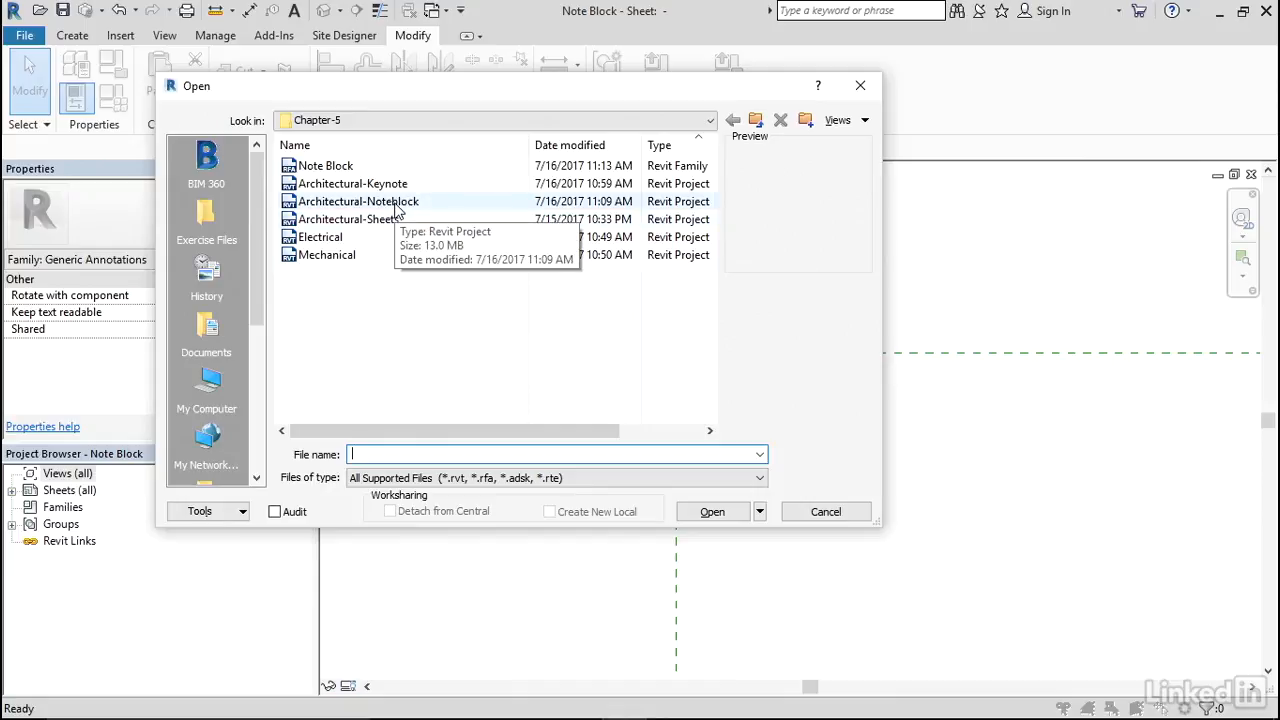
pyautogui.click(358, 201)
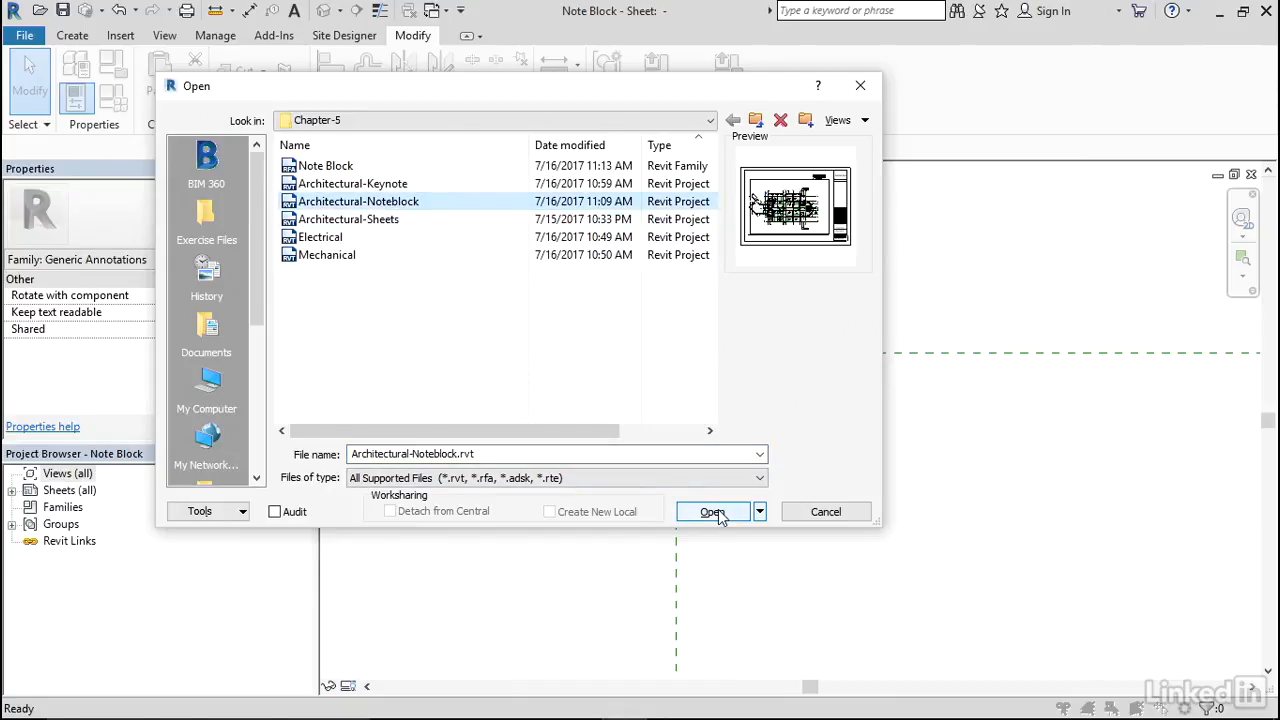
pyautogui.click(713, 511)
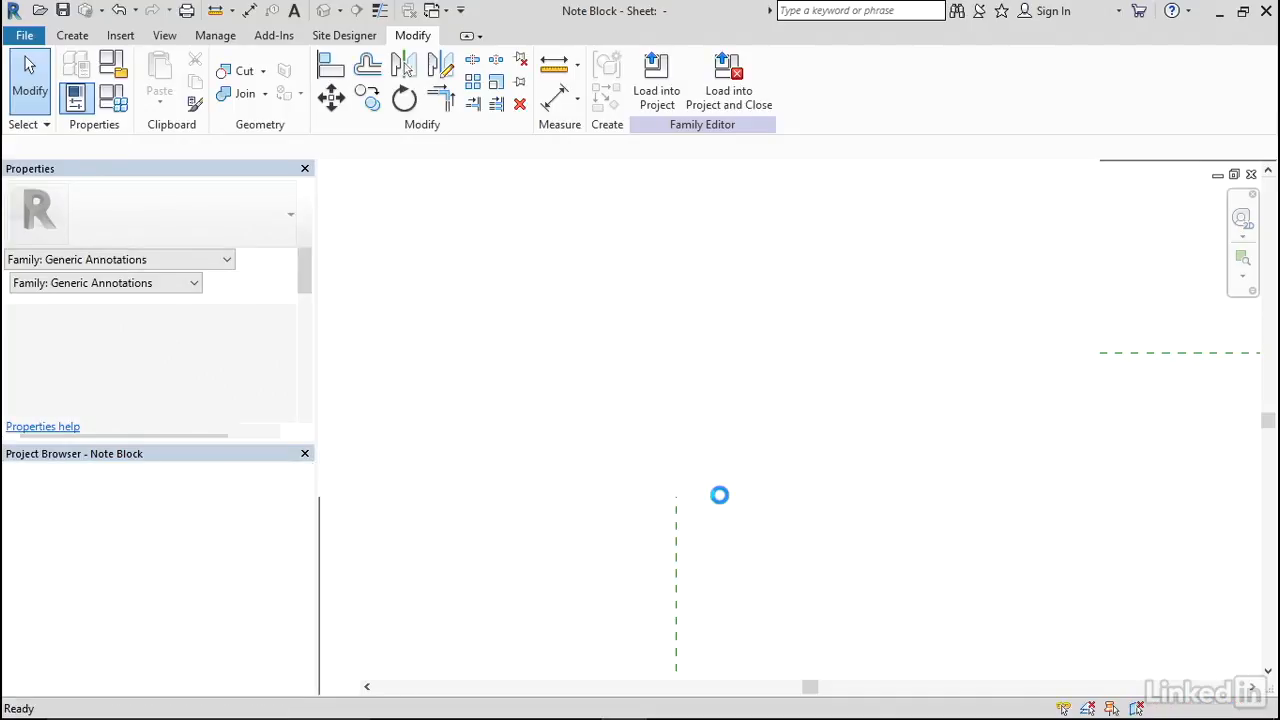
pyautogui.click(728, 80)
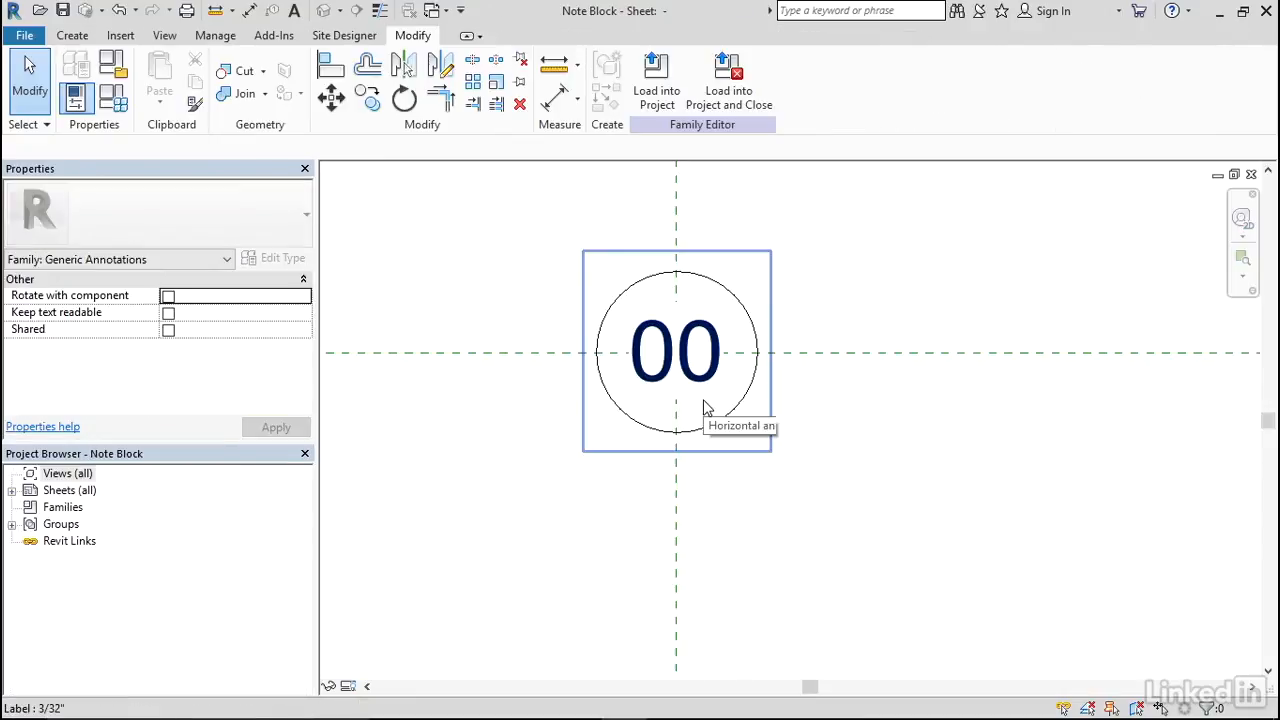
pyautogui.moveTo(730, 80)
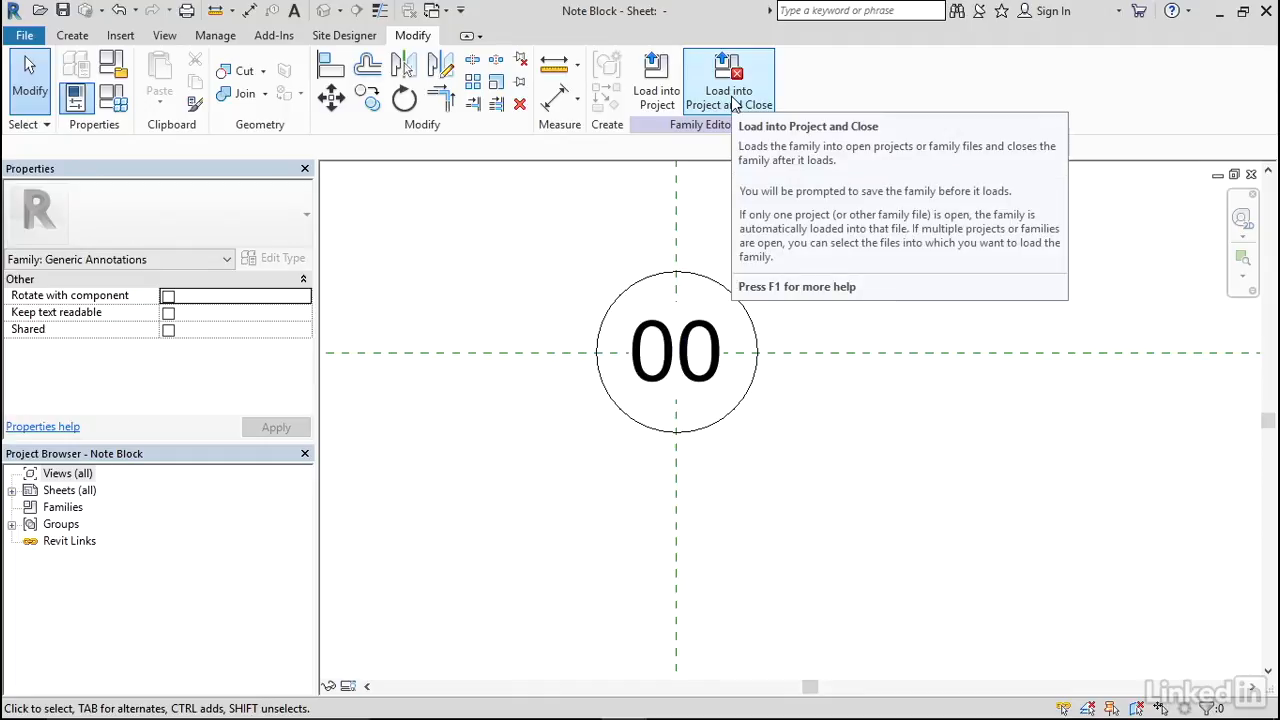
# Load Note Block into the project and open the Level 1 East floor plan.
pyautogui.click(731, 78)
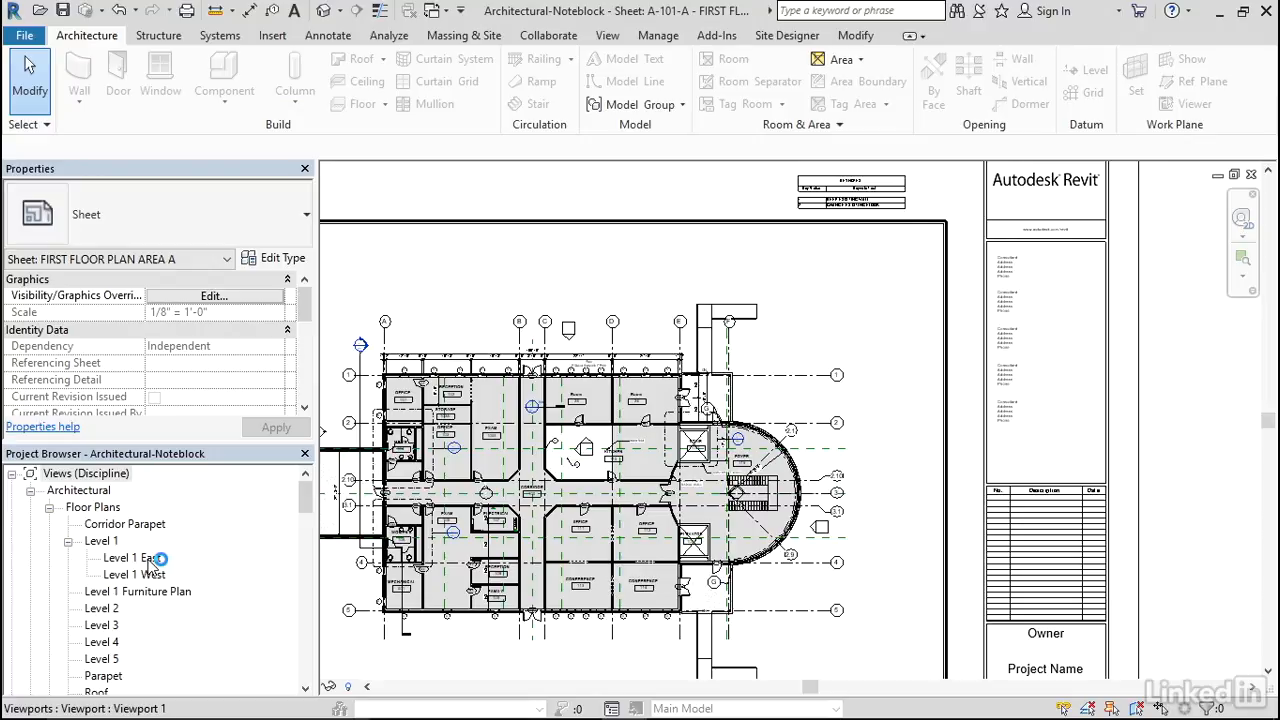
pyautogui.doubleClick(132, 557)
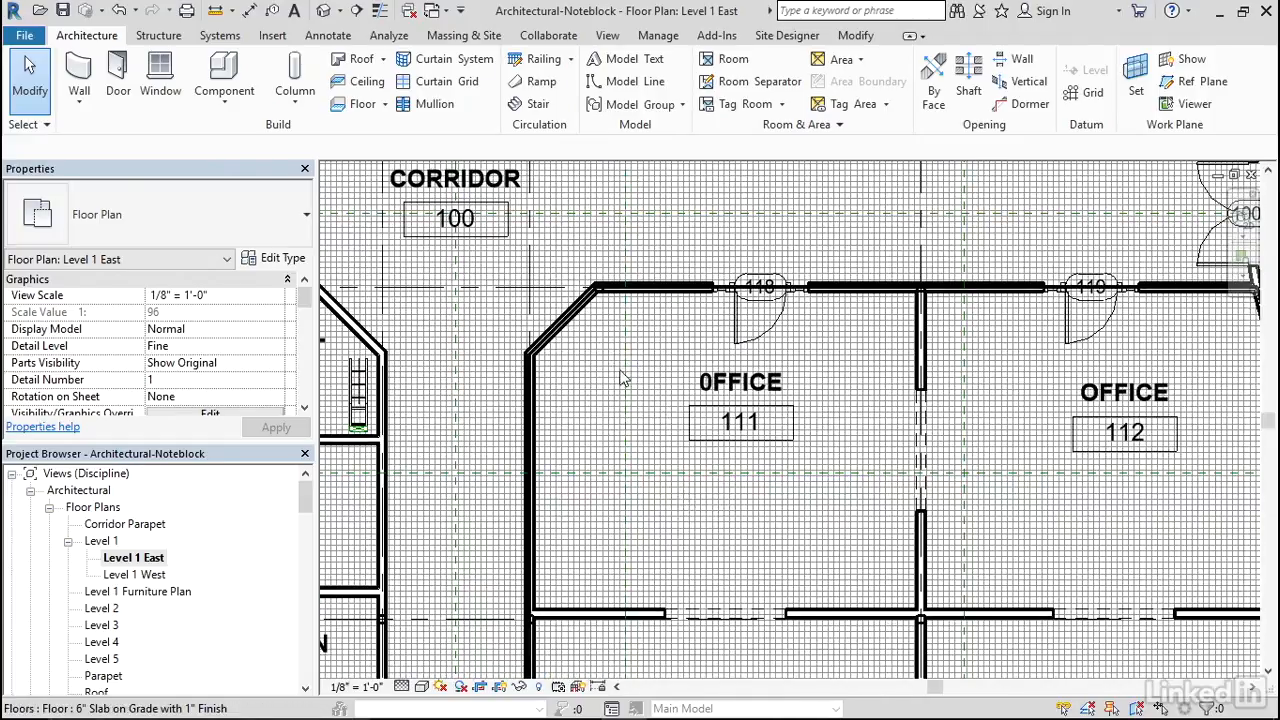
pyautogui.click(455, 218)
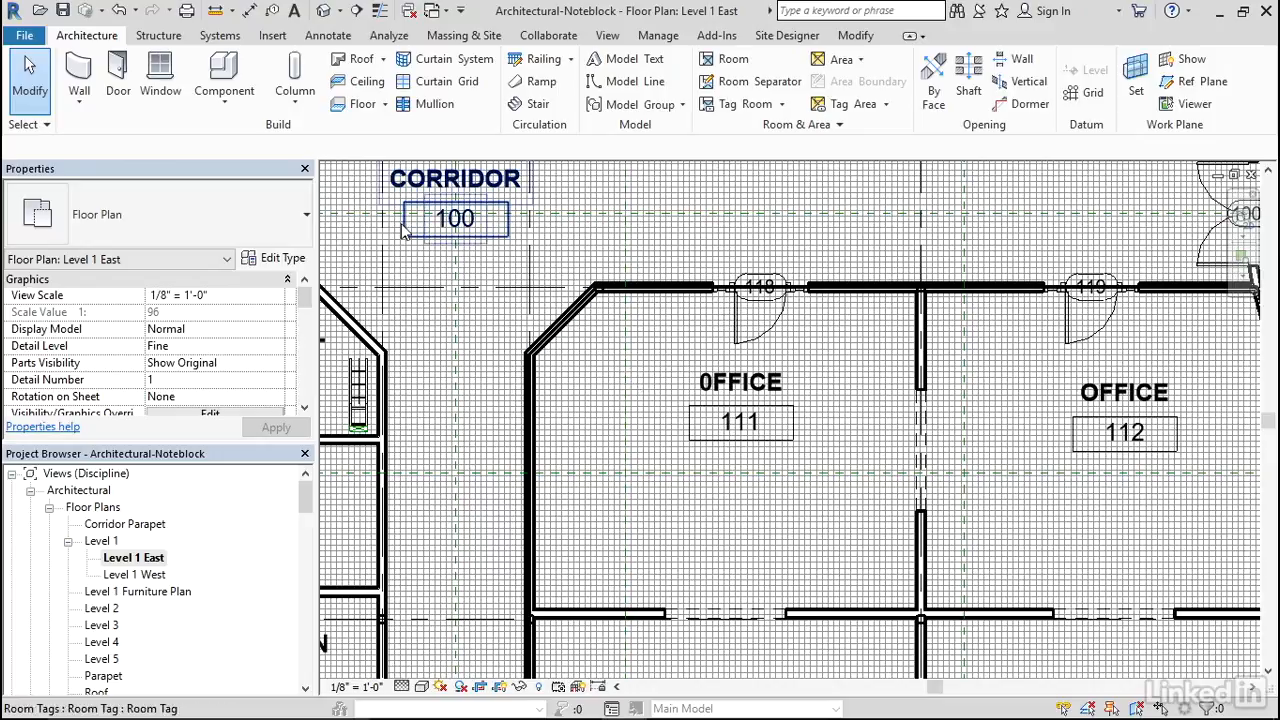
pyautogui.click(328, 35)
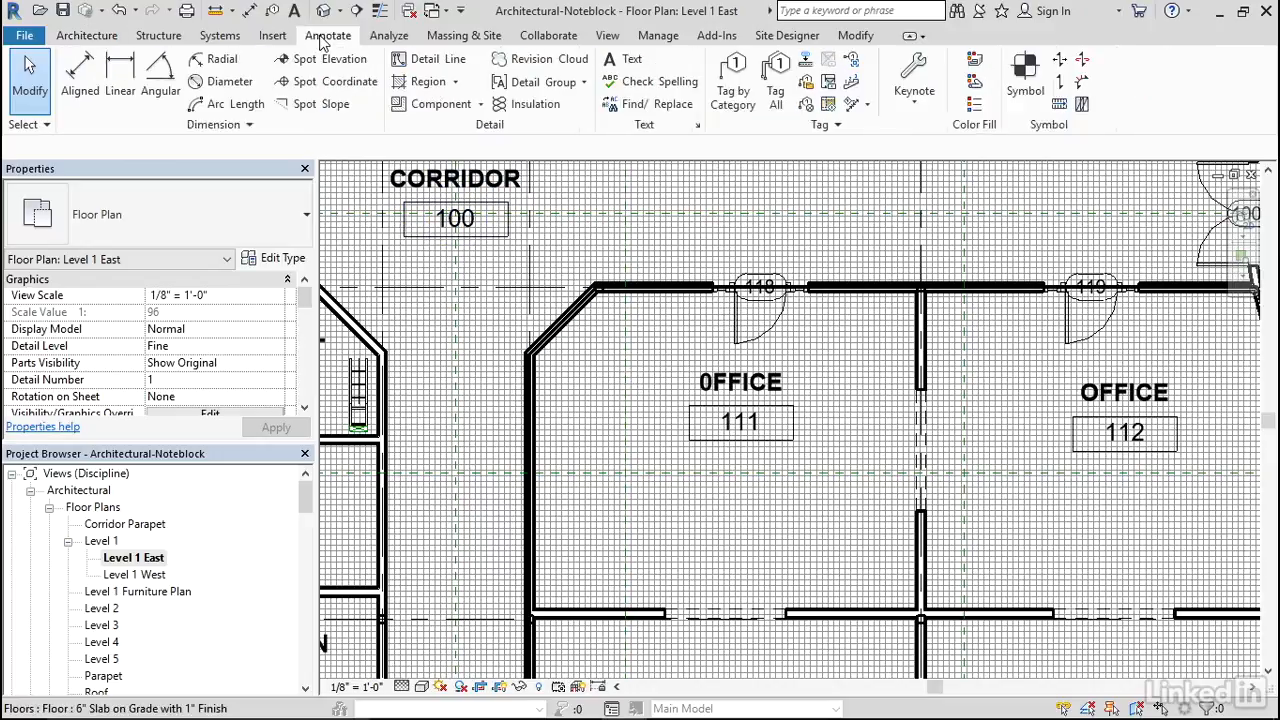
pyautogui.moveTo(1024, 75)
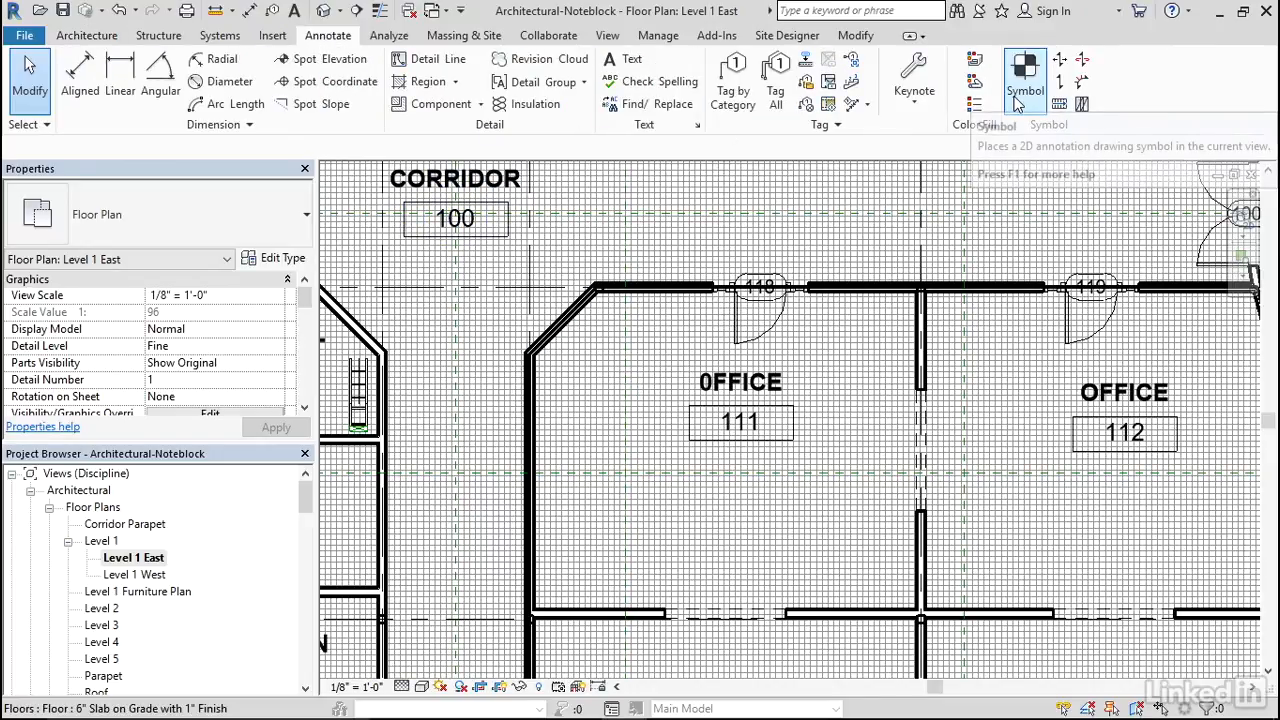
pyautogui.click(1024, 72)
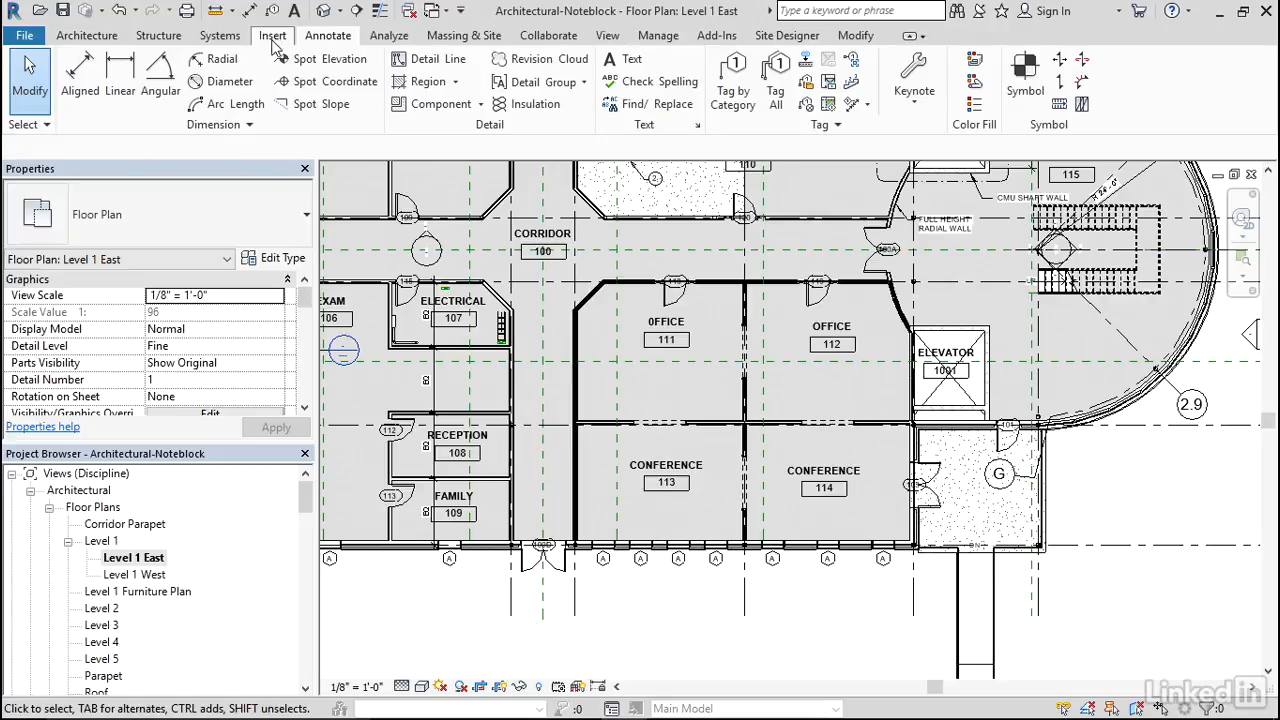
# Start a new Note Block schedule for the Note Block family.
pyautogui.click(607, 35)
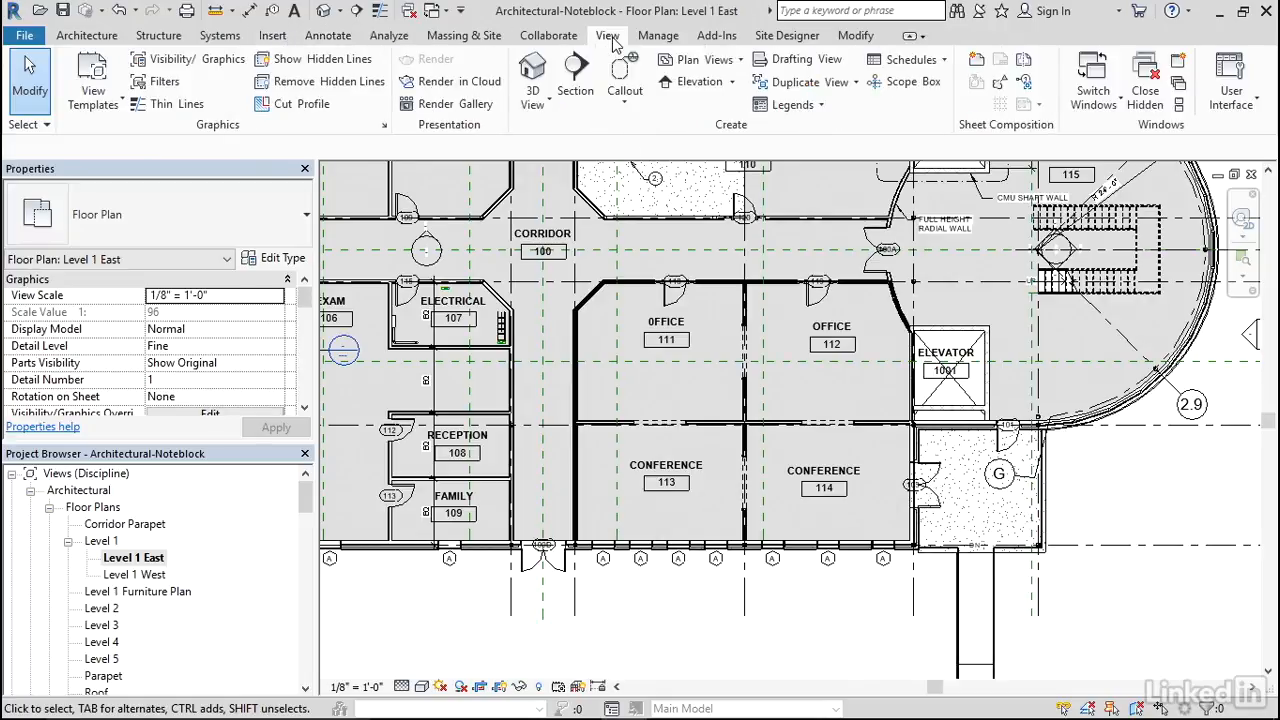
pyautogui.moveTo(900, 59)
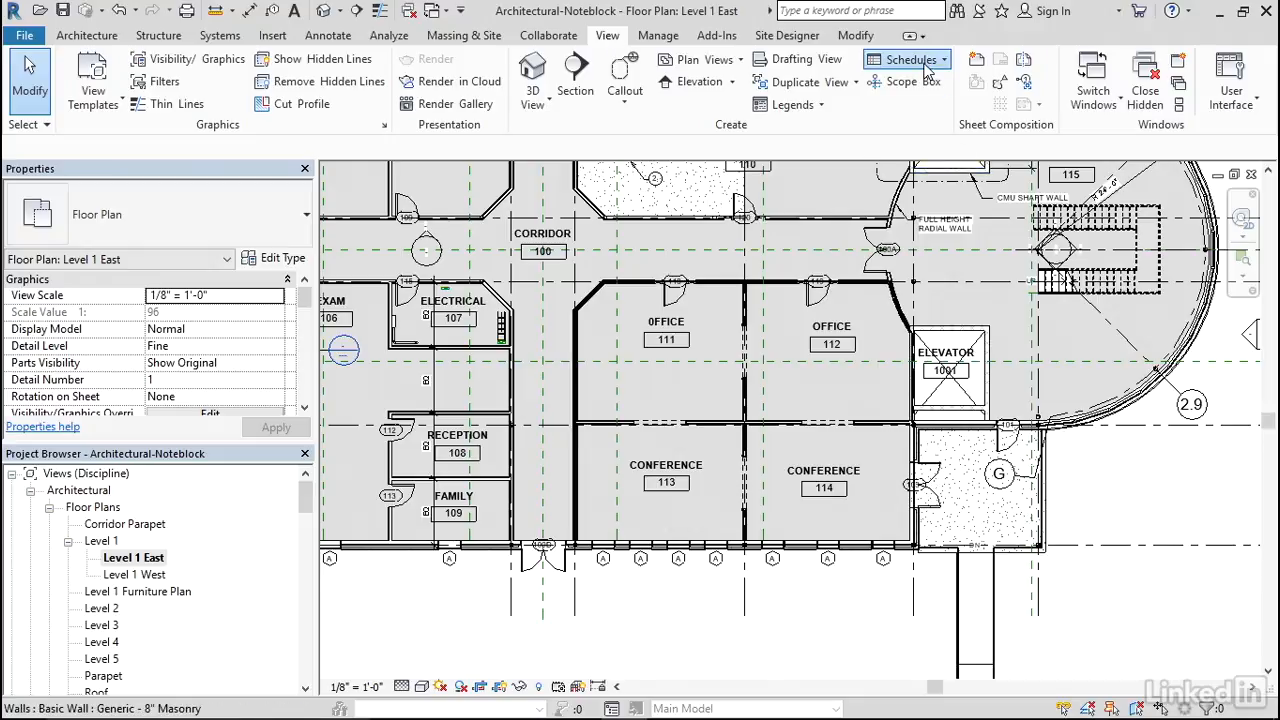
pyautogui.click(901, 59)
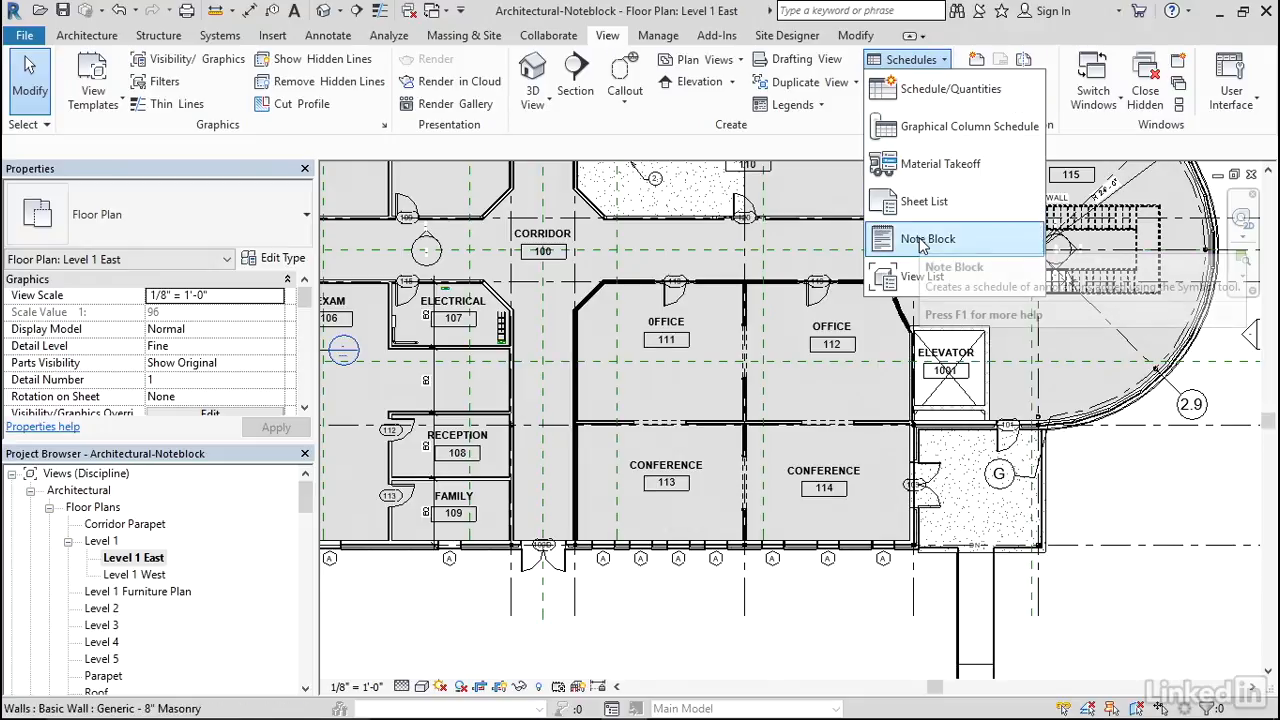
pyautogui.click(926, 238)
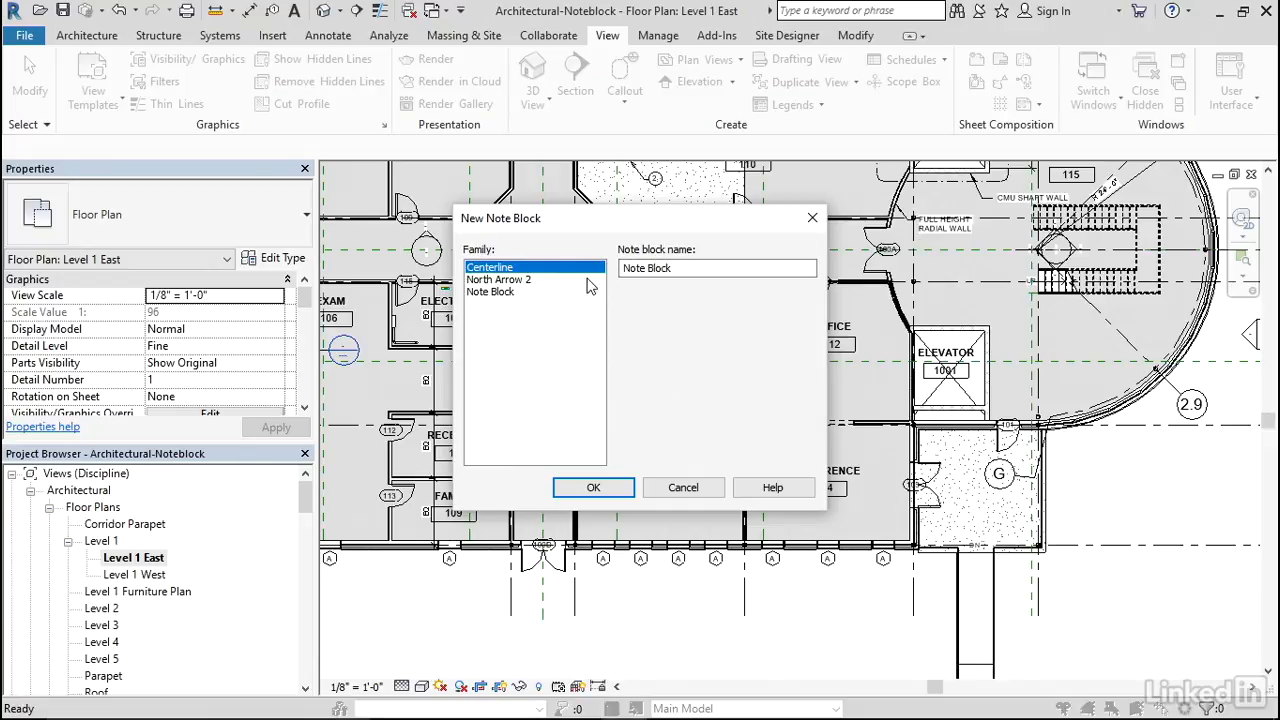
pyautogui.moveTo(545, 283)
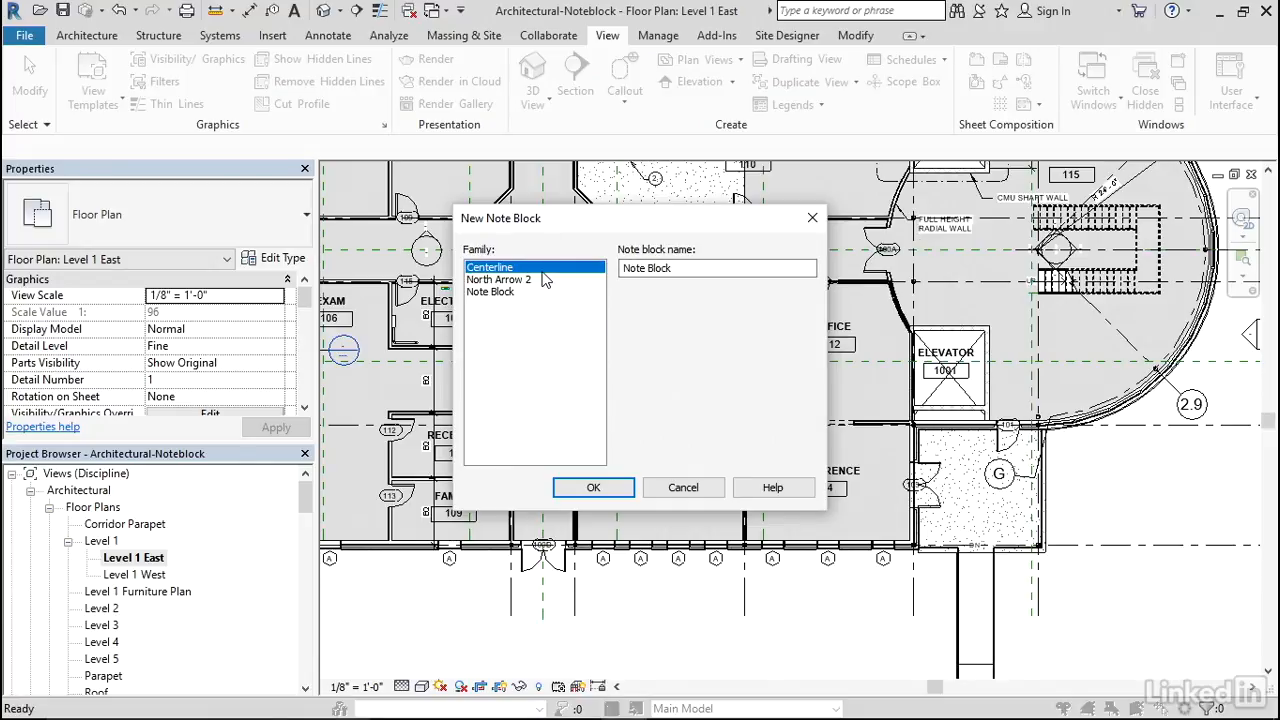
pyautogui.click(490, 291)
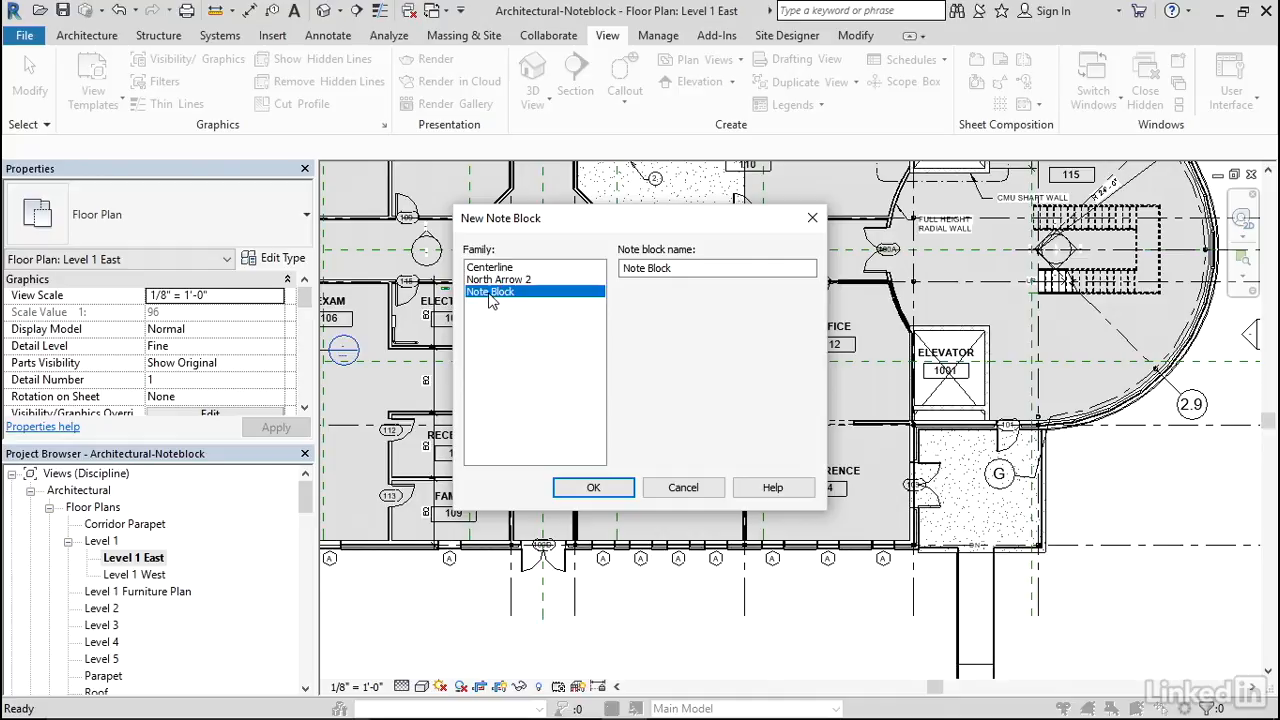
pyautogui.click(593, 487)
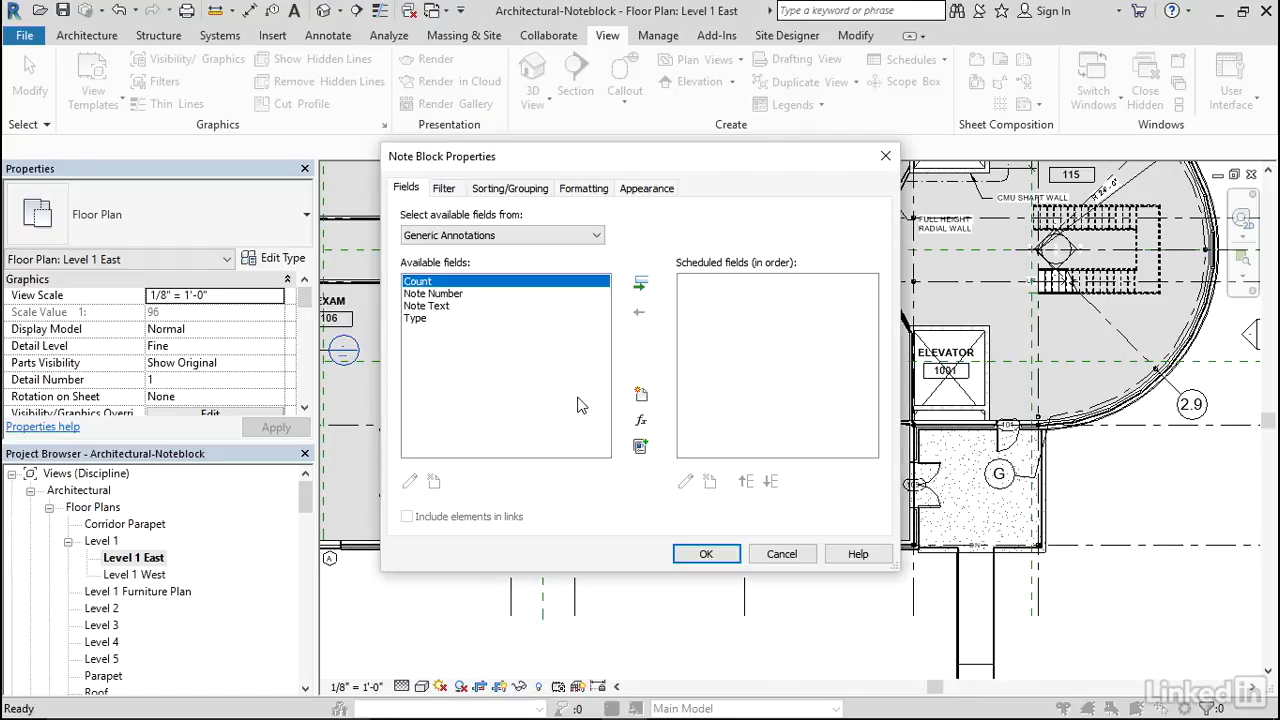
# Add the Note Number and Note Text fields, then return to Level 1 East.
pyautogui.click(433, 293)
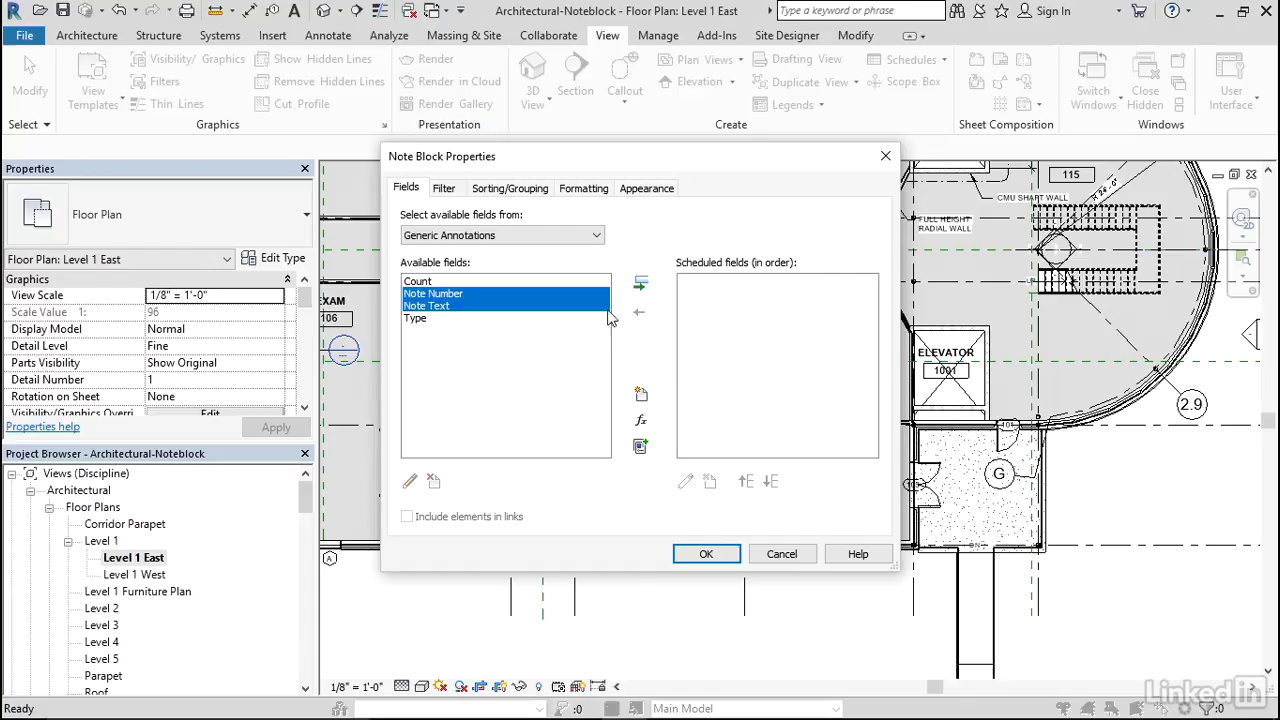
pyautogui.click(641, 283)
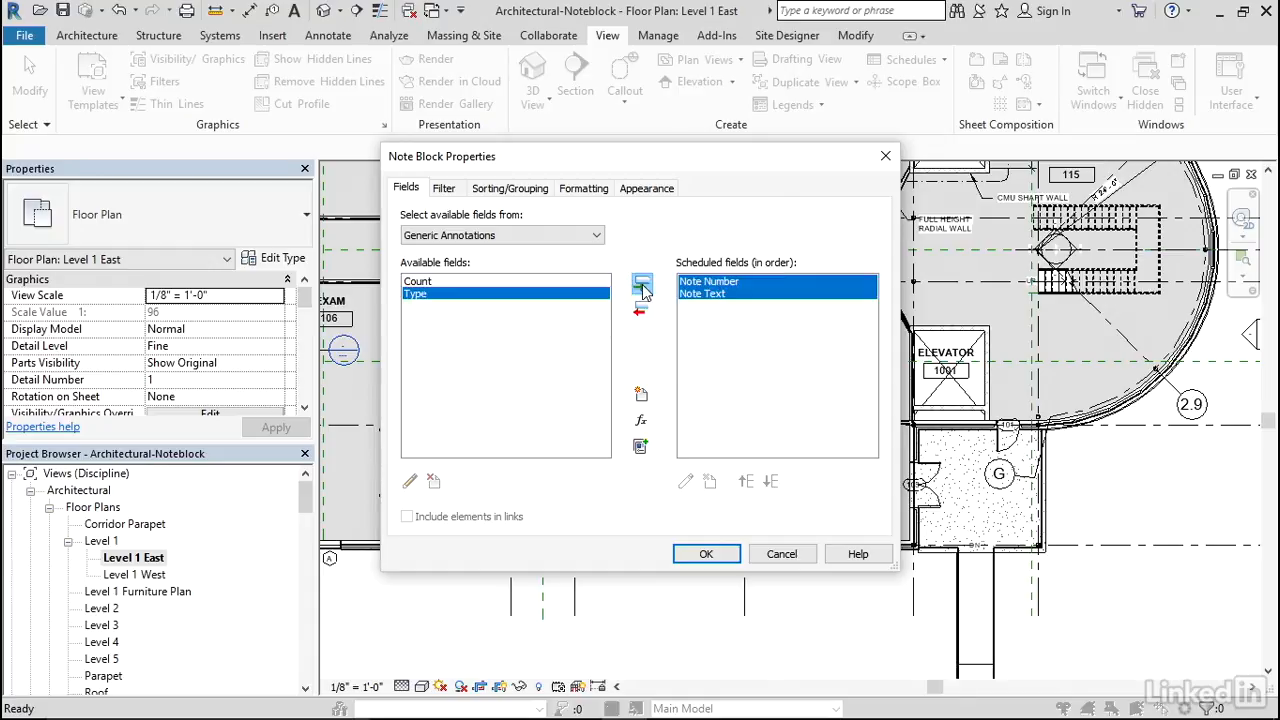
pyautogui.click(706, 553)
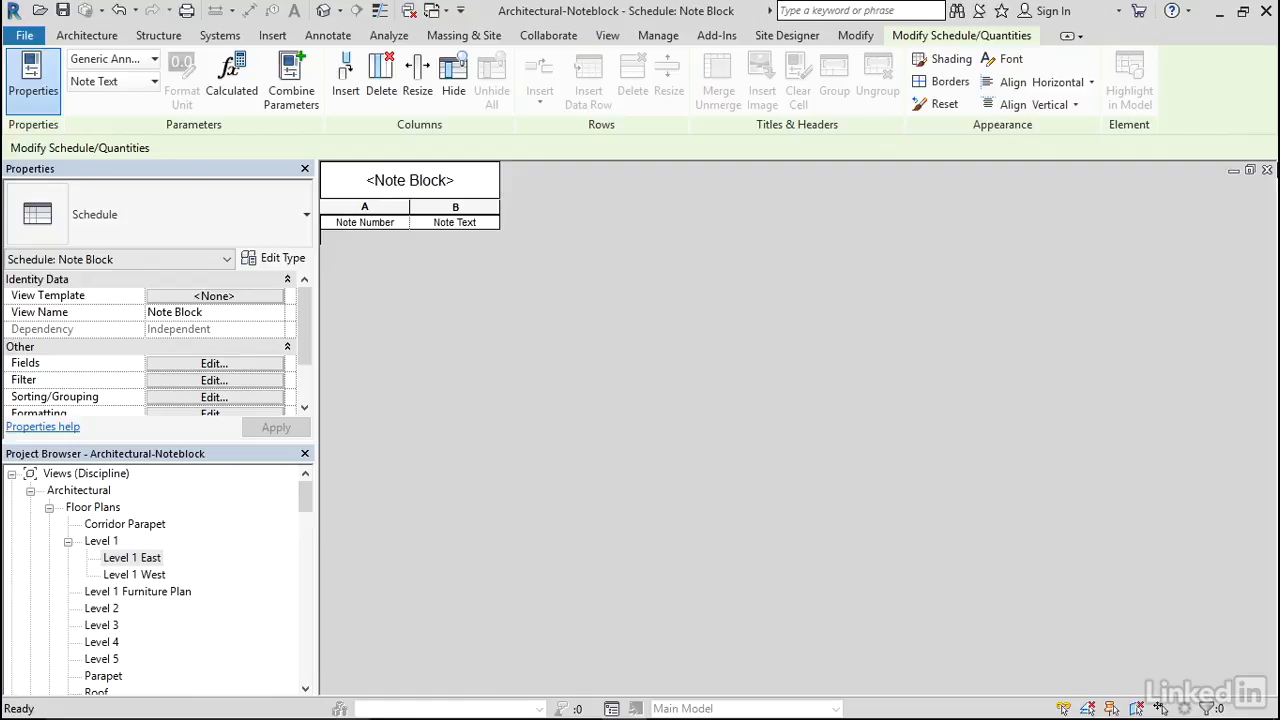
pyautogui.doubleClick(132, 557)
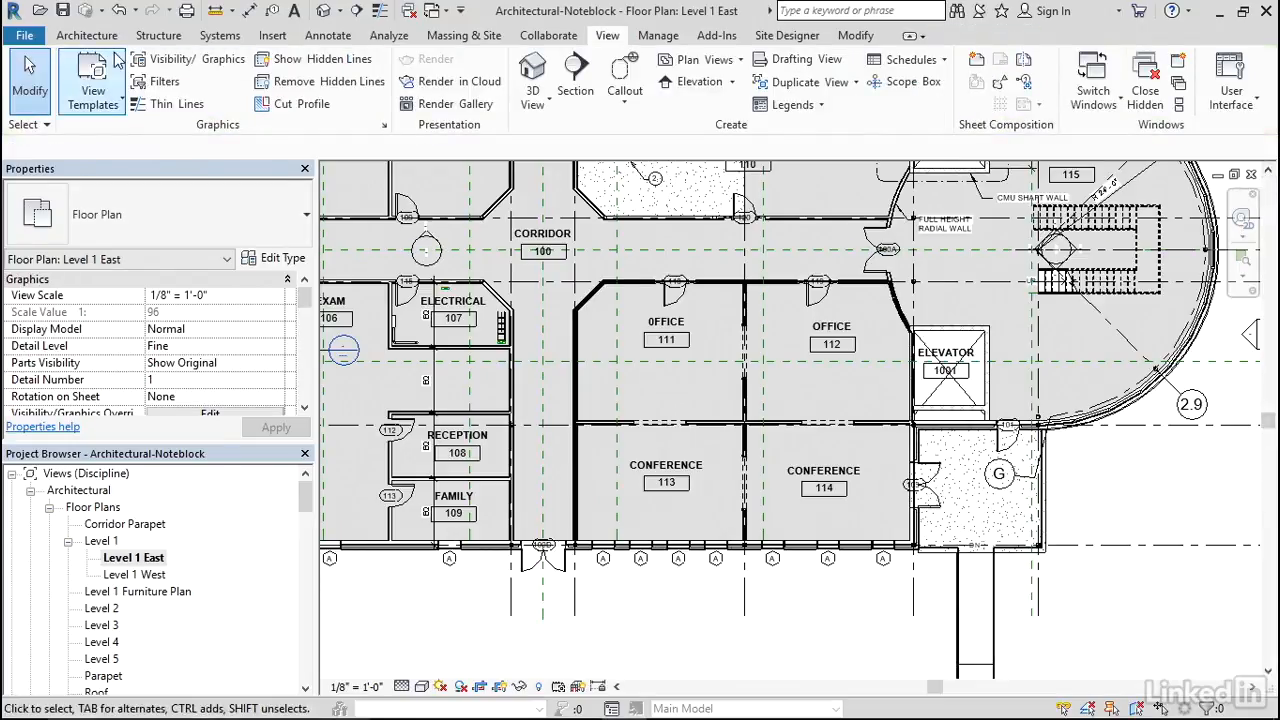
# Place a Note Block symbol near Office 111 numbered 1 with text 'KEEP WALL'.
pyautogui.click(328, 35)
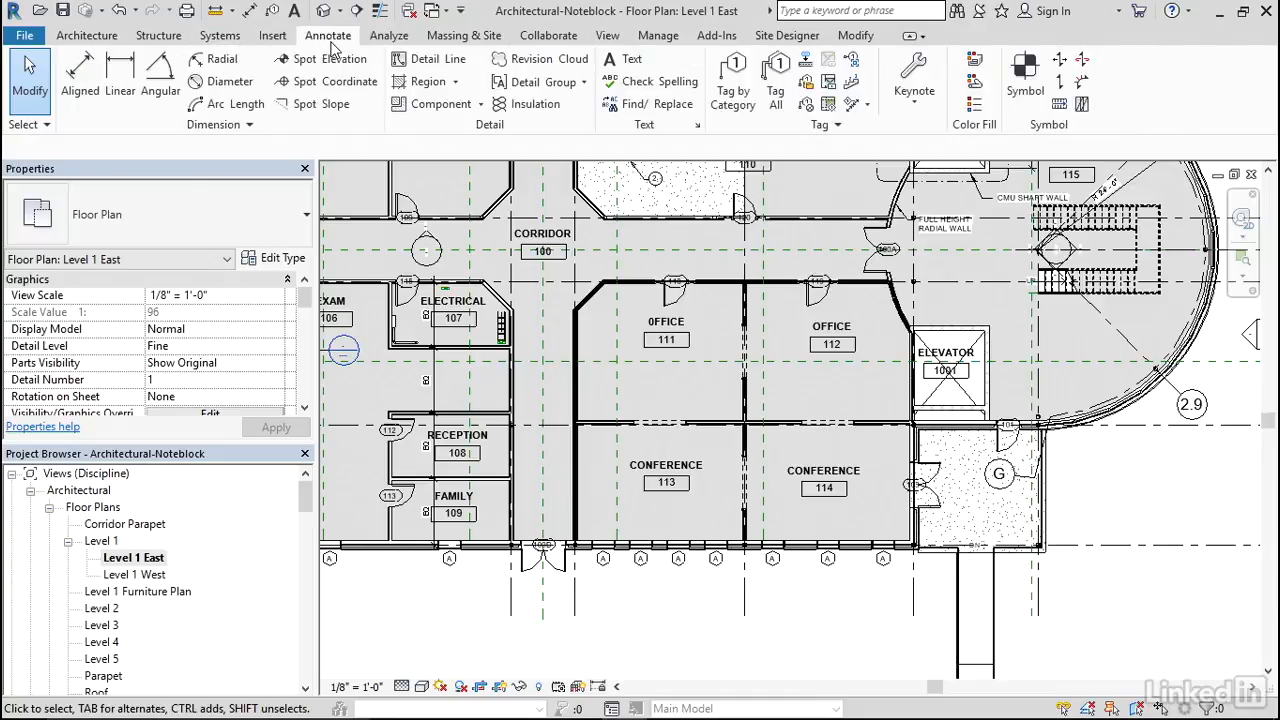
pyautogui.moveTo(1024, 72)
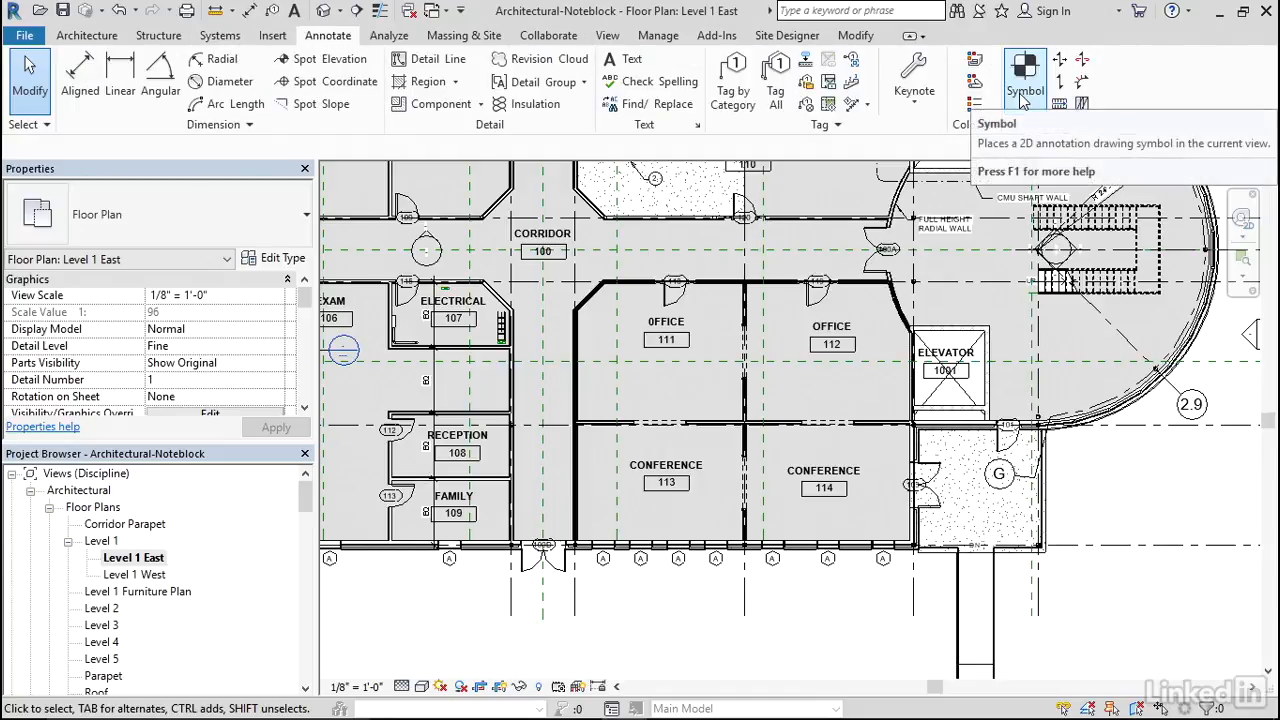
pyautogui.click(1022, 68)
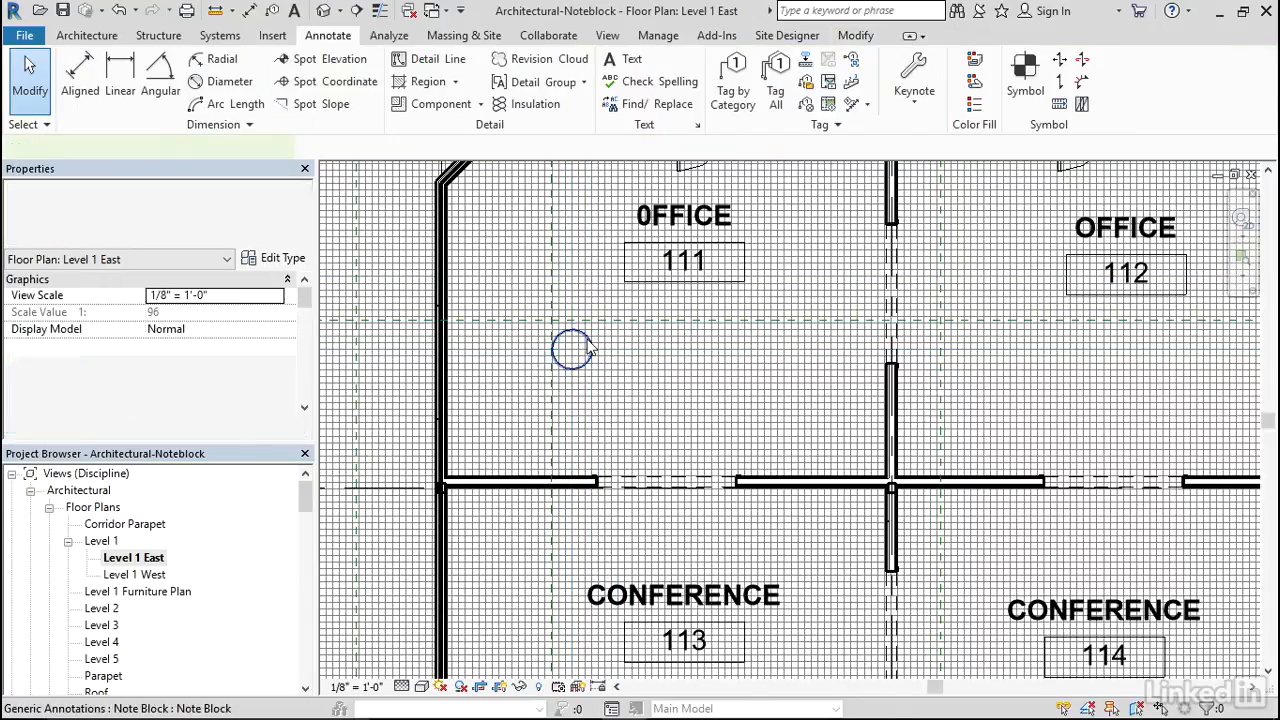
pyautogui.click(572, 350)
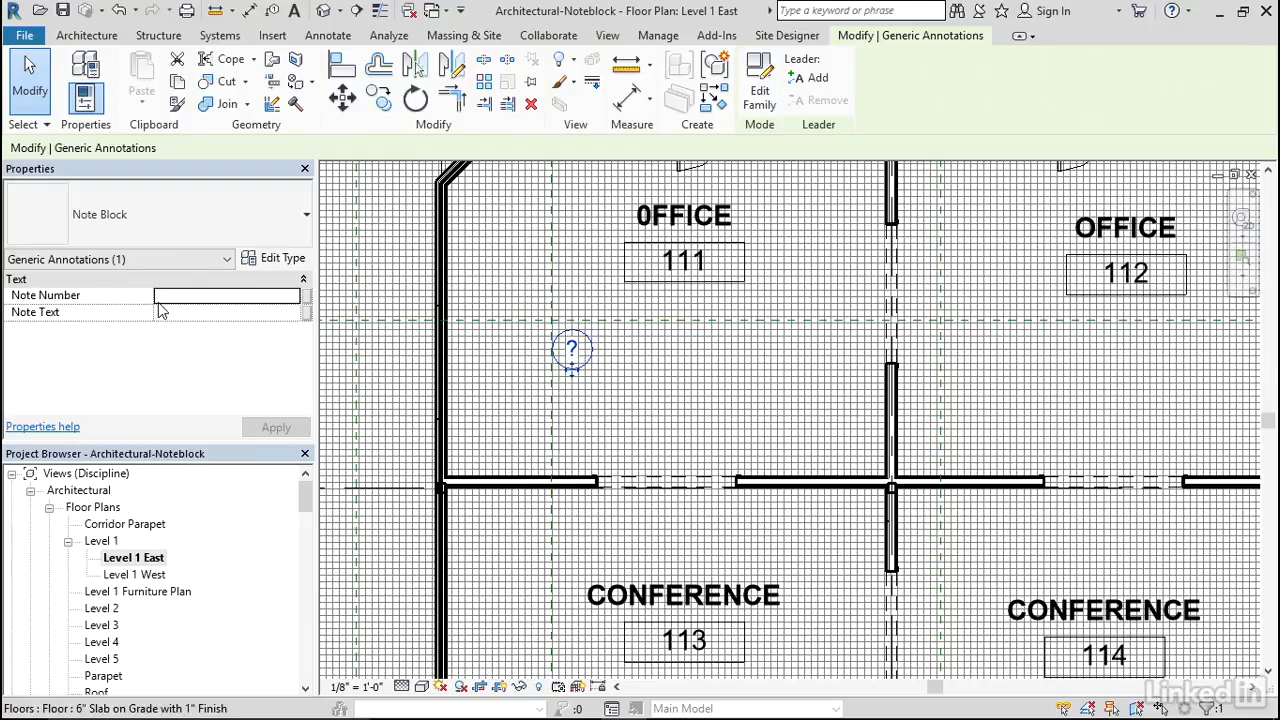
pyautogui.write('1')
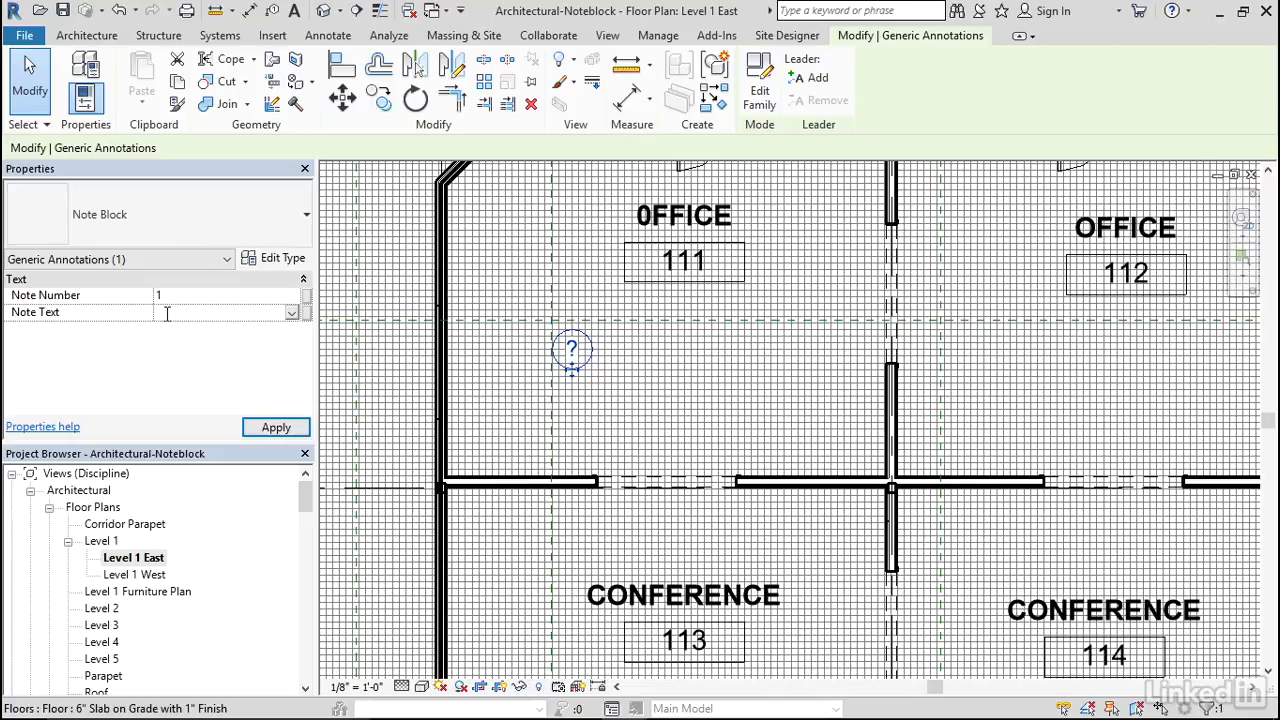
pyautogui.write('K')
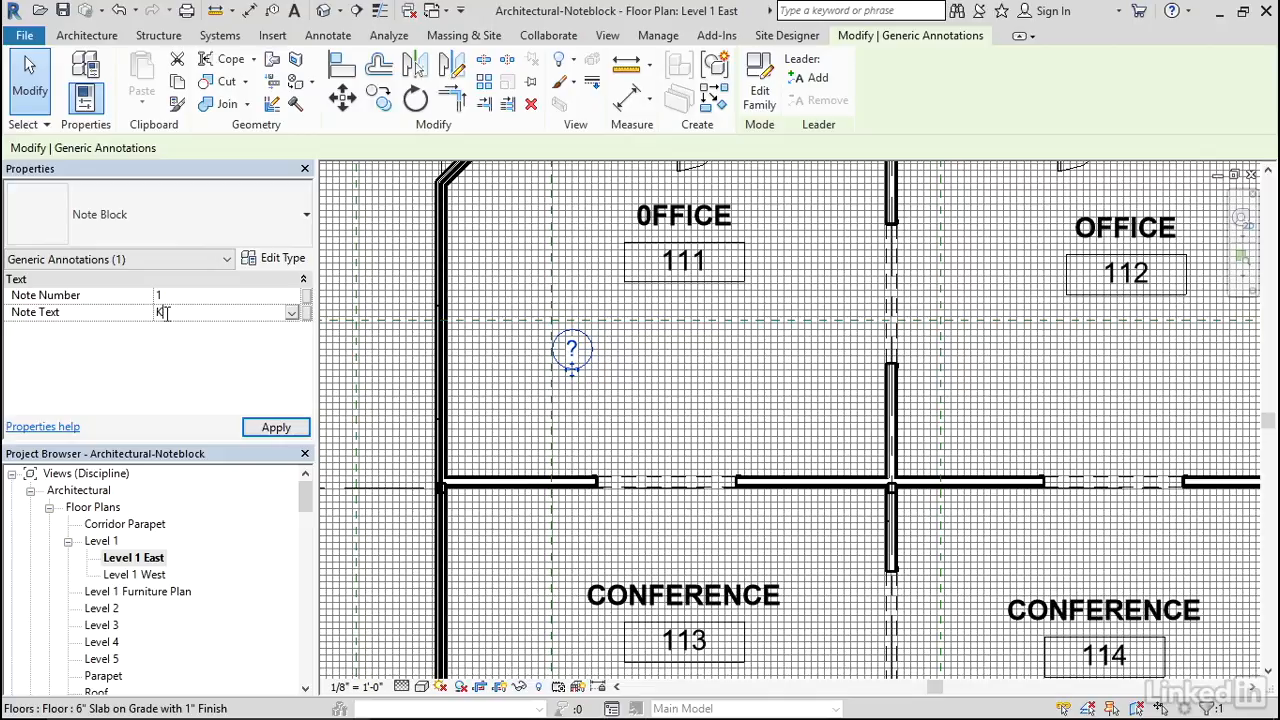
pyautogui.write('EEP WALL')
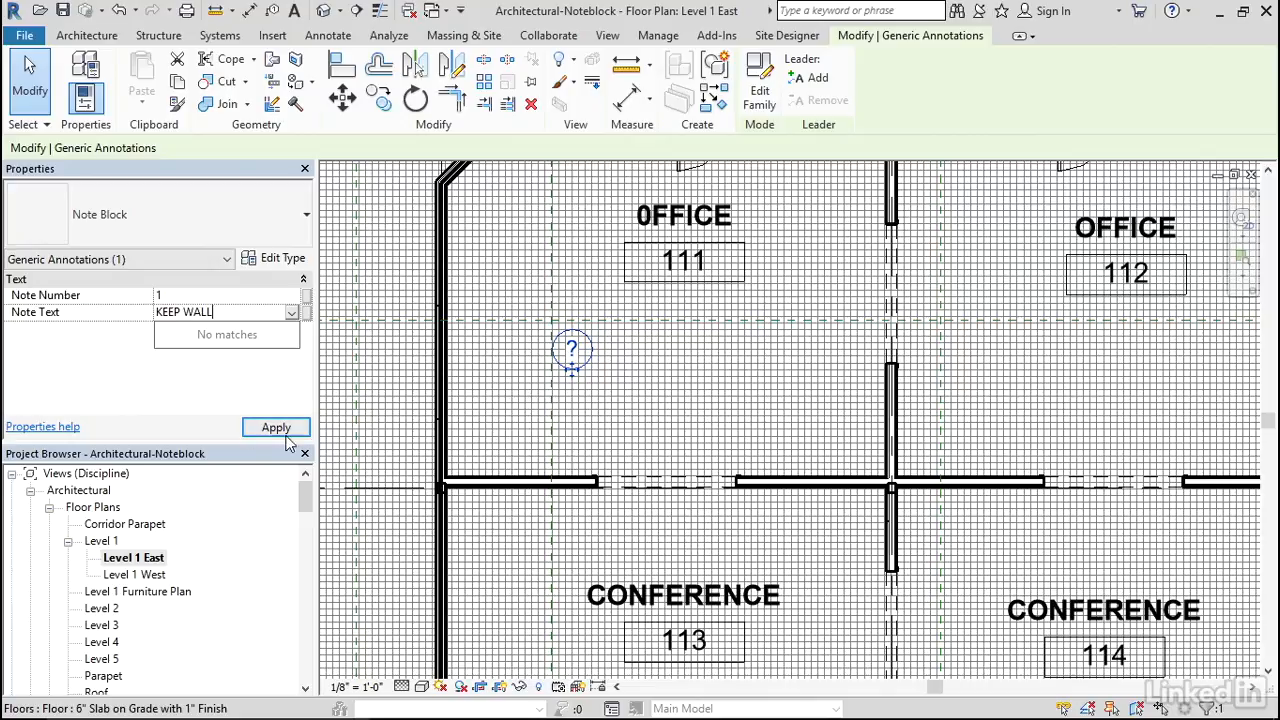
pyautogui.click(276, 427)
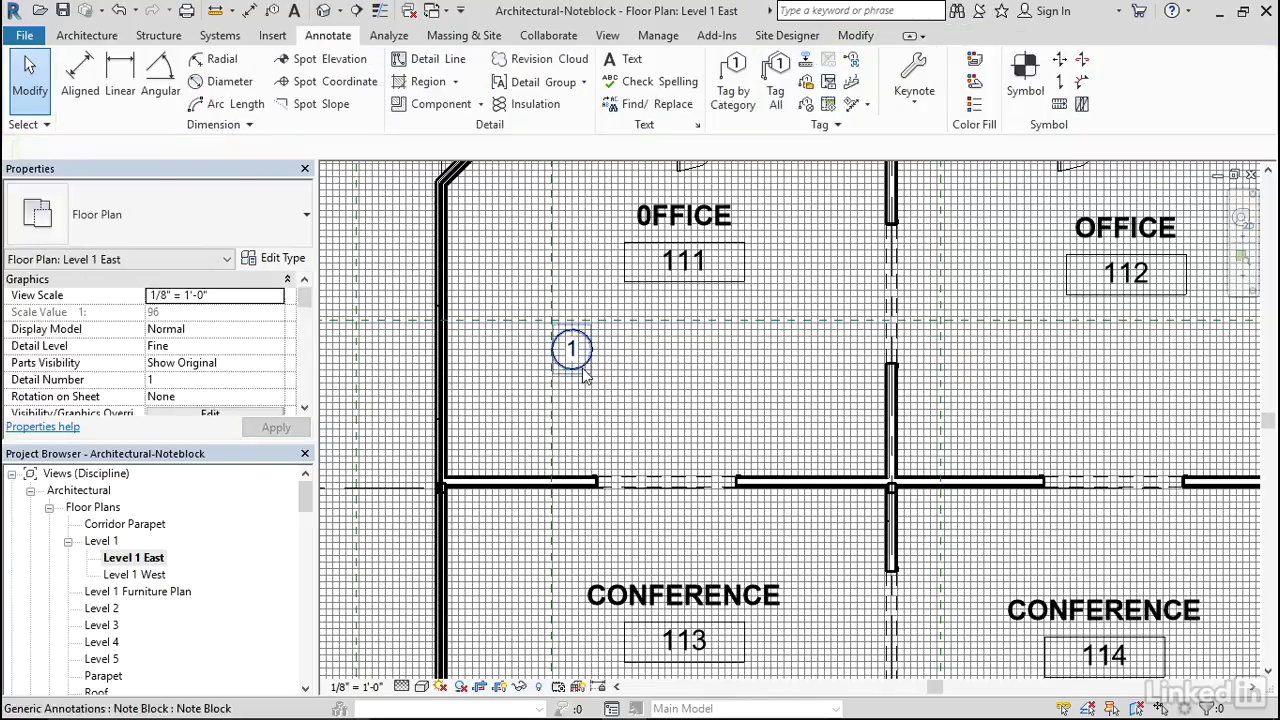
# Set note symbol 1's leader arrowhead to Arrow Filled 15 Degree in its type properties.
pyautogui.click(571, 349)
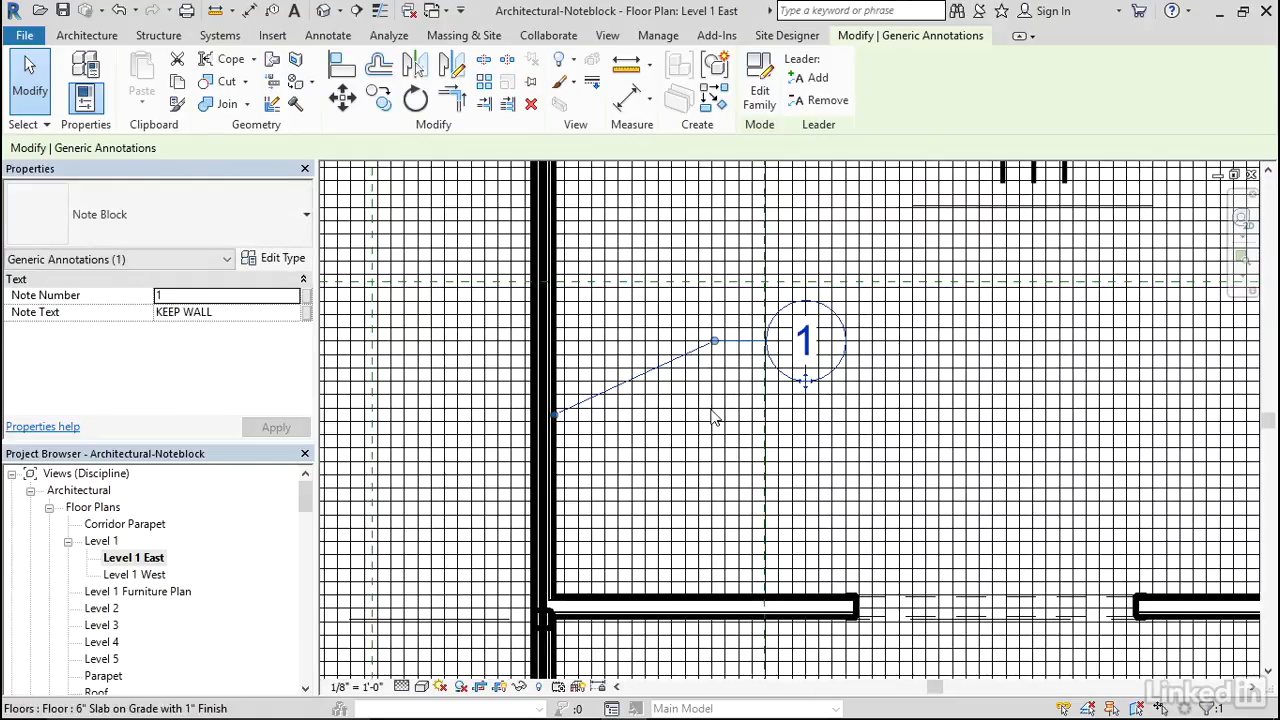
pyautogui.click(283, 258)
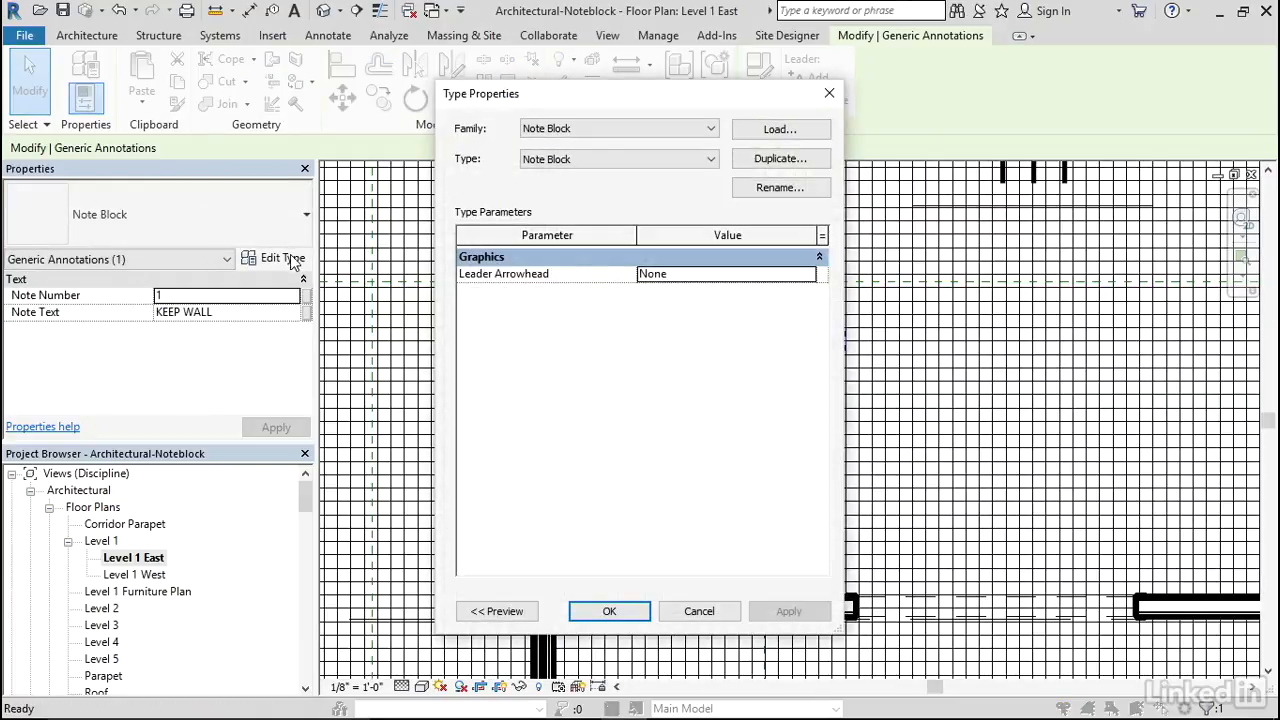
pyautogui.click(727, 273)
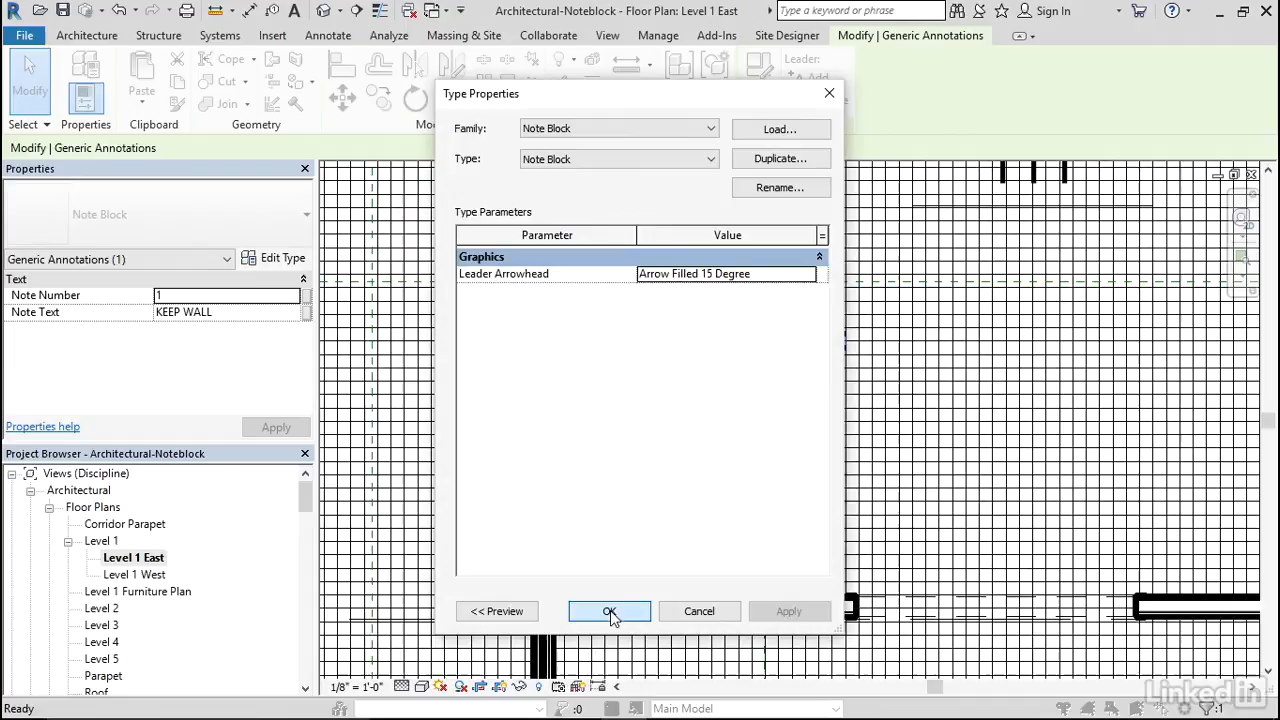
pyautogui.click(609, 611)
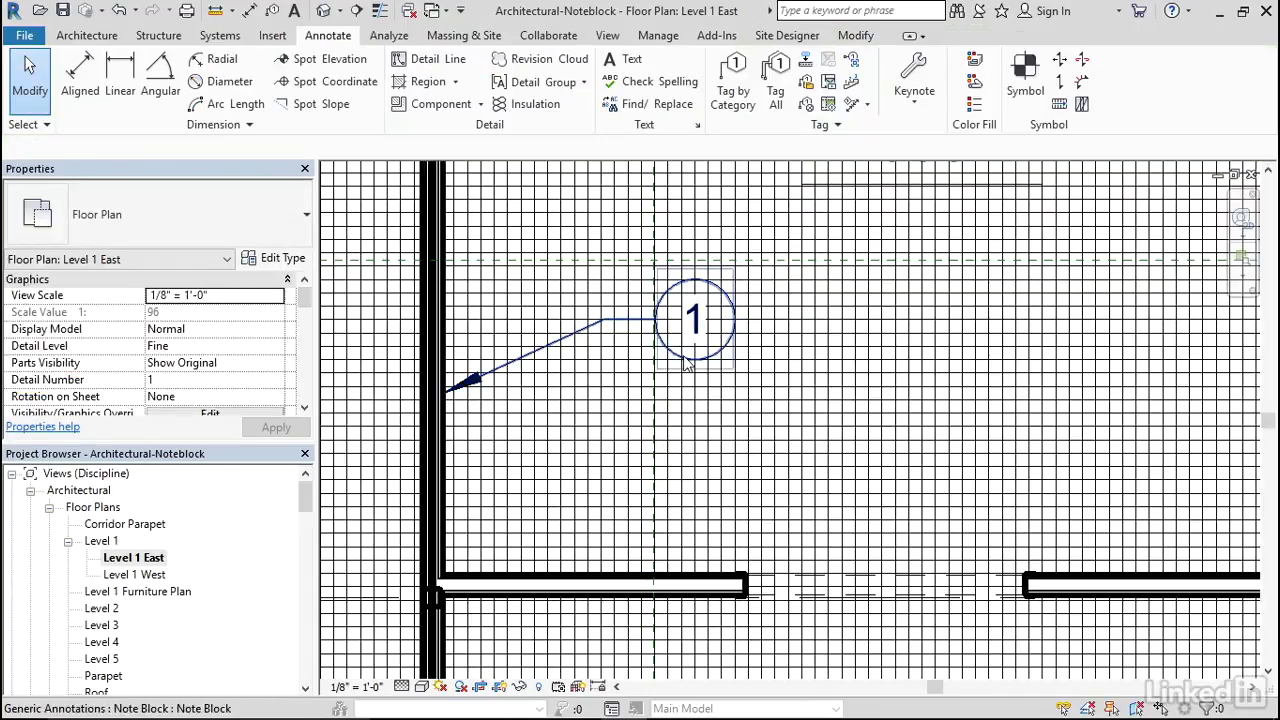
# Place note symbol 2 with an arrow leader to the wall, text DEMOLISH WALL.
pyautogui.click(695, 320)
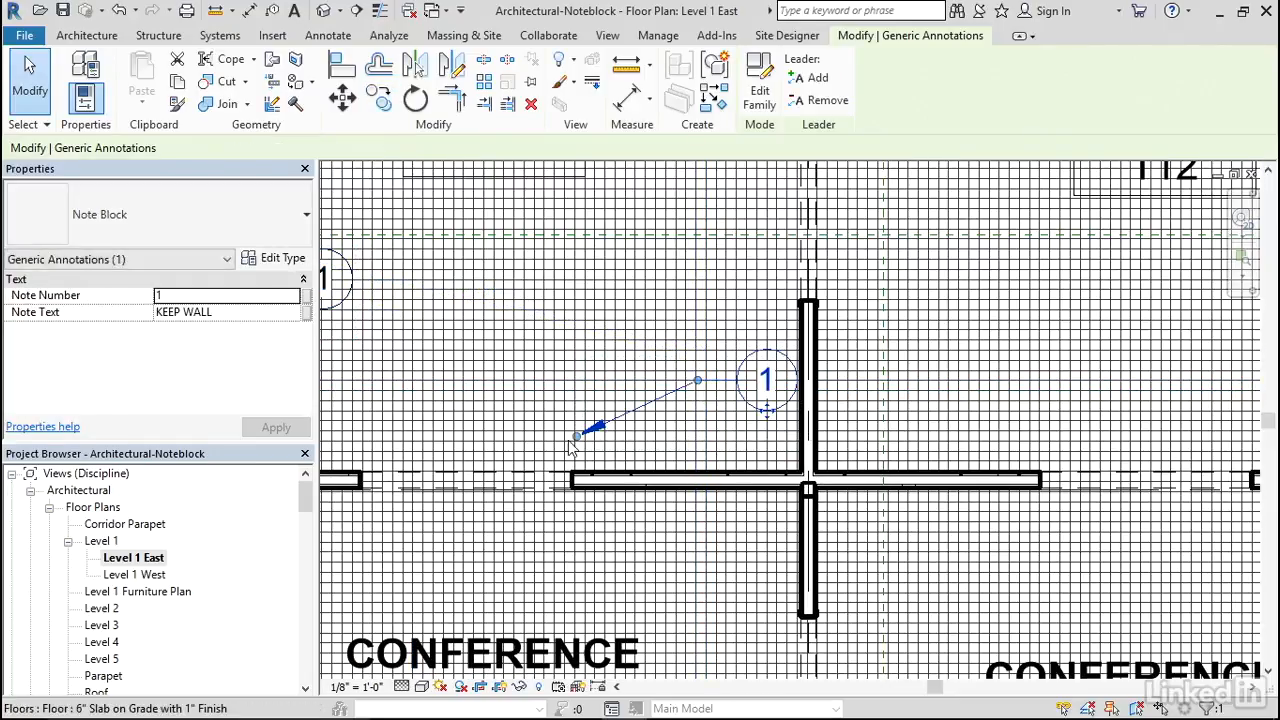
pyautogui.click(328, 35)
pyautogui.write('2')
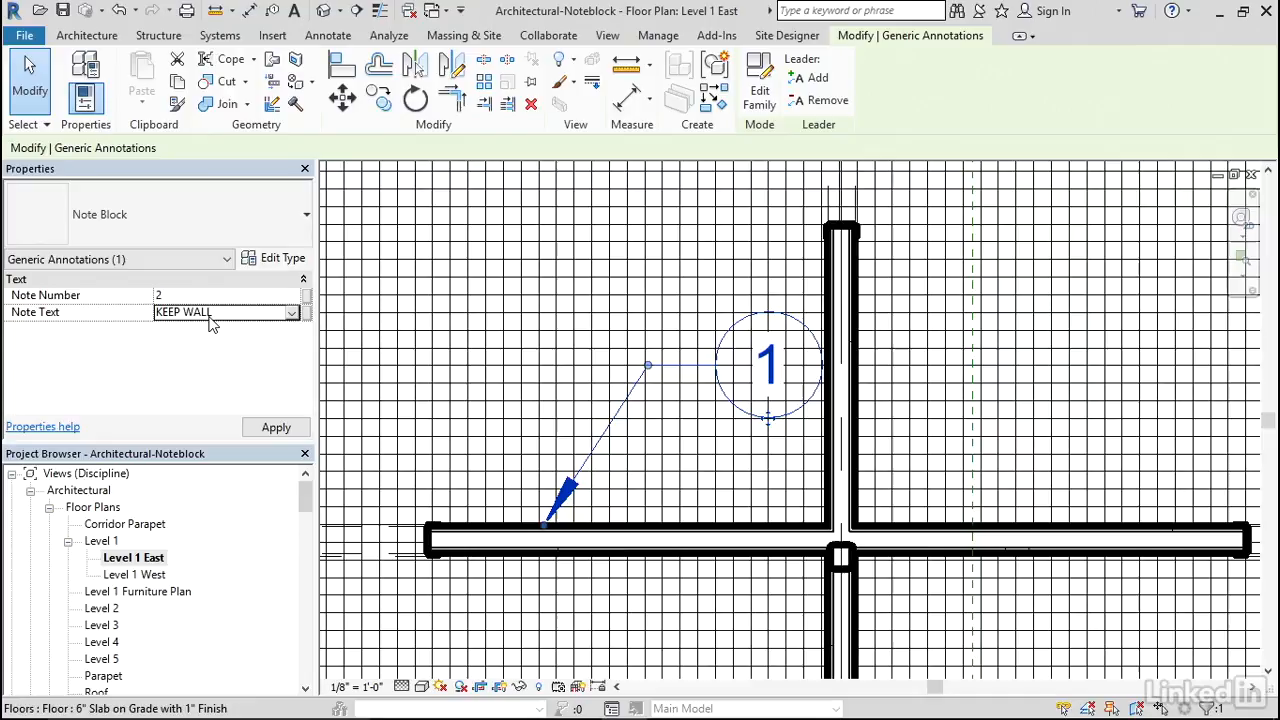
pyautogui.doubleClick(168, 311)
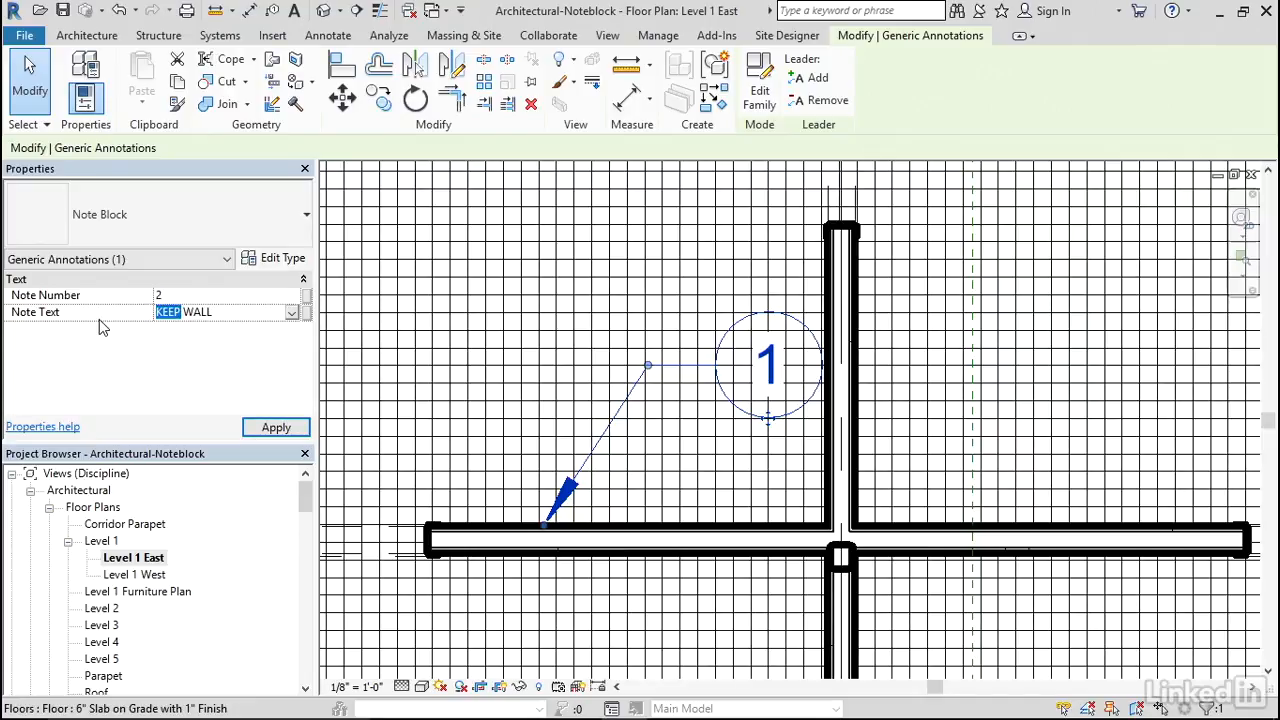
pyautogui.write('DEMOLISH WALL')
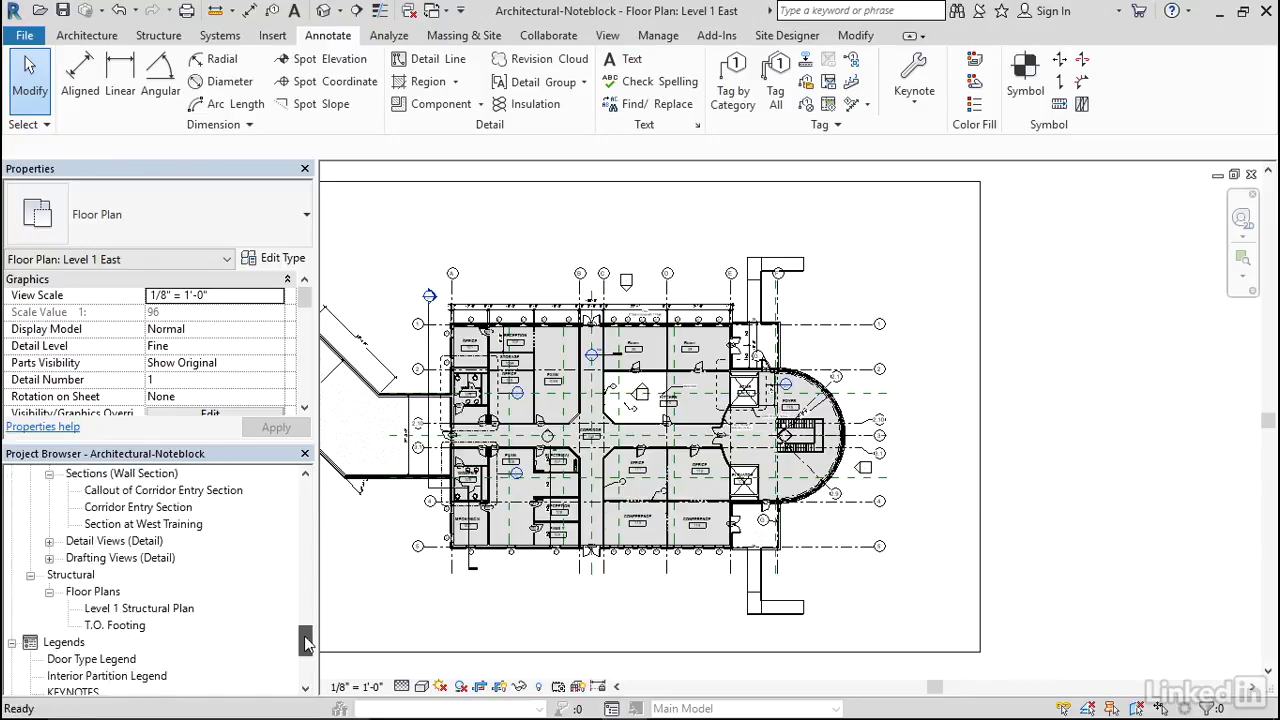
# Open sheet A-101-A, then the Note Block schedule listing KEEP WALL and DEMOLISH WALL.
pyautogui.scroll(-3)
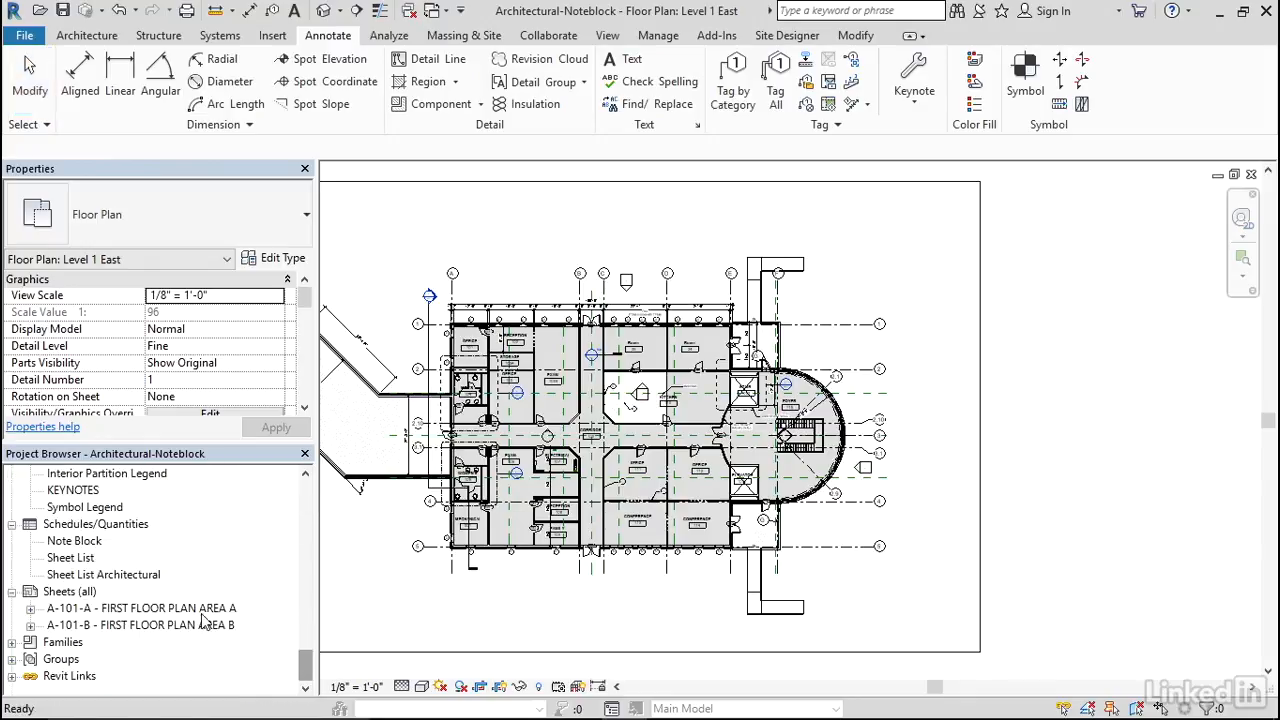
pyautogui.doubleClick(140, 608)
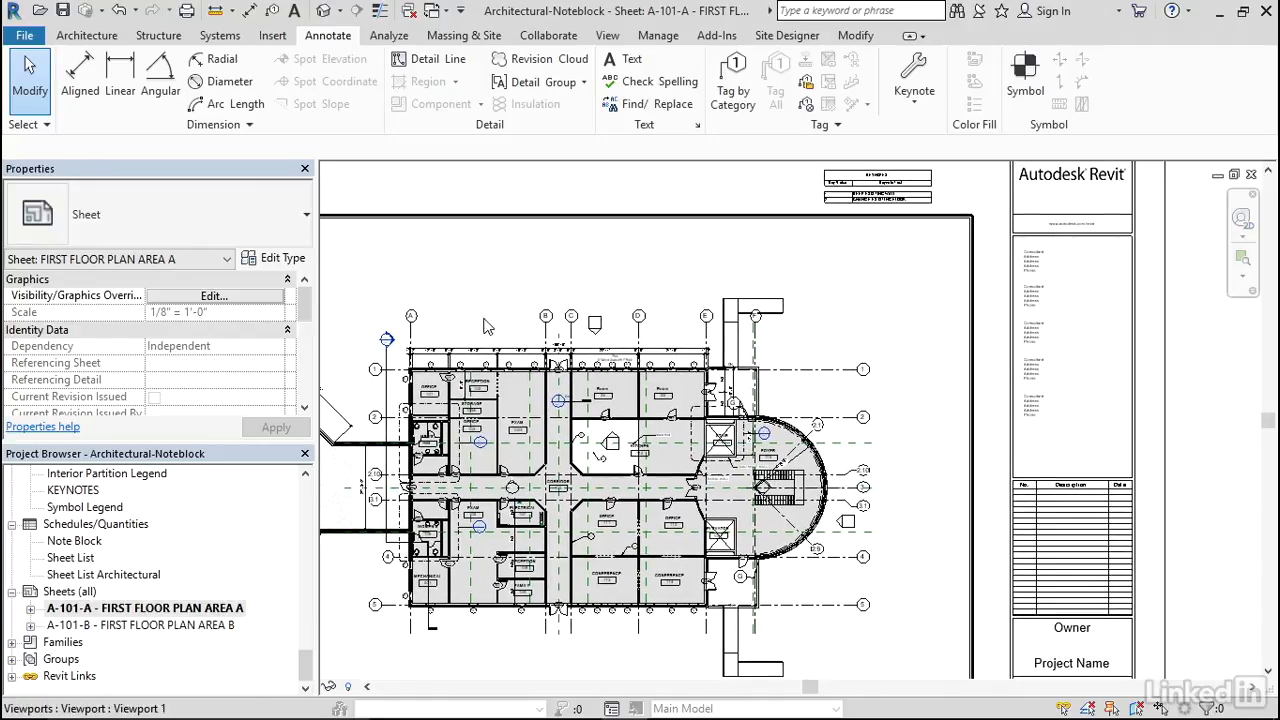
pyautogui.moveTo(210, 514)
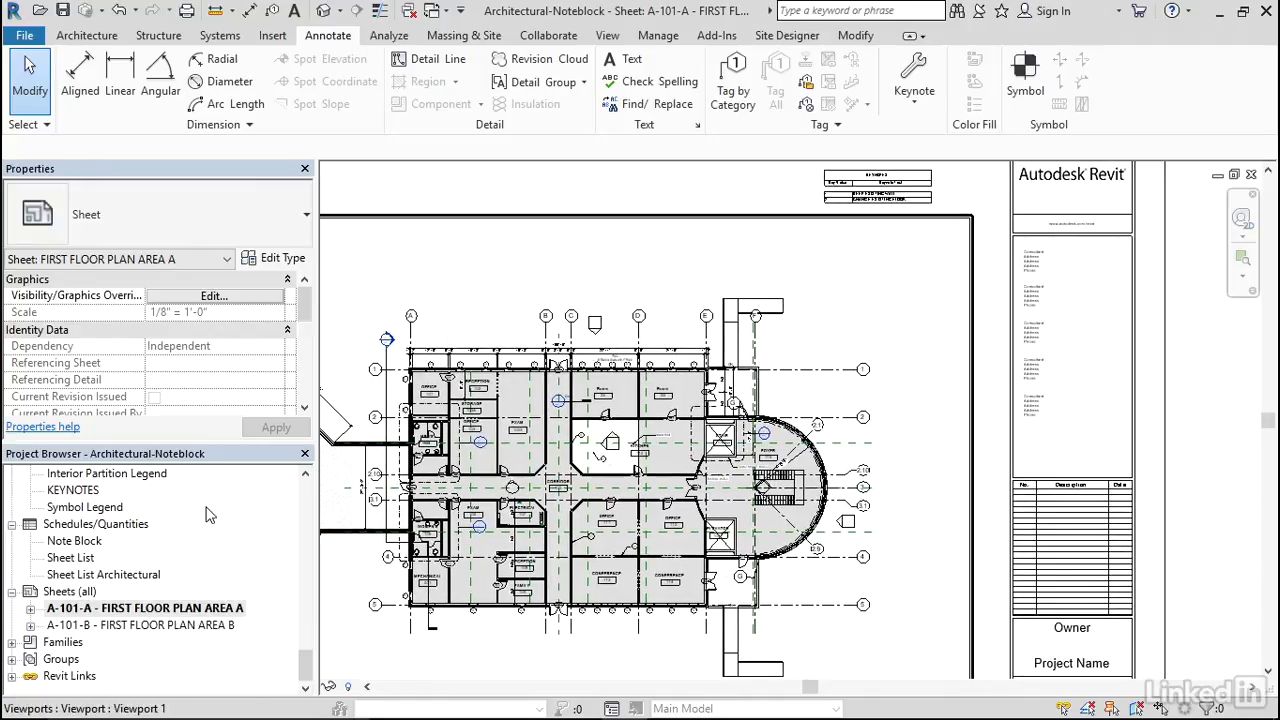
pyautogui.click(74, 540)
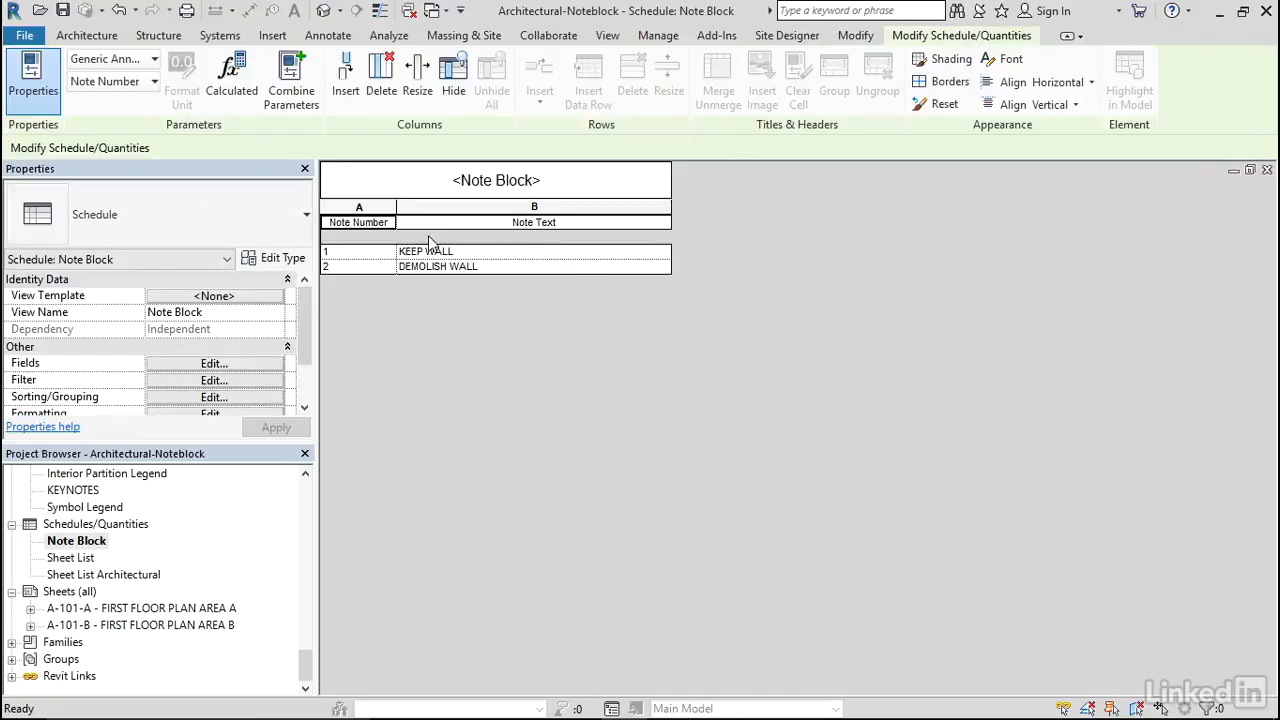
pyautogui.moveTo(455, 232)
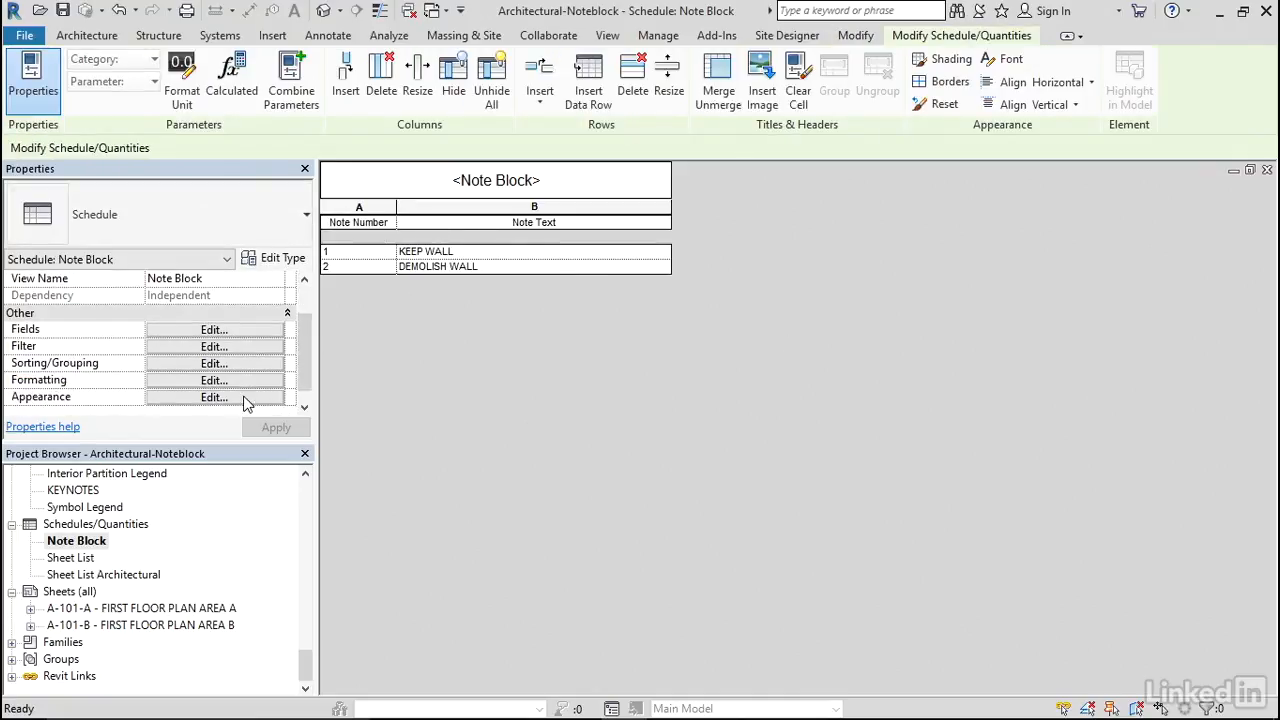
# Uncheck Show Headers in the Note Block schedule's Appearance settings.
pyautogui.click(213, 397)
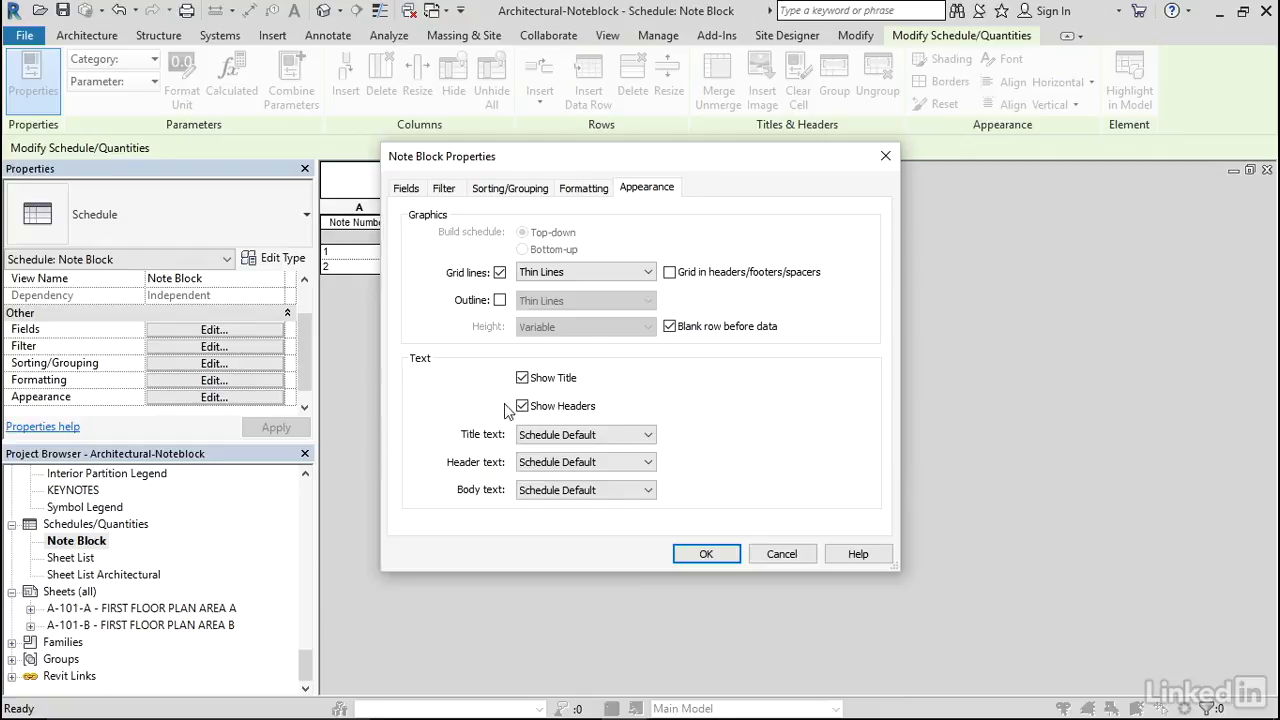
pyautogui.click(521, 406)
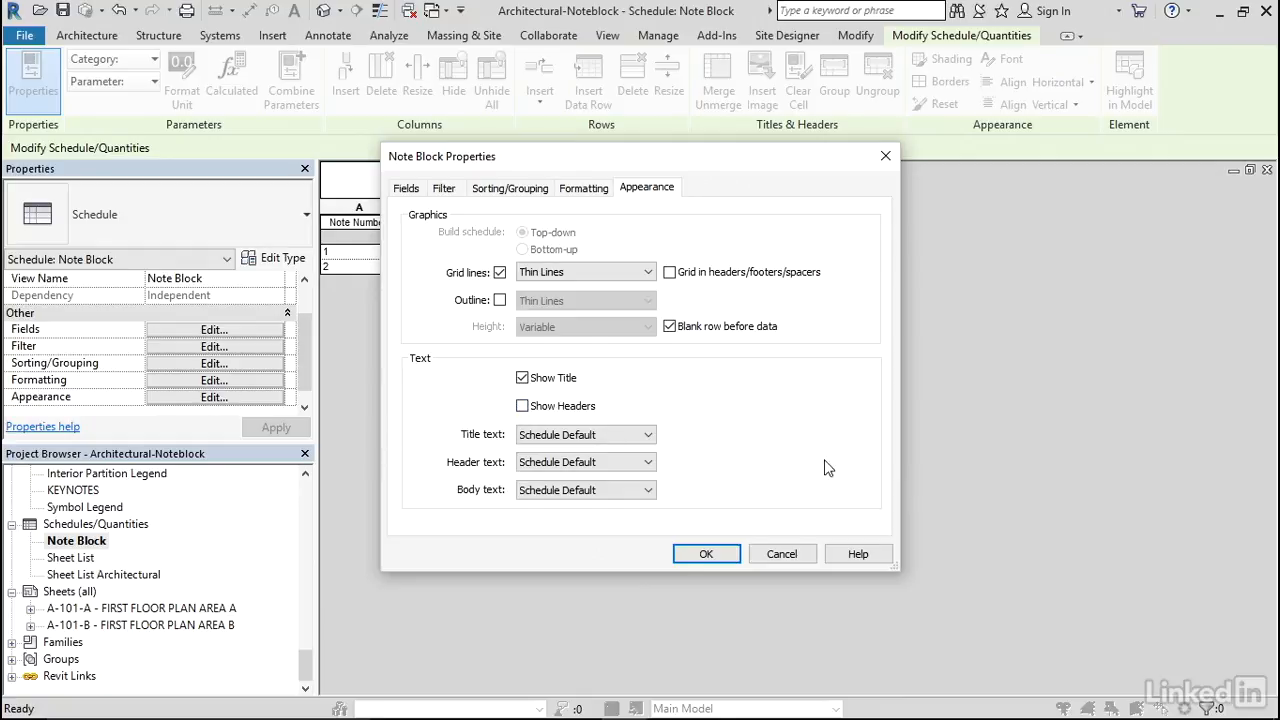
pyautogui.click(706, 553)
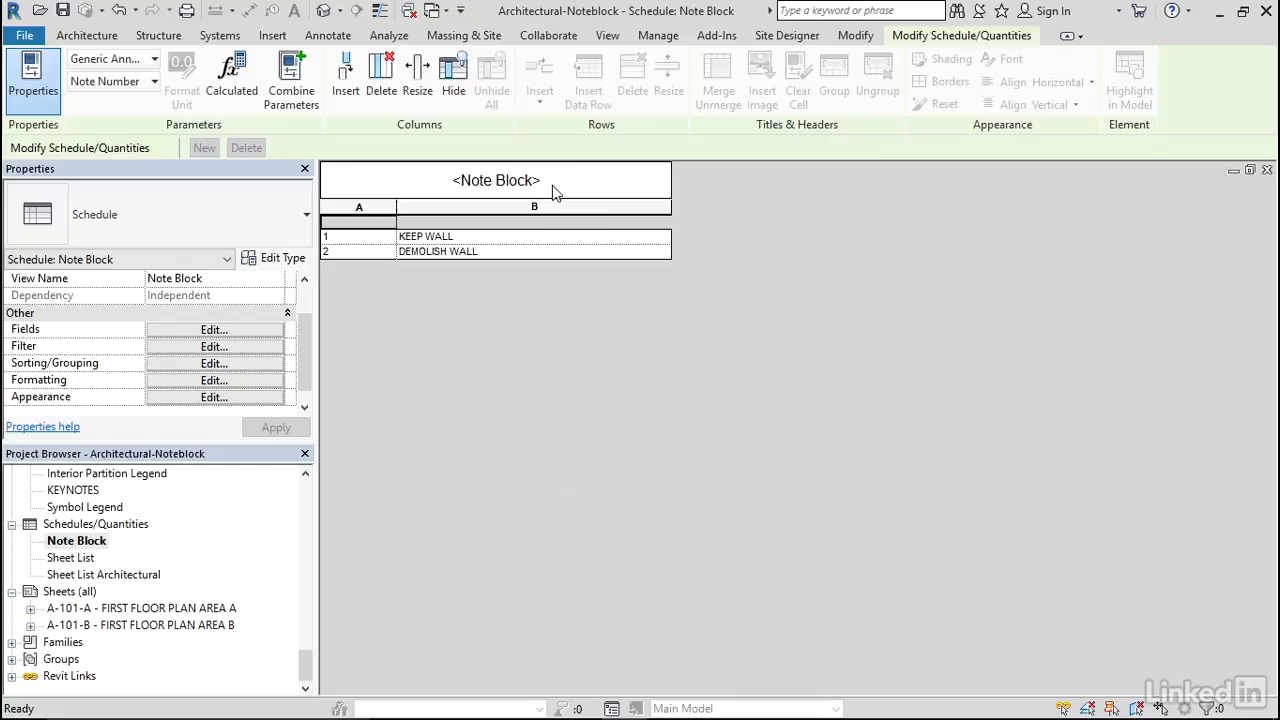
# Retitle the schedule SEQUENCING NOTES and narrow the Note Number column.
pyautogui.doubleClick(495, 180)
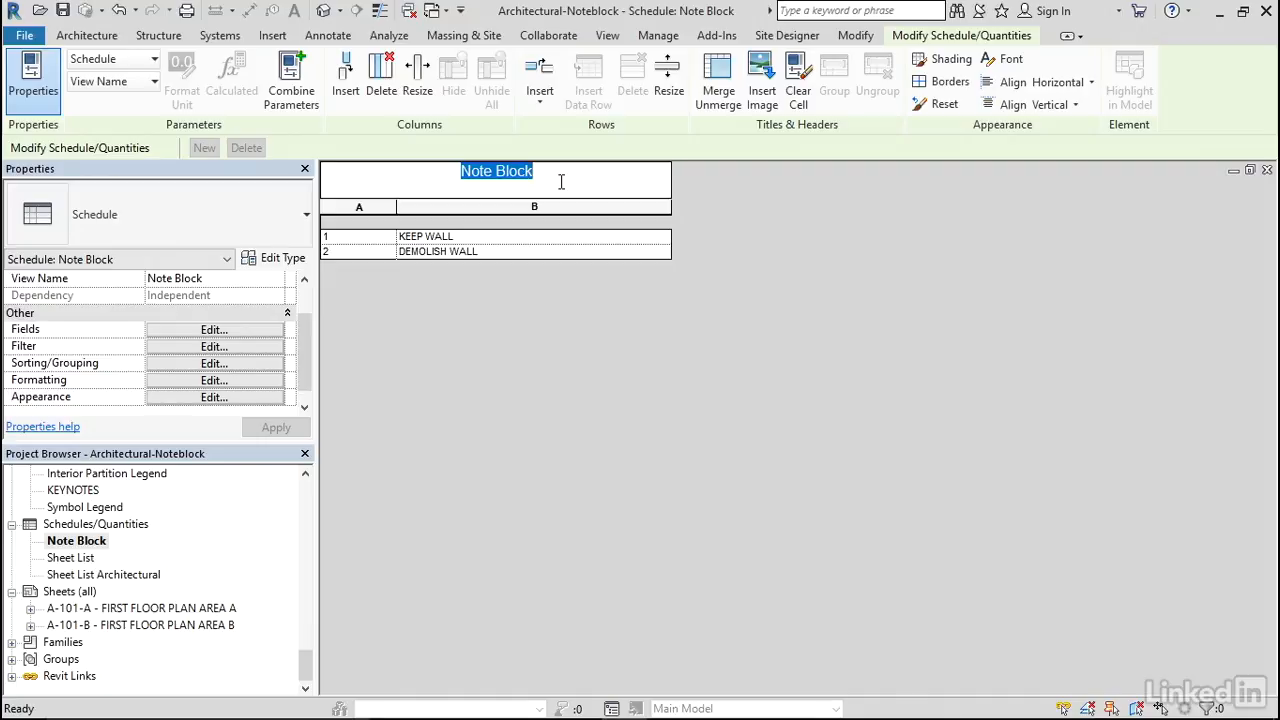
pyautogui.write('seque')
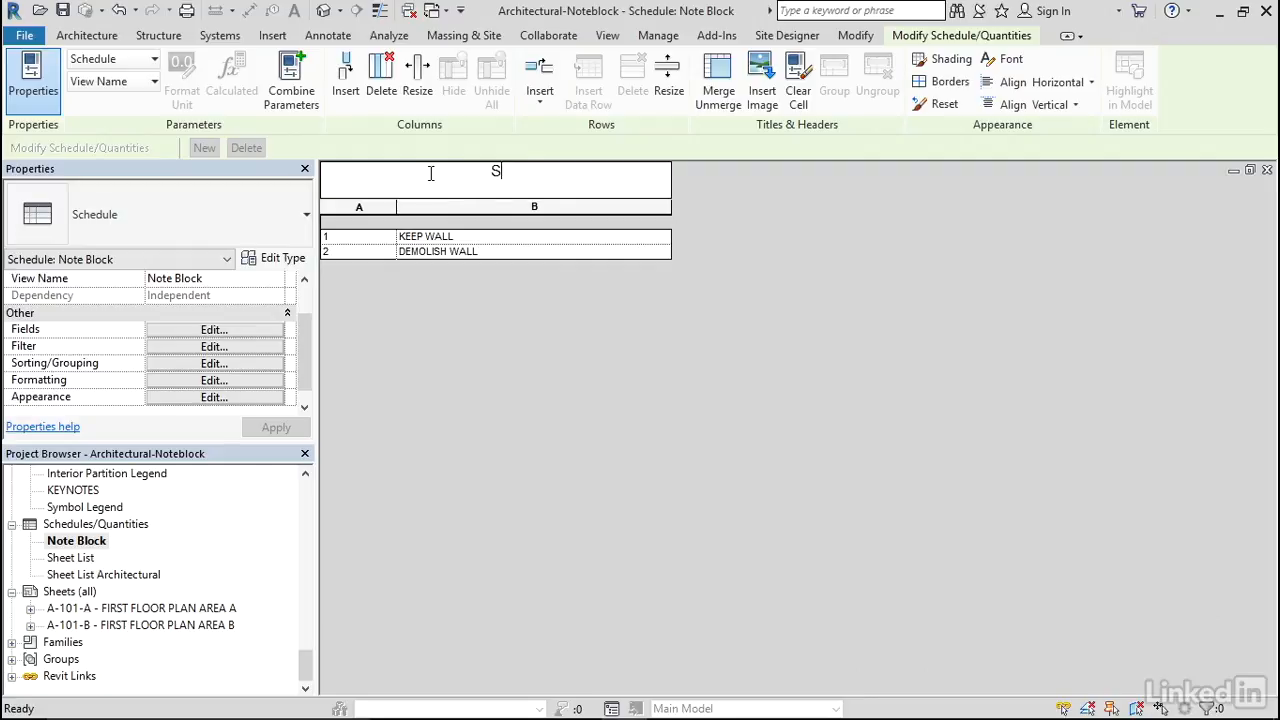
pyautogui.write('EQUENCING N')
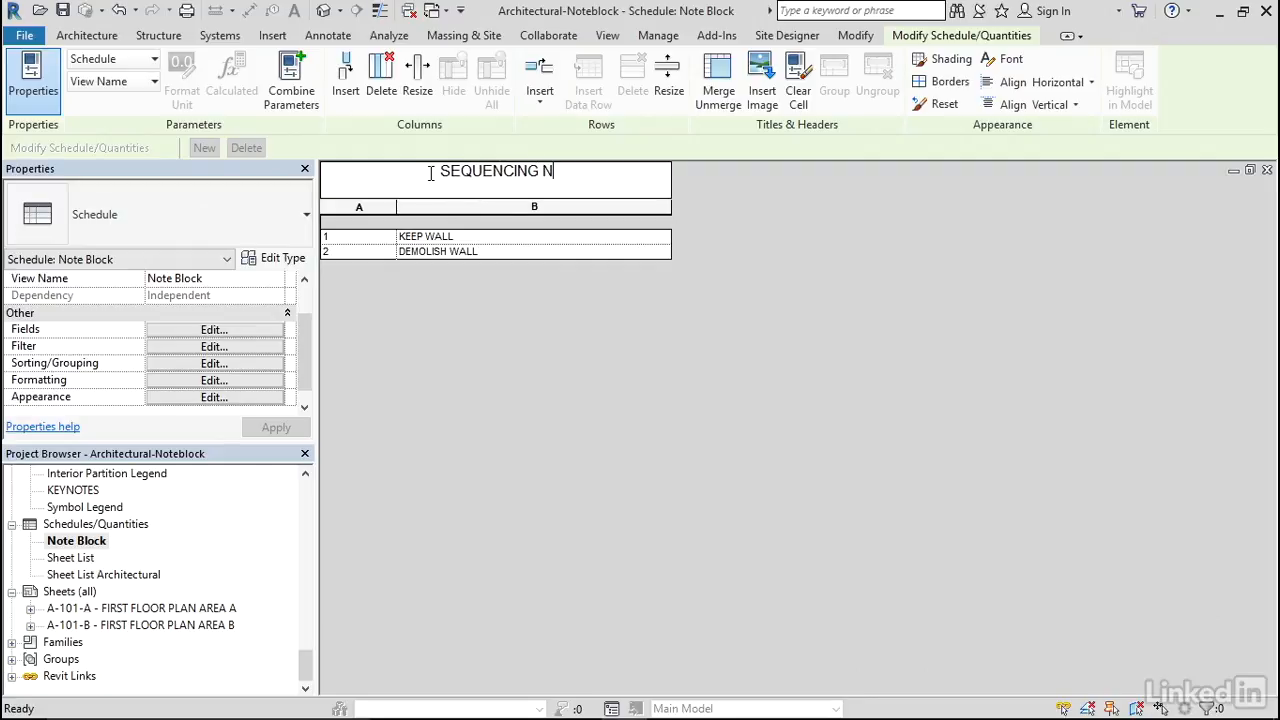
pyautogui.write('OTES')
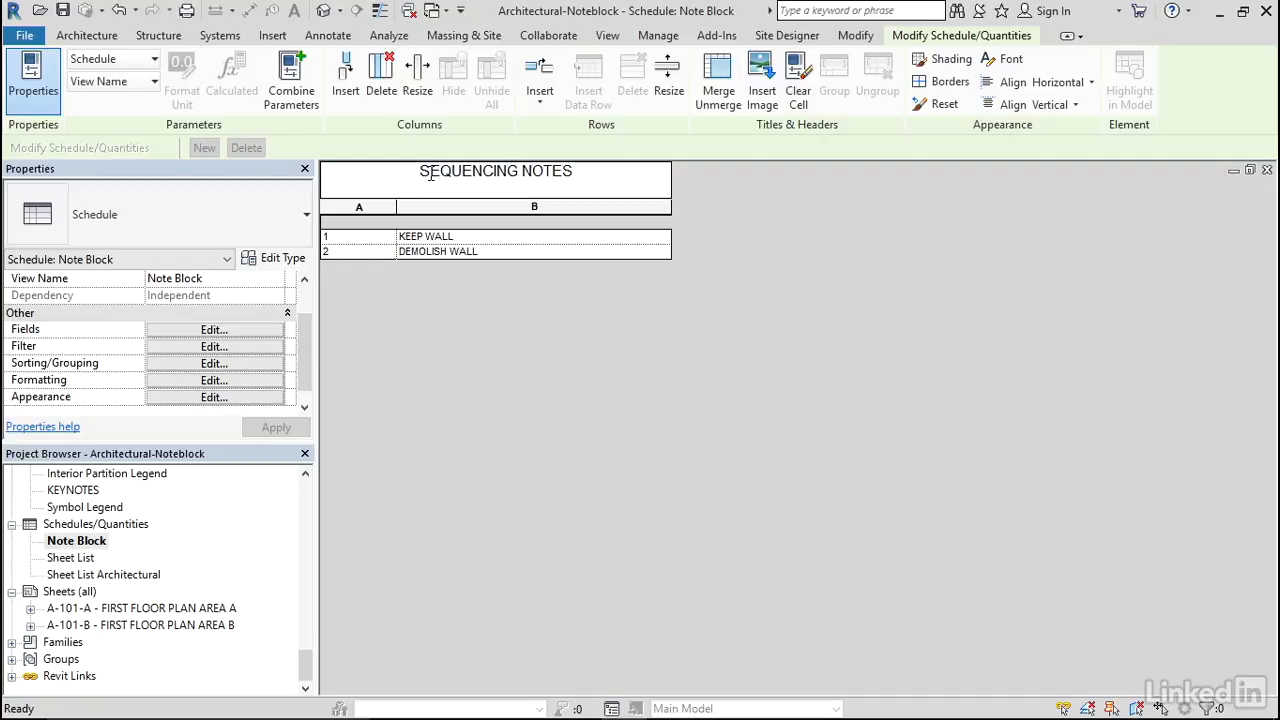
pyautogui.doubleClick(495, 170)
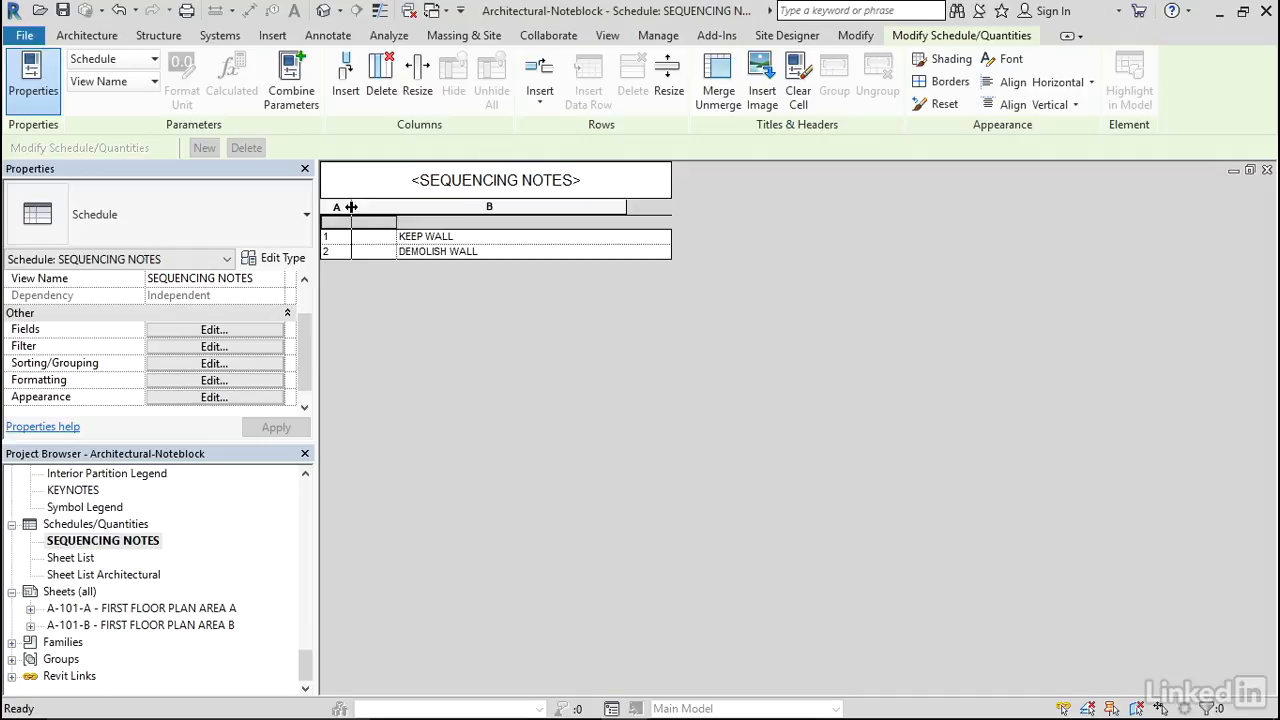
pyautogui.moveTo(351, 207); pyautogui.dragTo(336, 207)
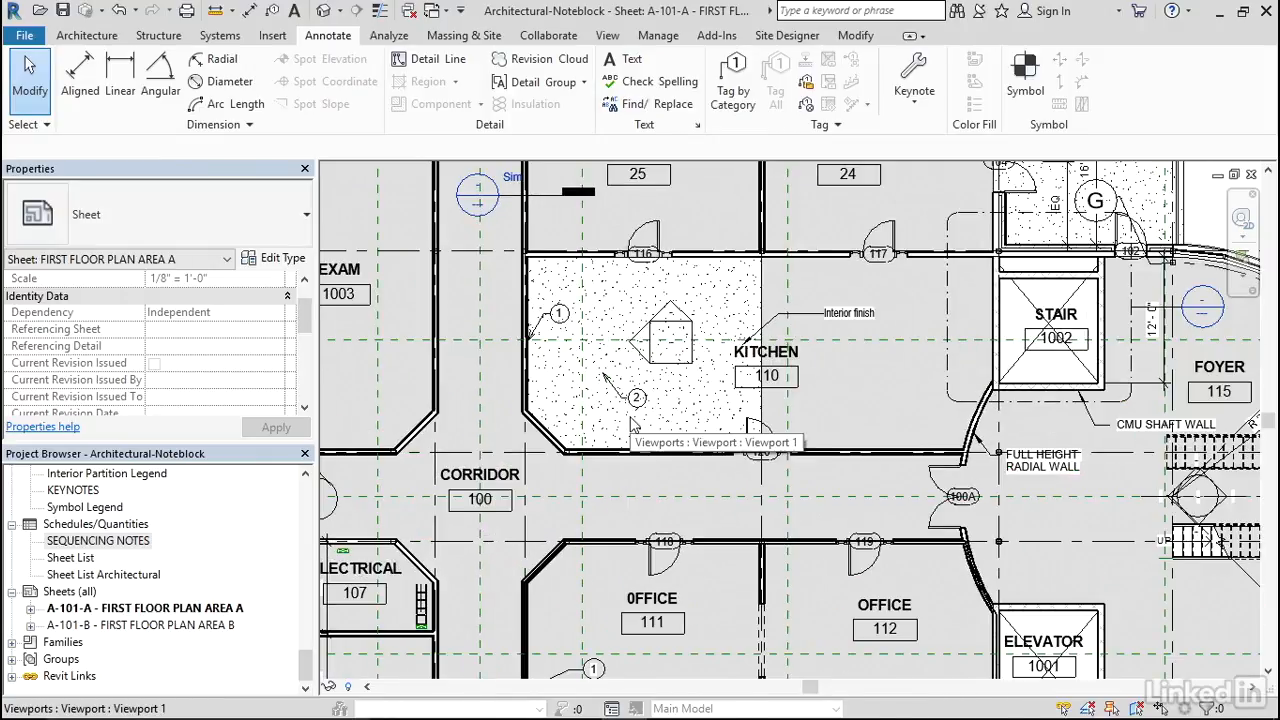
# Zoom in on sheet A-101-A's floor plan to view note symbols 1 and 2.
pyautogui.scroll(-3)
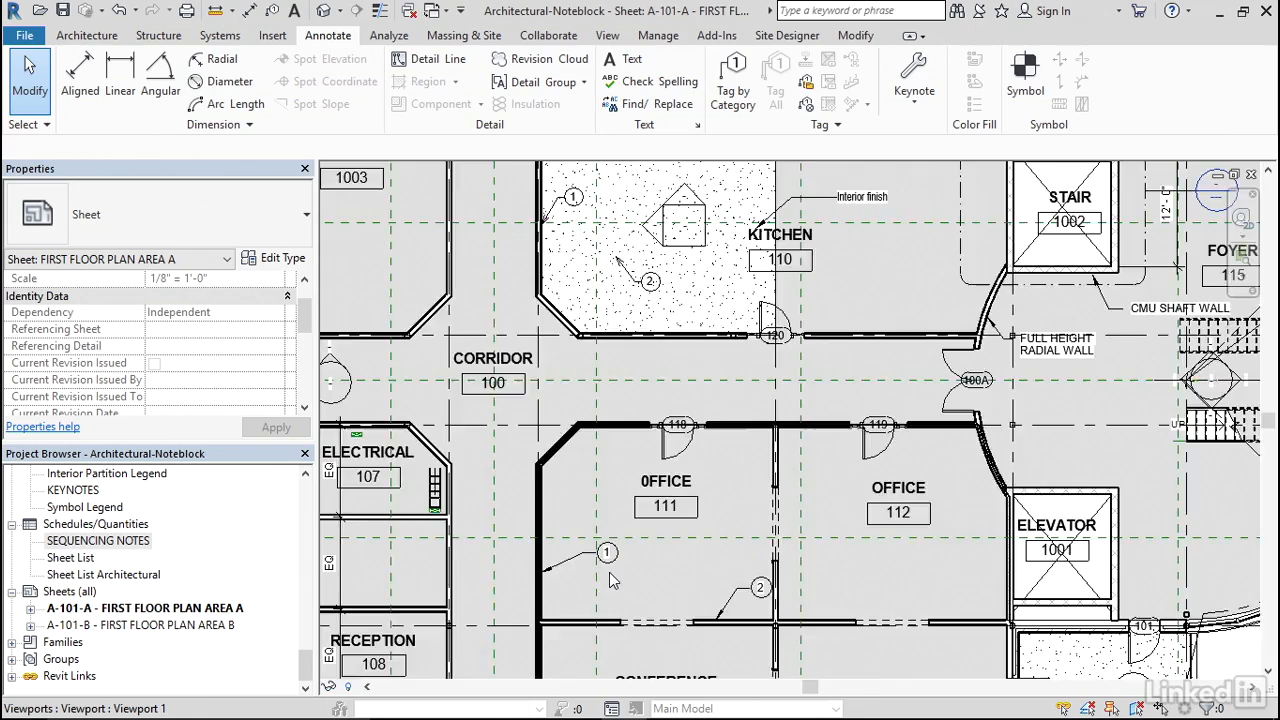